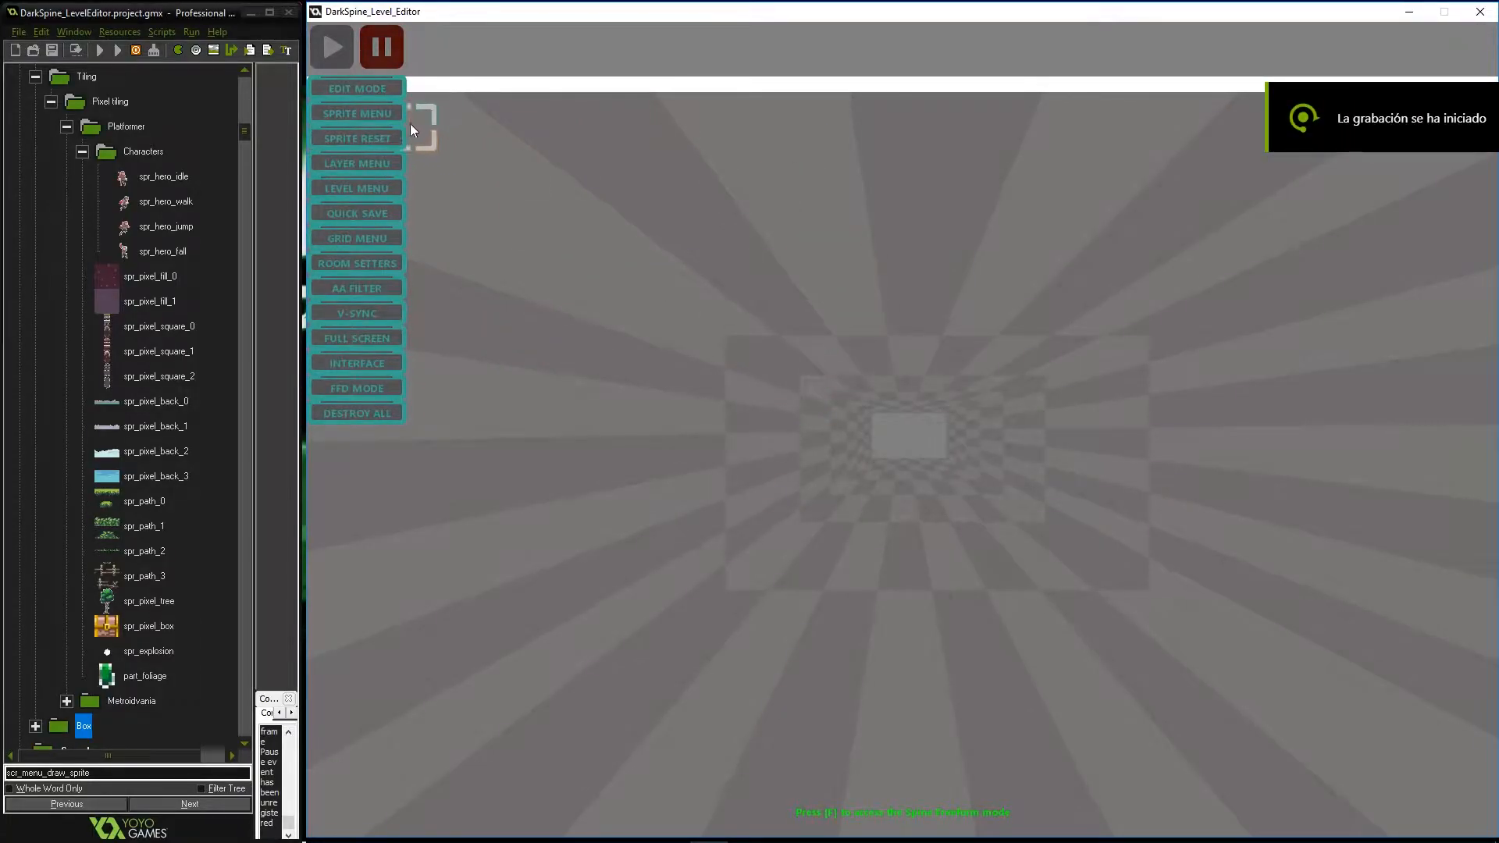
# Add a new sprite folder called Character in the sprite hierarchy.
pyautogui.click(356, 112)
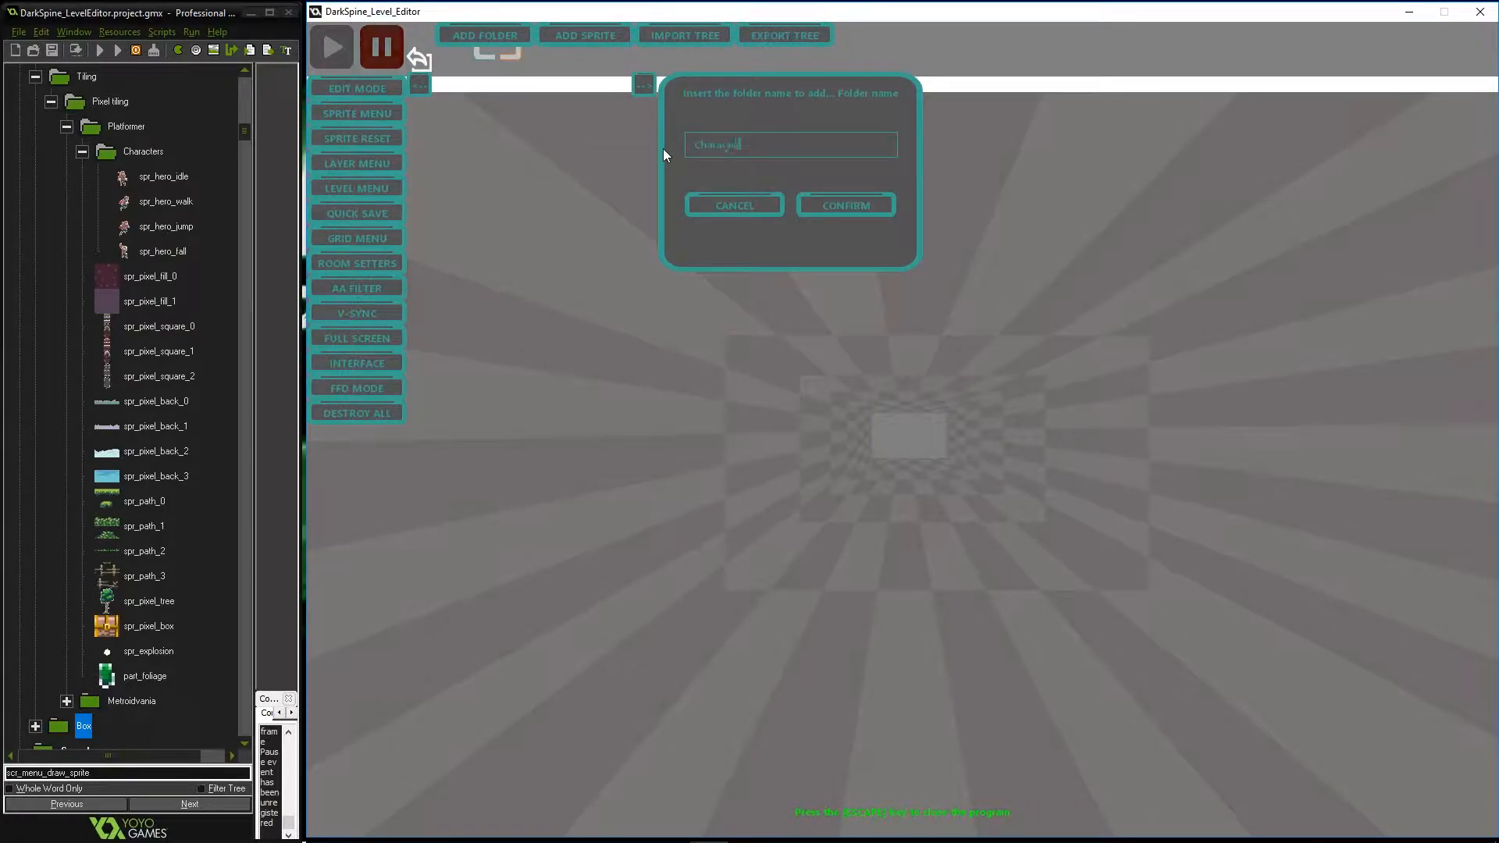
pyautogui.click(844, 205)
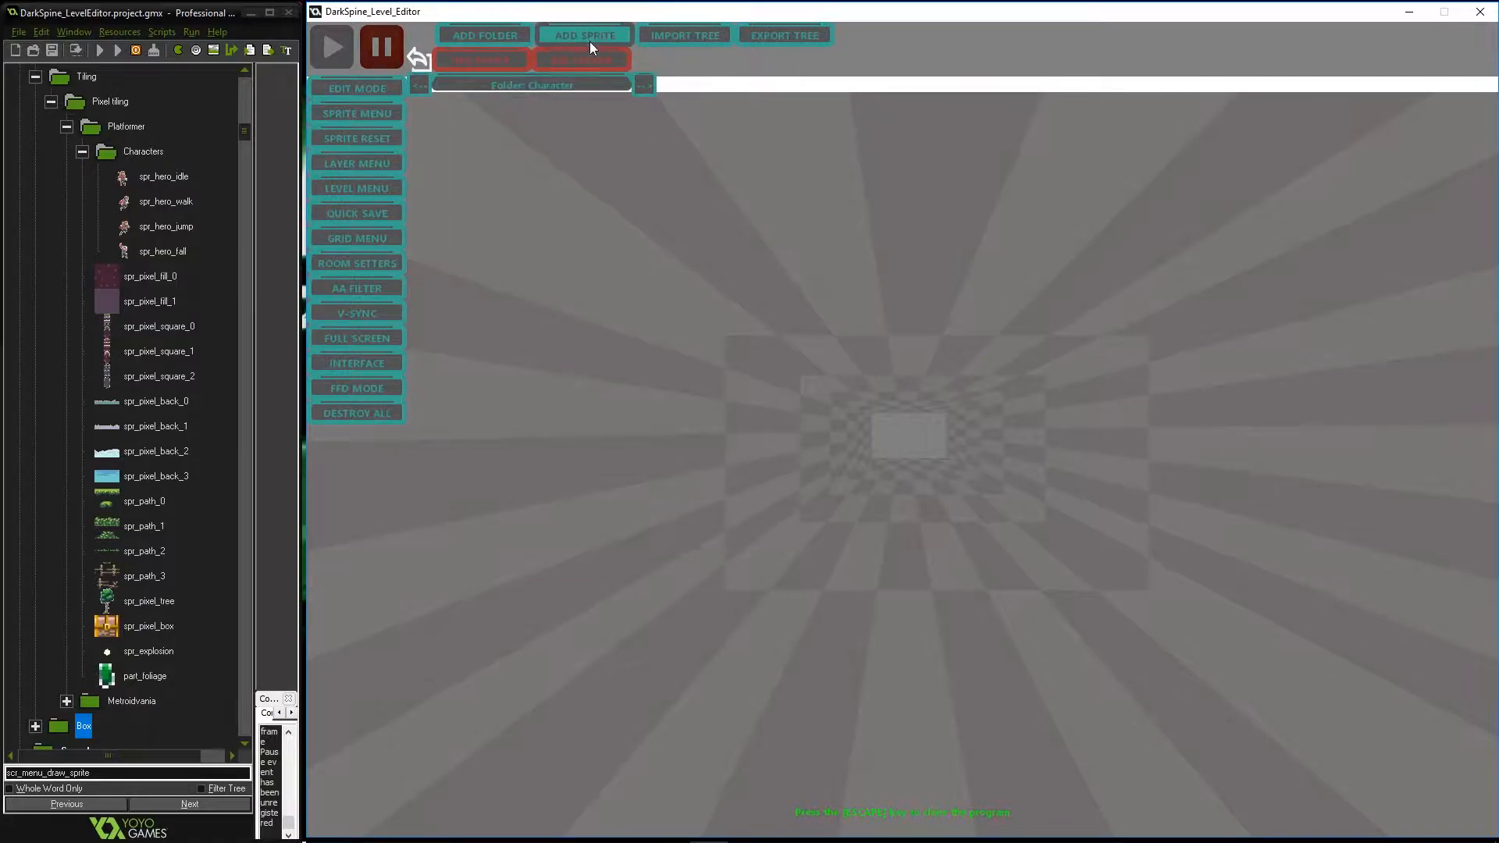
# Add the spr_hero_idle and spr_hero_walk sprites to the Character folder.
pyautogui.click(583, 34)
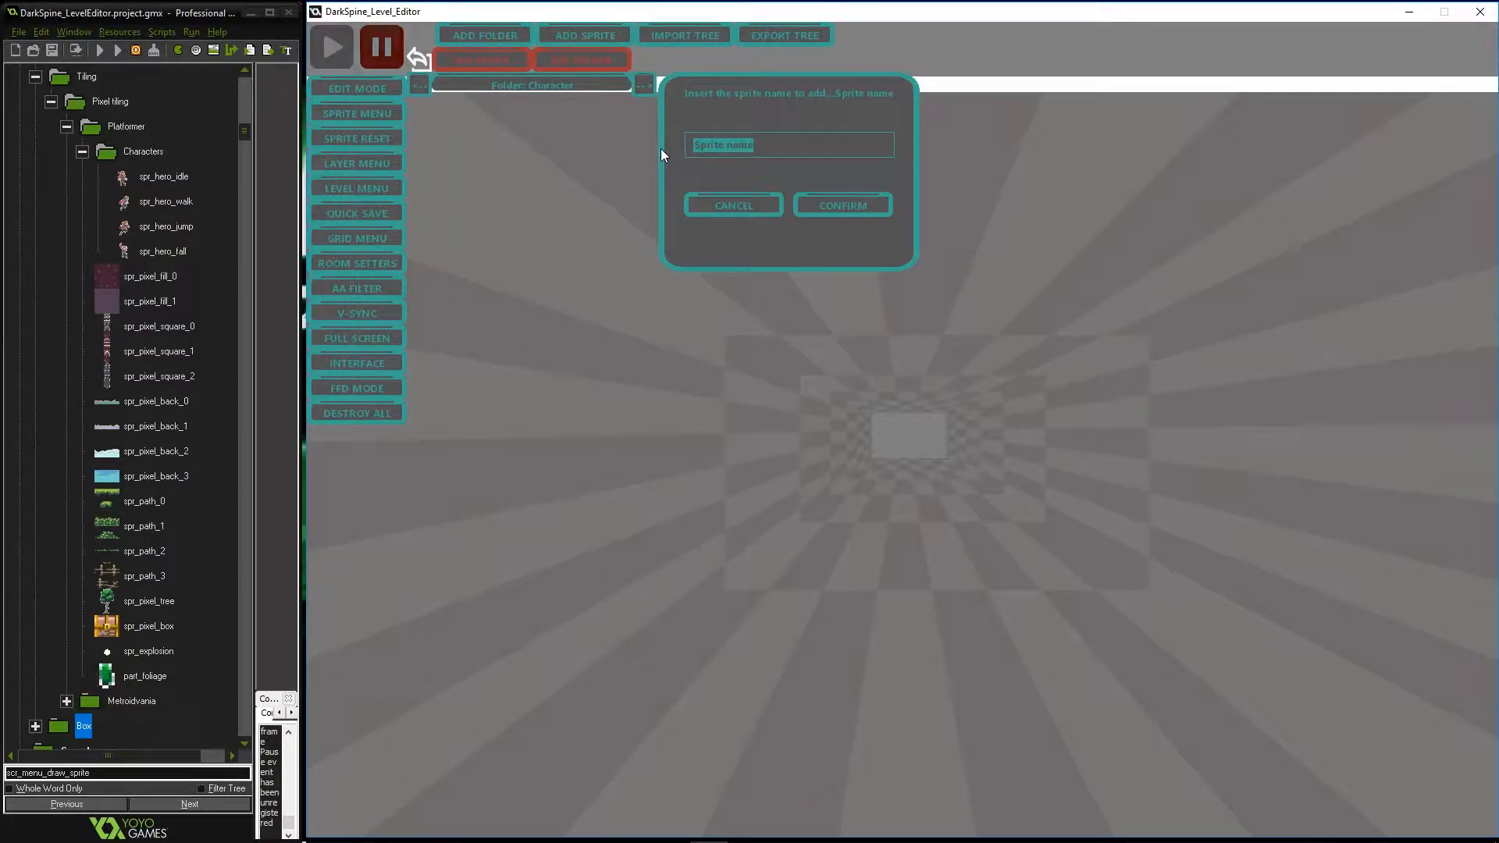
pyautogui.write('spr_hero_id')
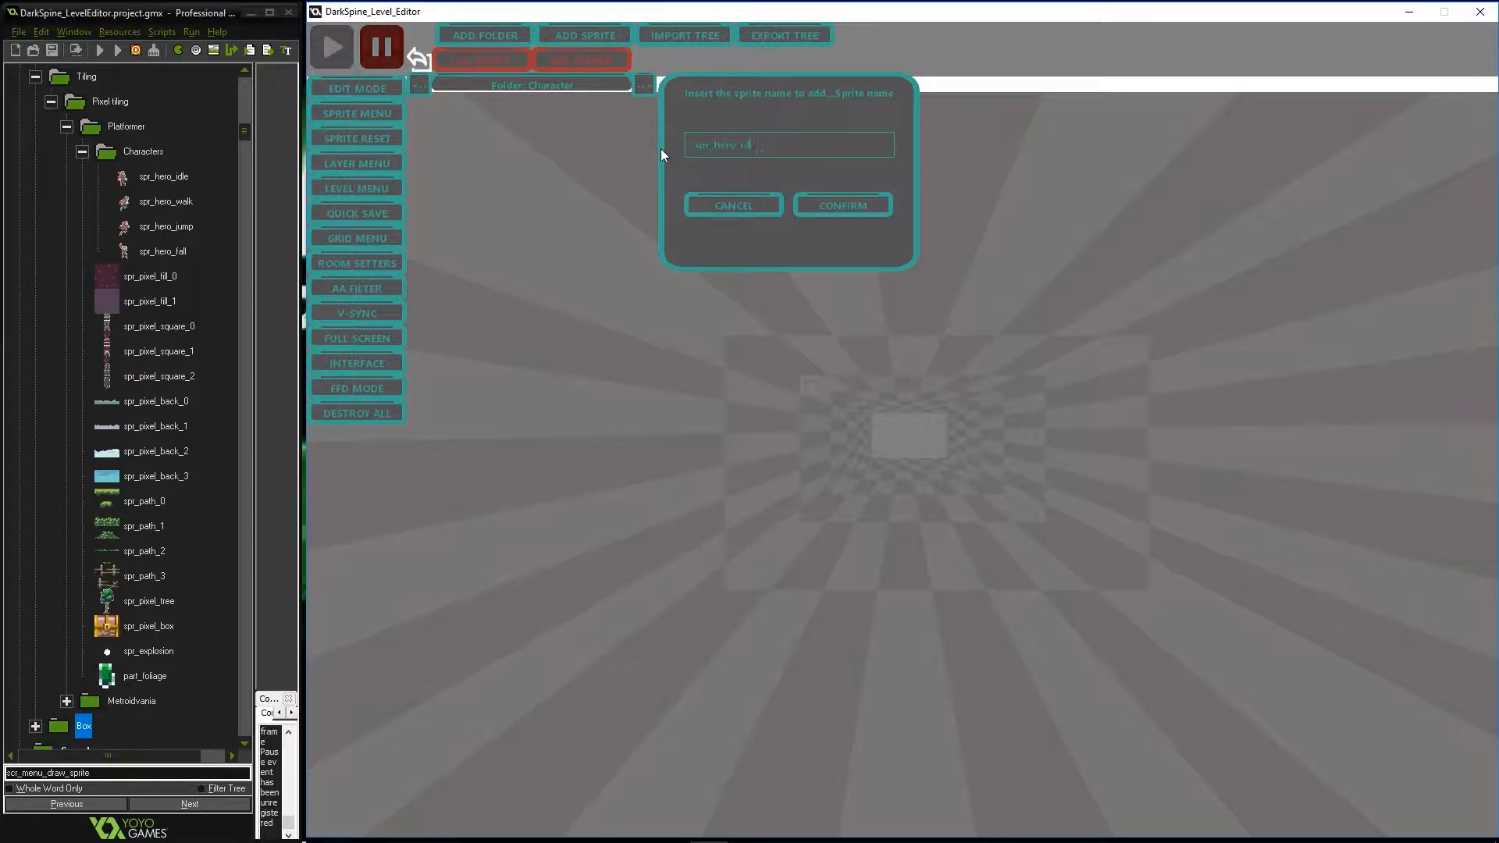
pyautogui.click(842, 204)
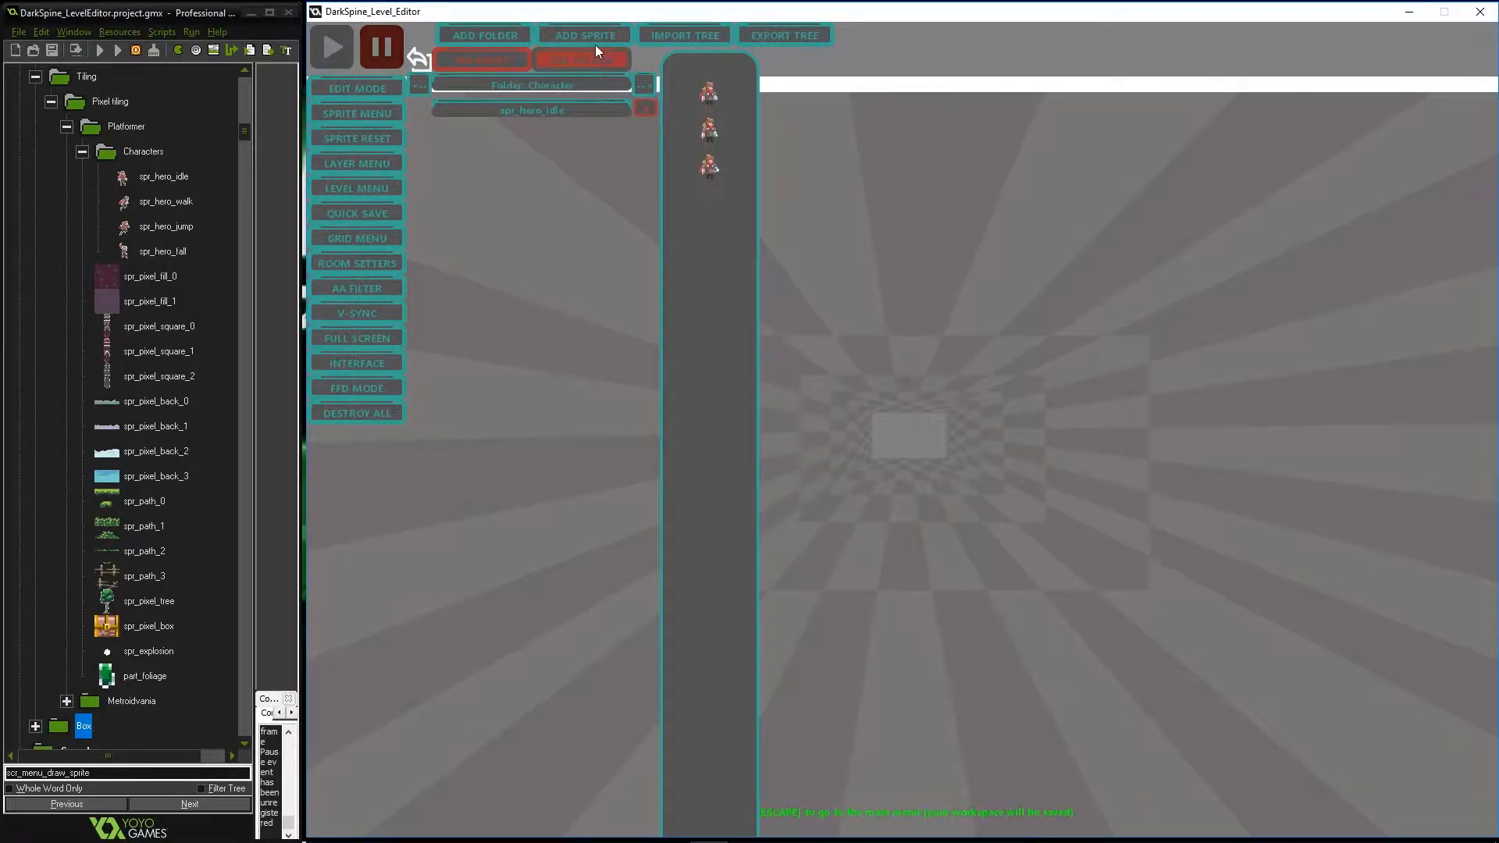
pyautogui.click(583, 36)
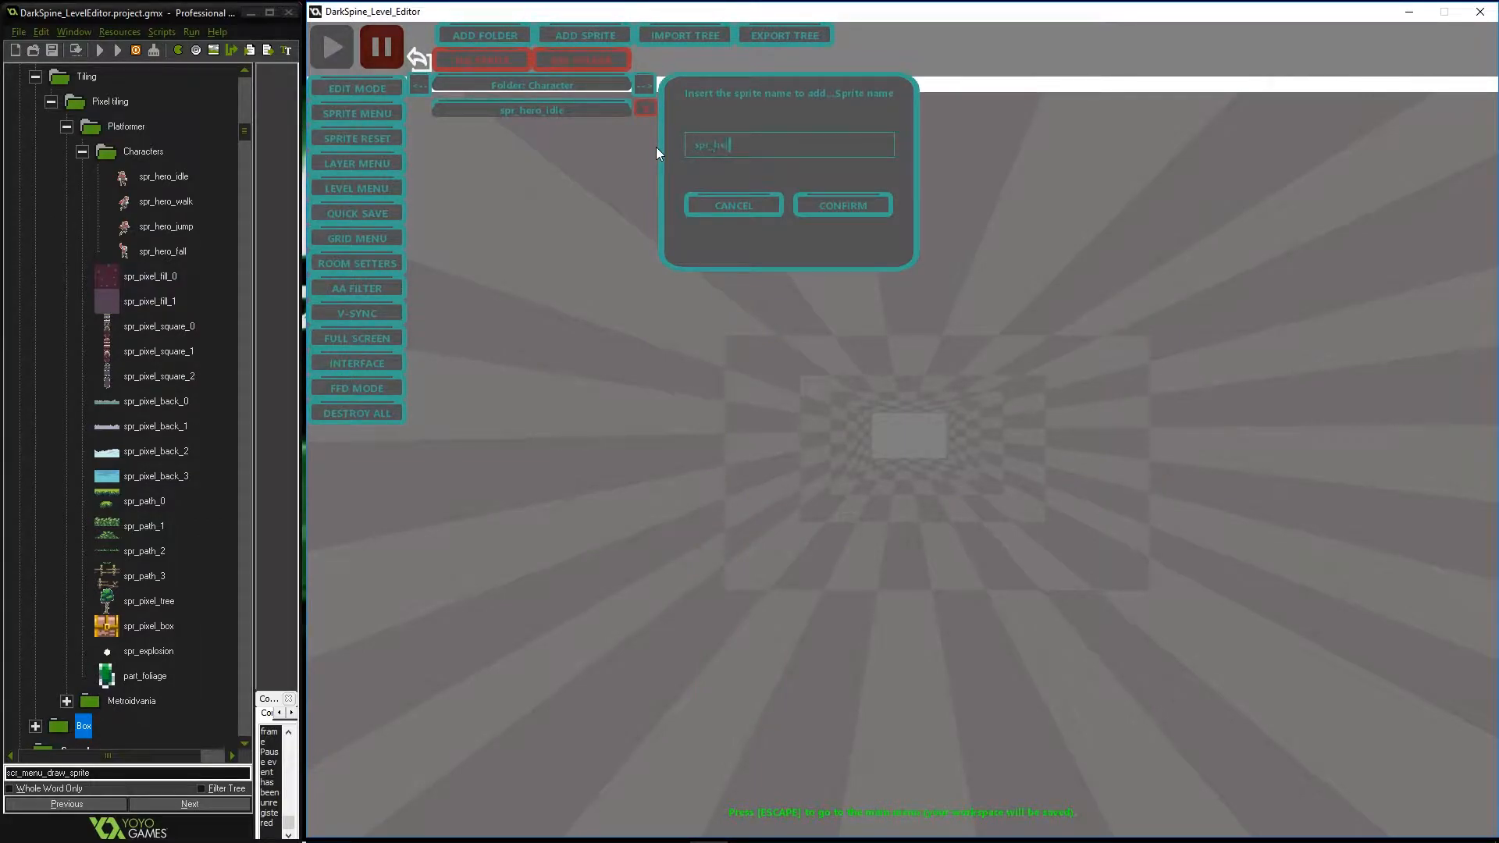
pyautogui.click(842, 205)
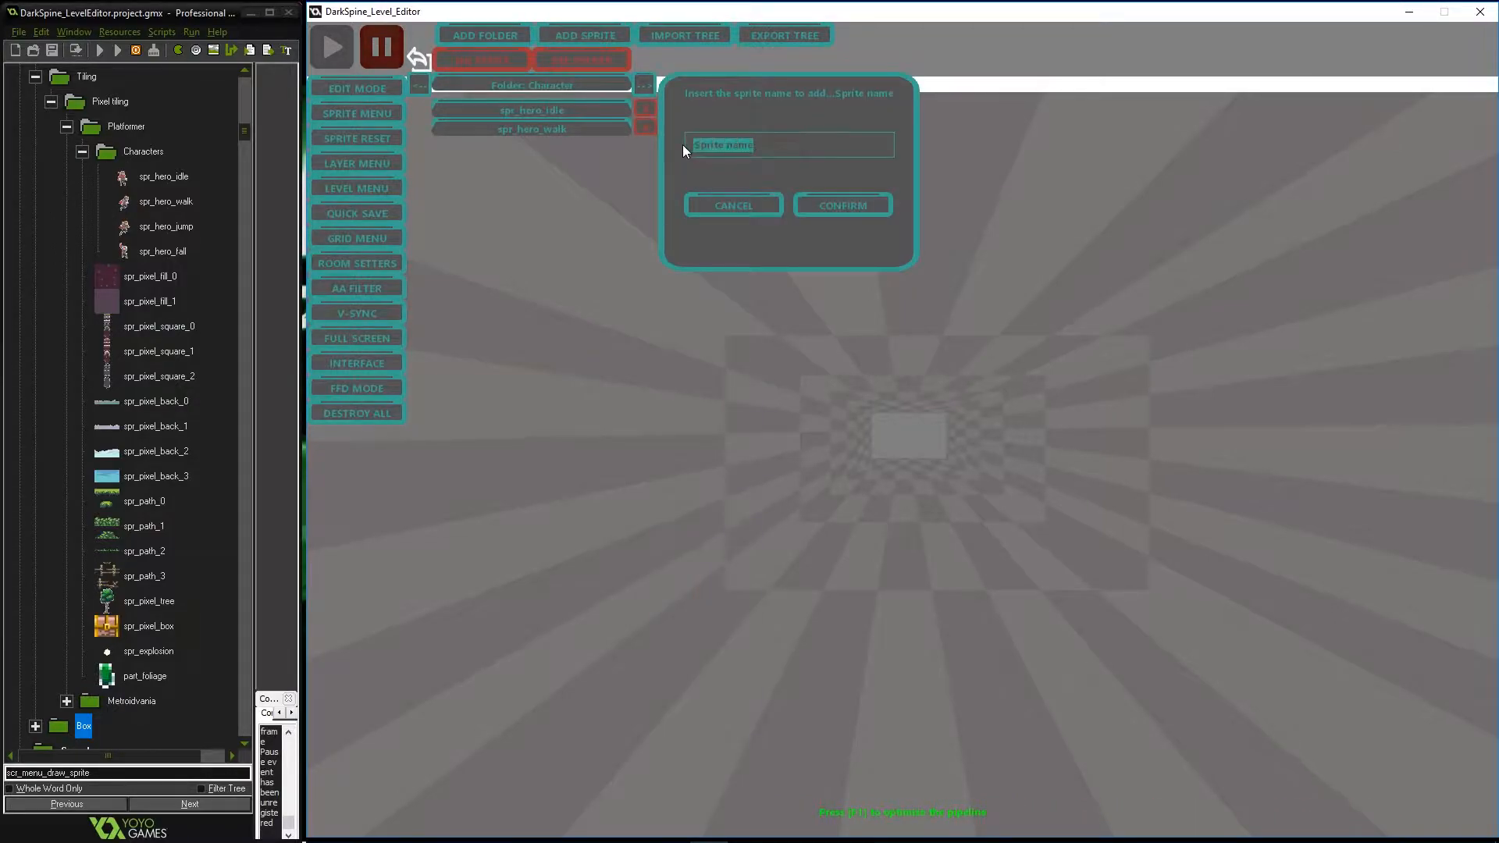
# Add the spr_hero_jump and spr_hero_fall sprites to the Character folder.
pyautogui.write('spr_hero_ju')
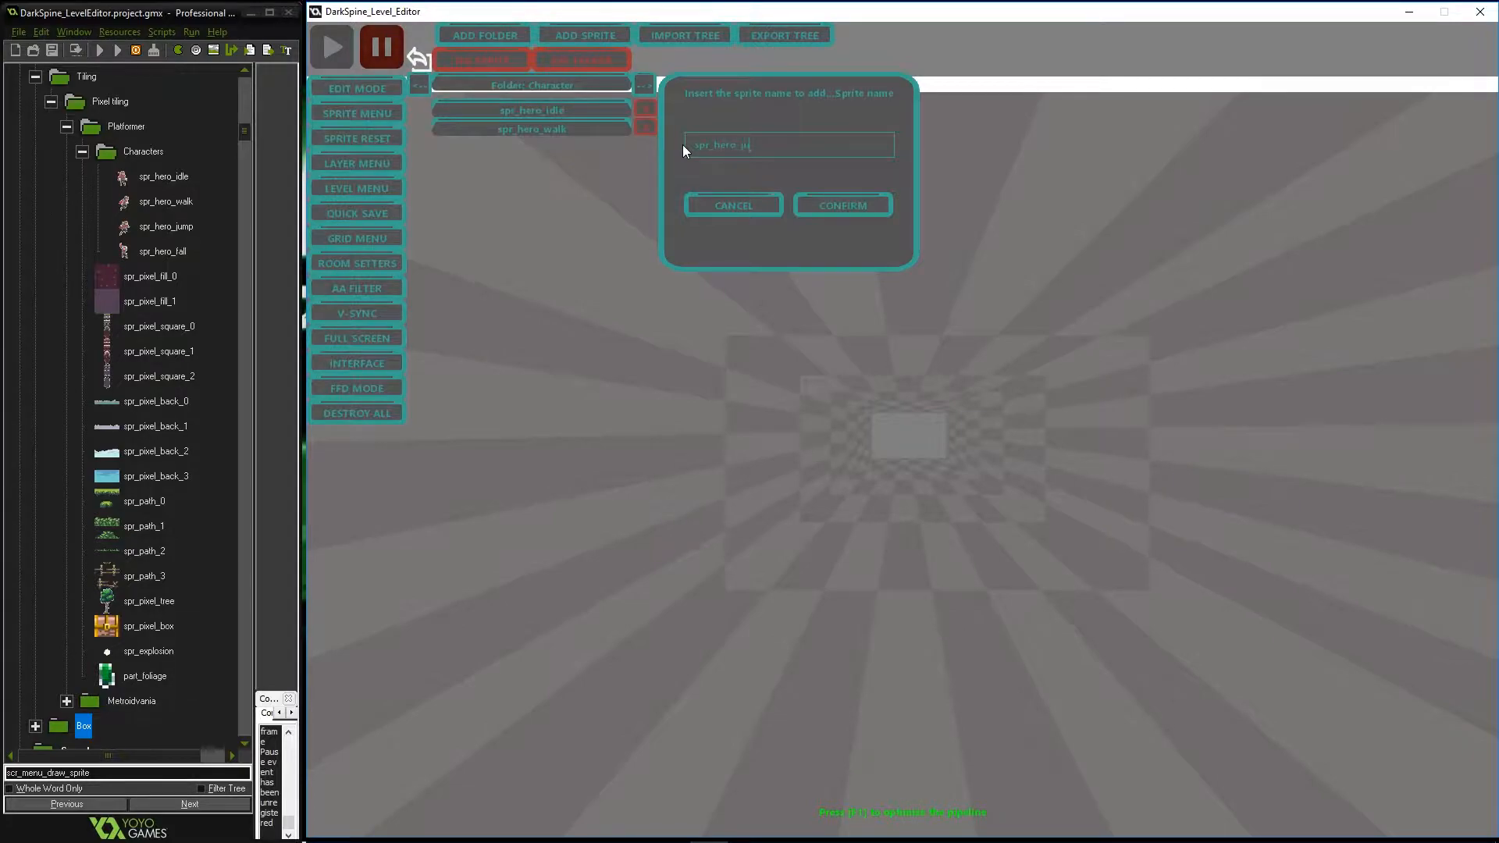
pyautogui.click(841, 204)
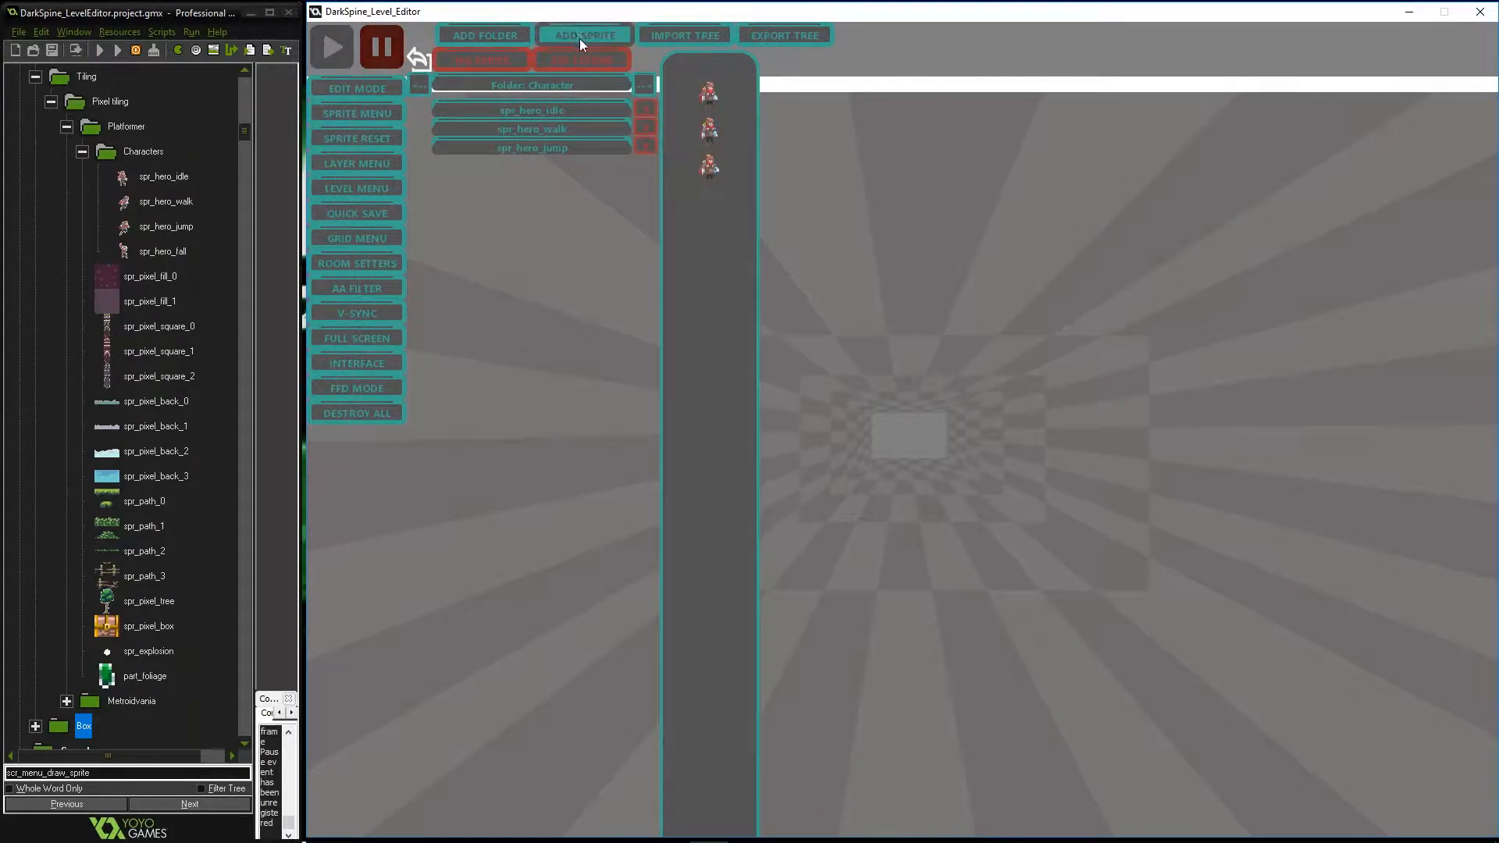
pyautogui.click(584, 34)
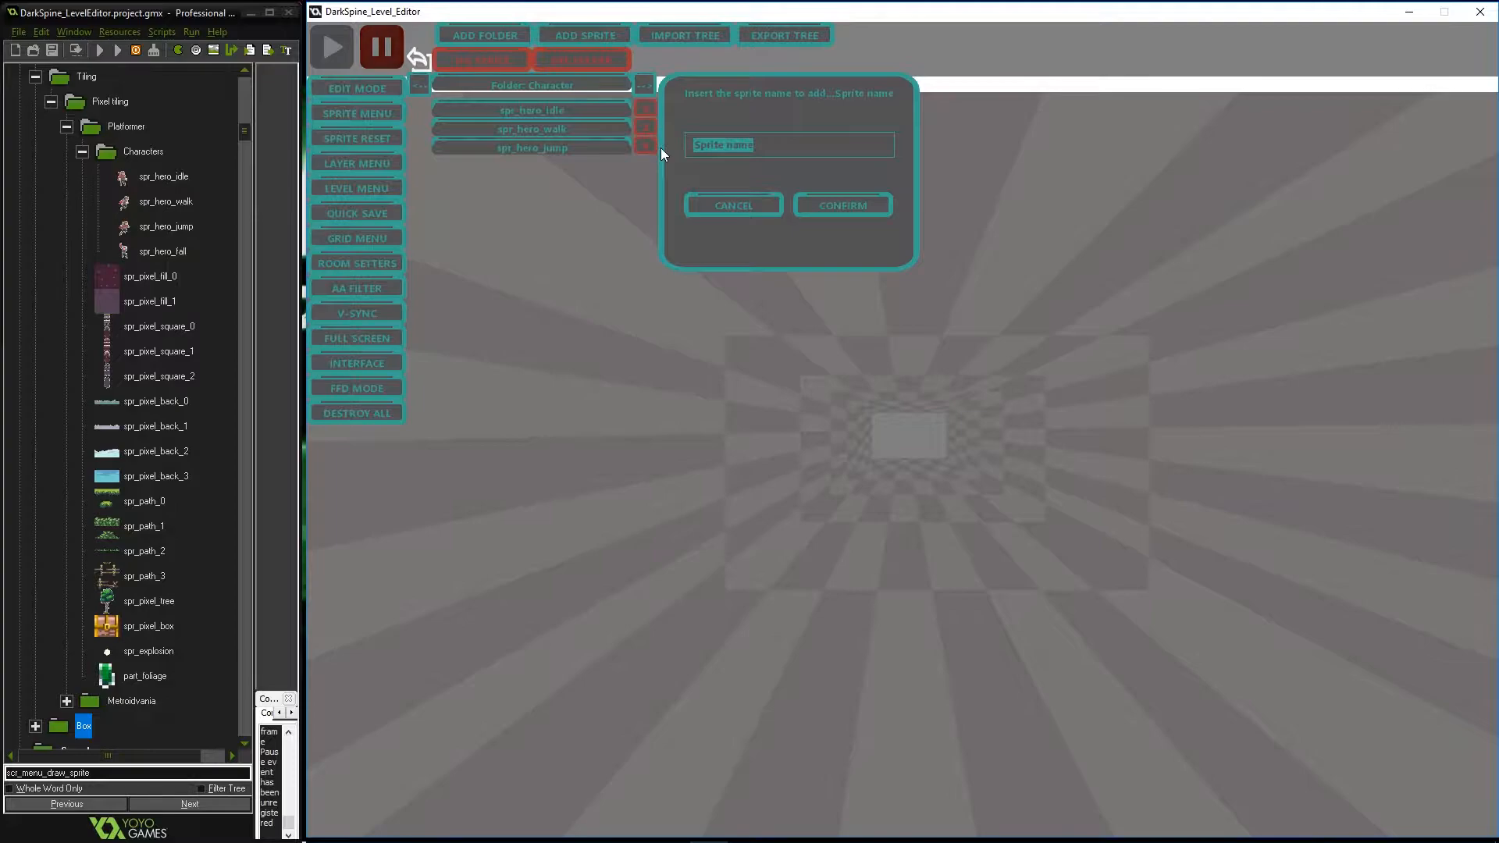
pyautogui.write('spr_fall')
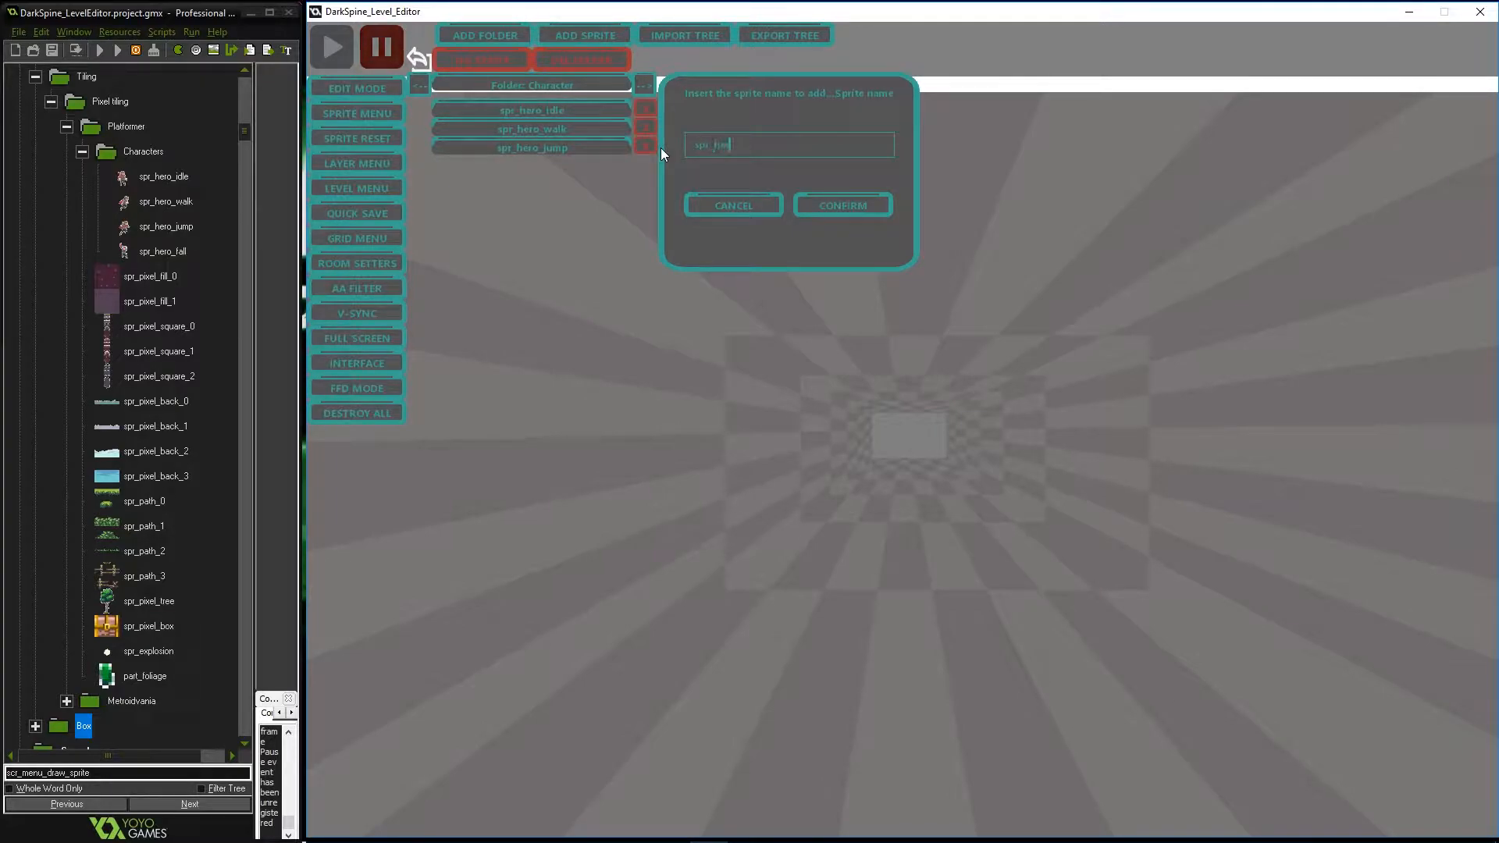
pyautogui.click(840, 205)
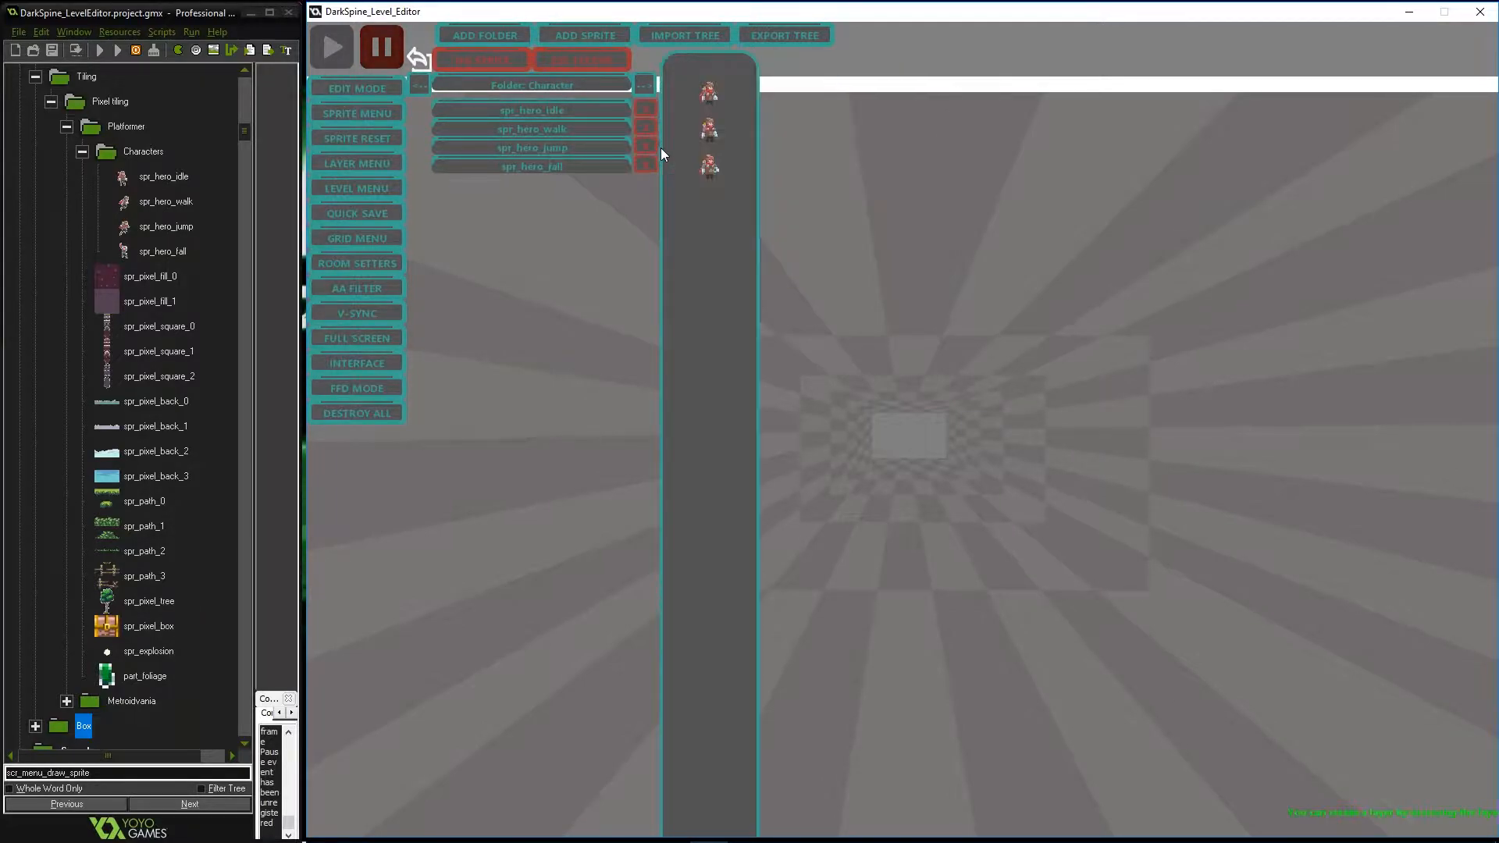
# Create a Fill_textures folder holding spr_pixel_fill_0 and spr_pixel_fill_1.
pyautogui.click(531, 166)
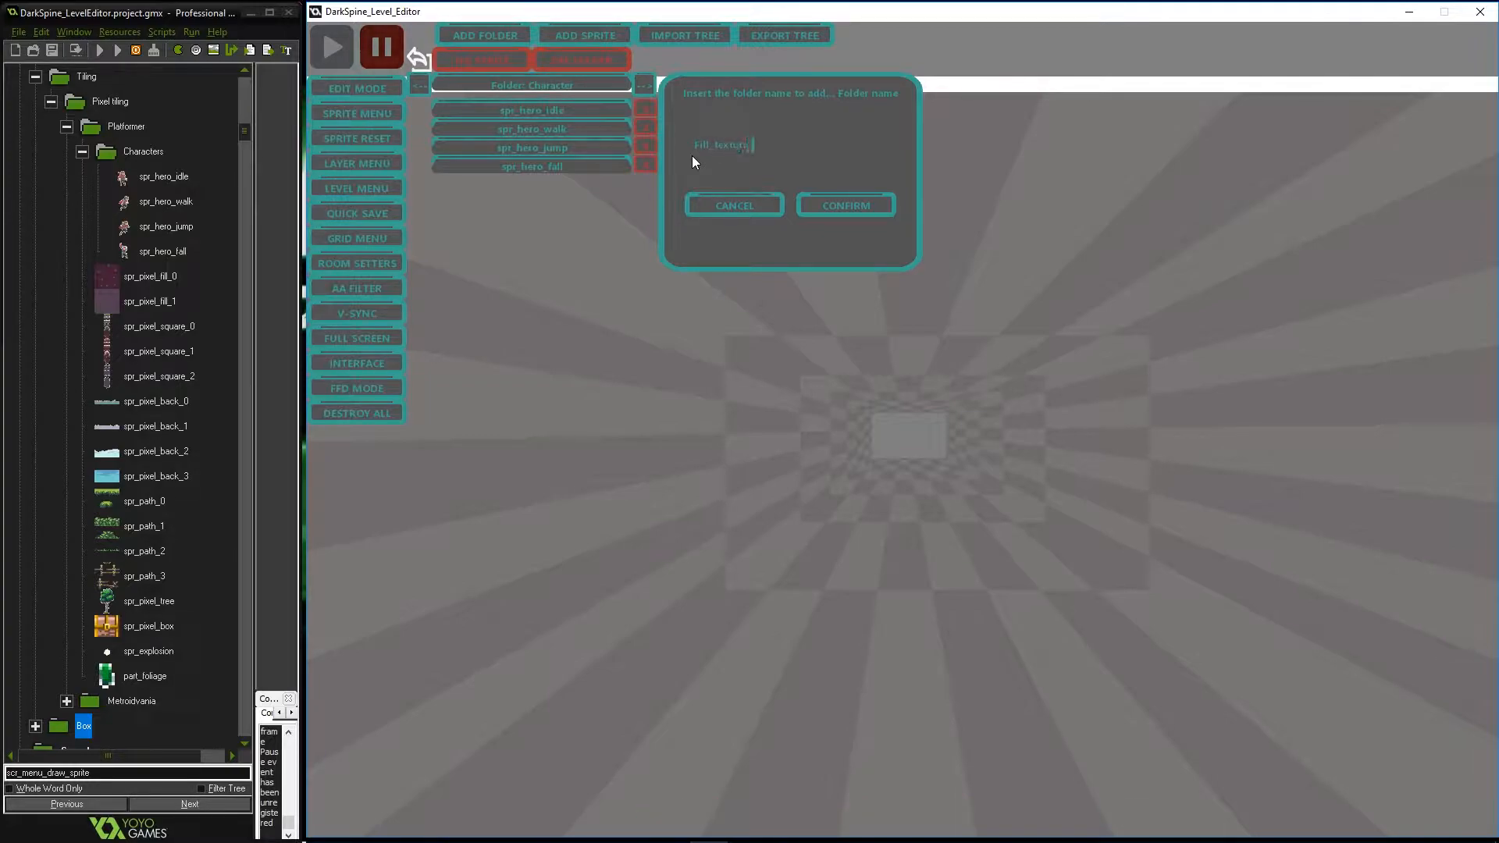
pyautogui.click(844, 204)
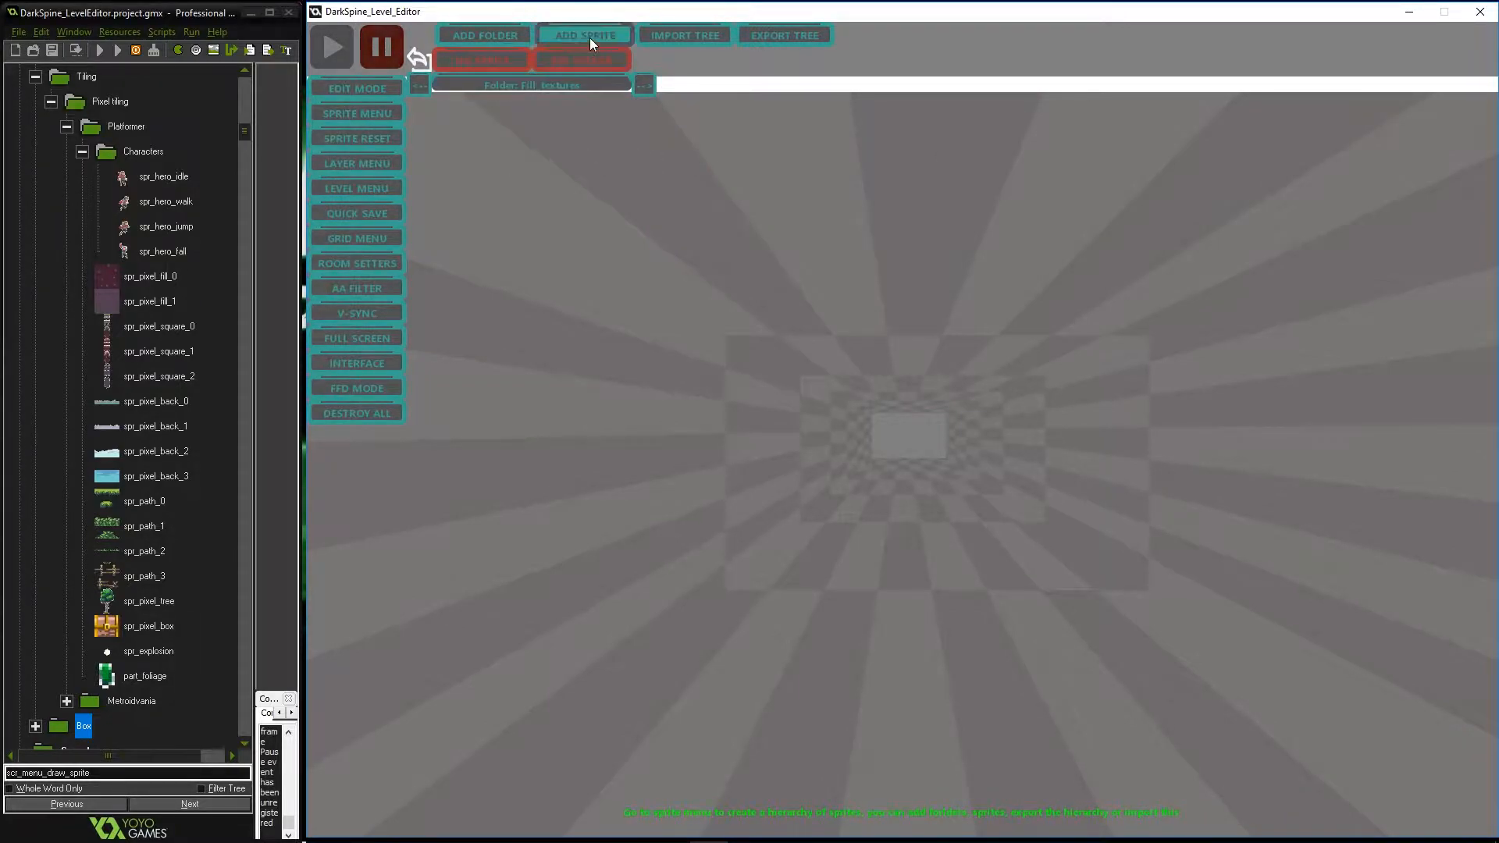
pyautogui.click(584, 35)
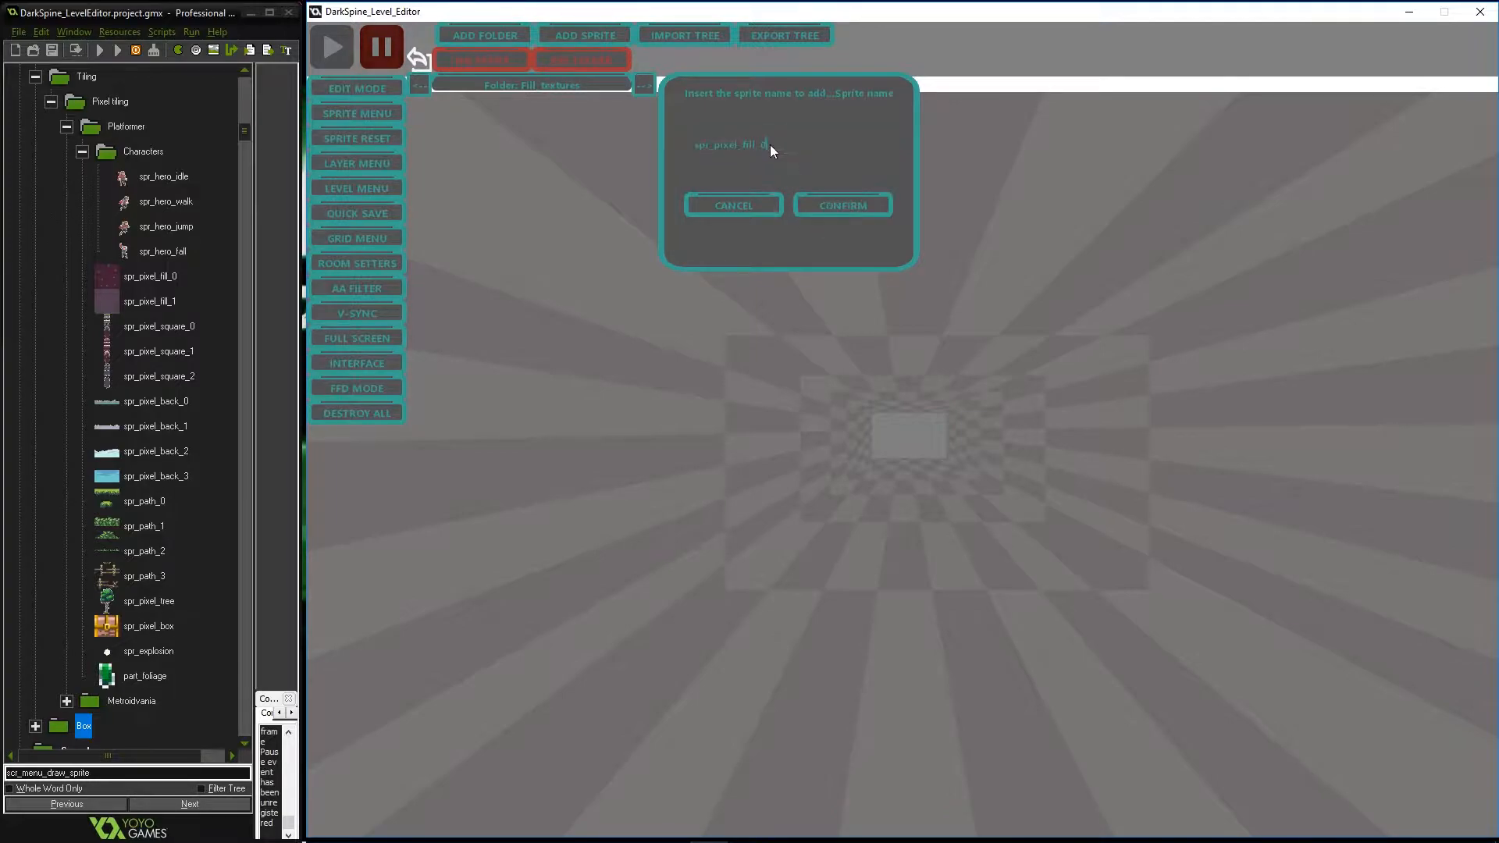
pyautogui.click(840, 204)
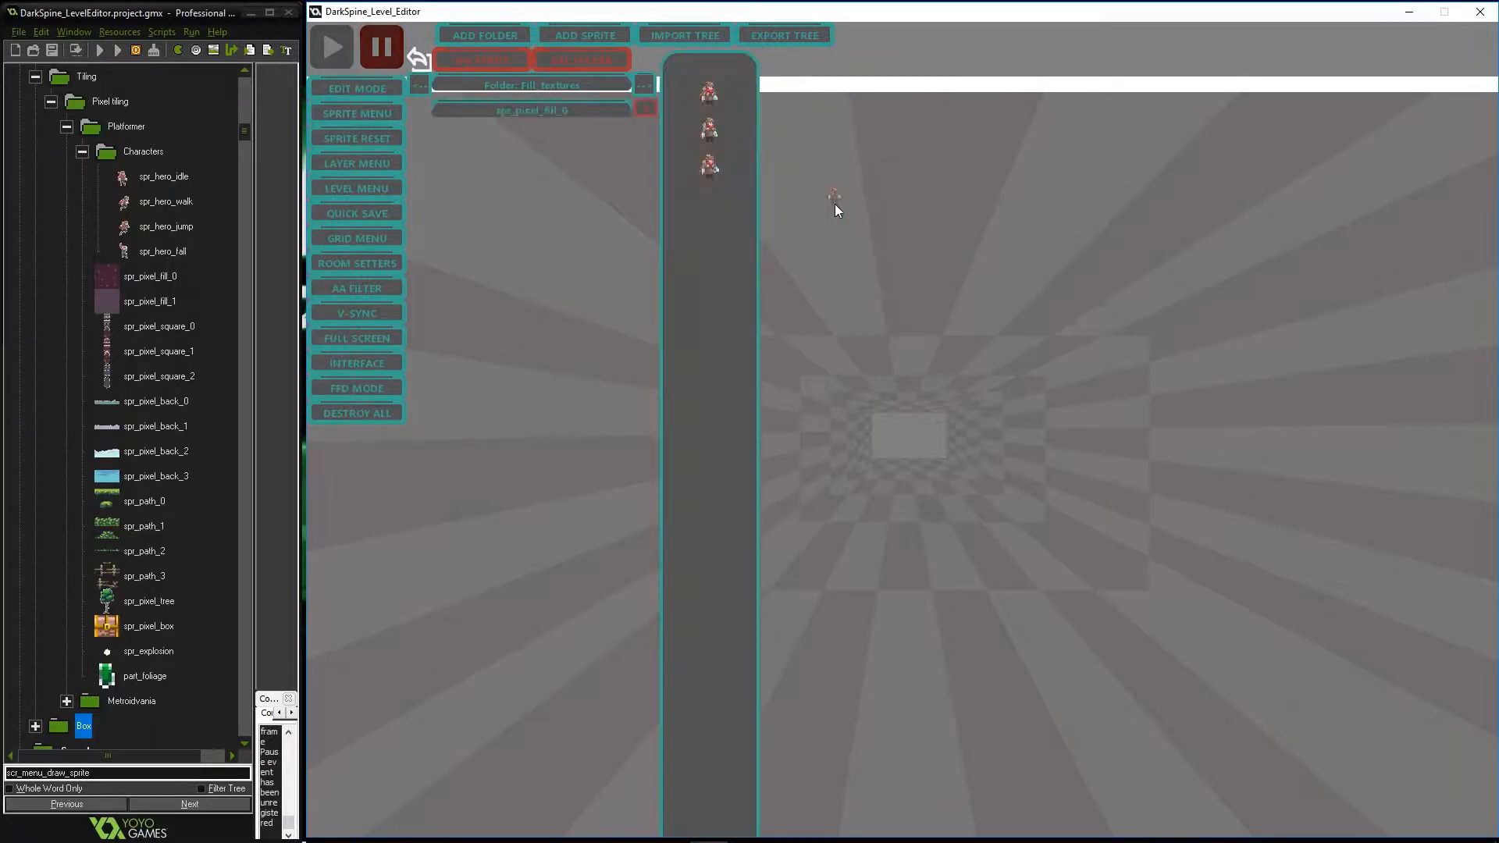
pyautogui.click(582, 35)
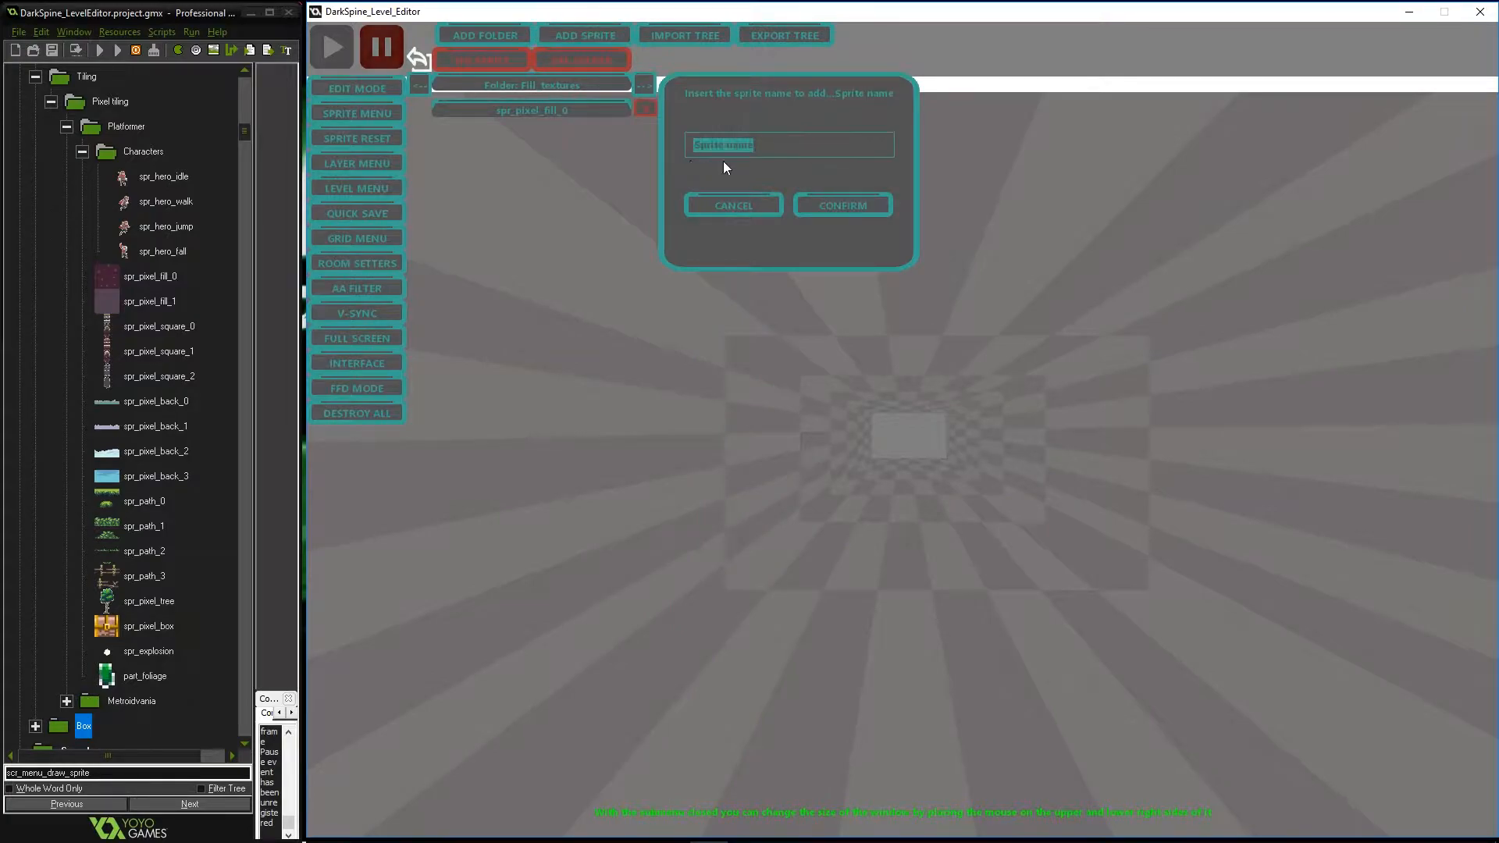
pyautogui.click(841, 204)
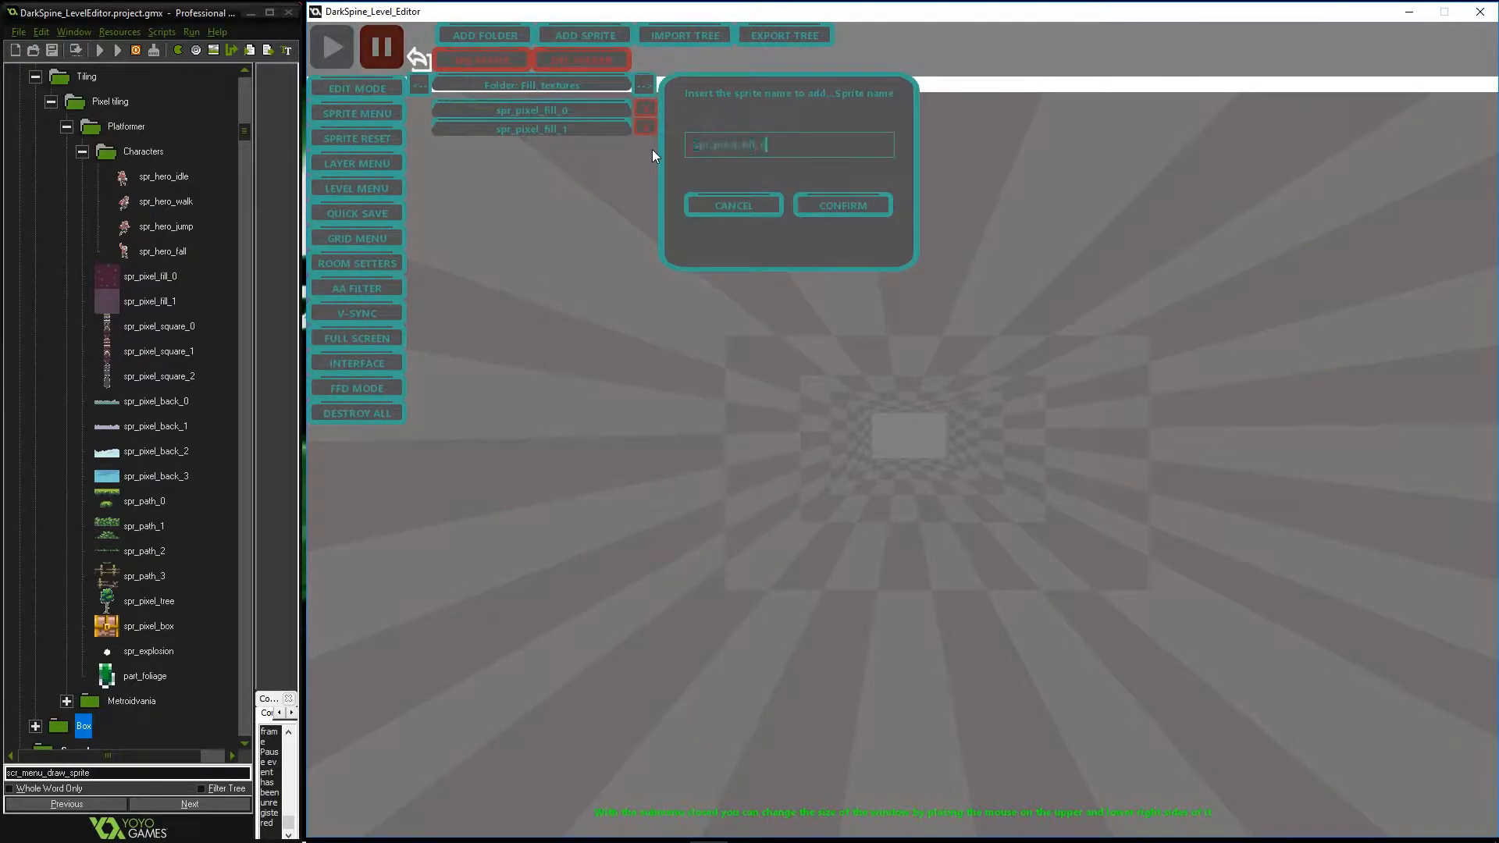
pyautogui.click(842, 204)
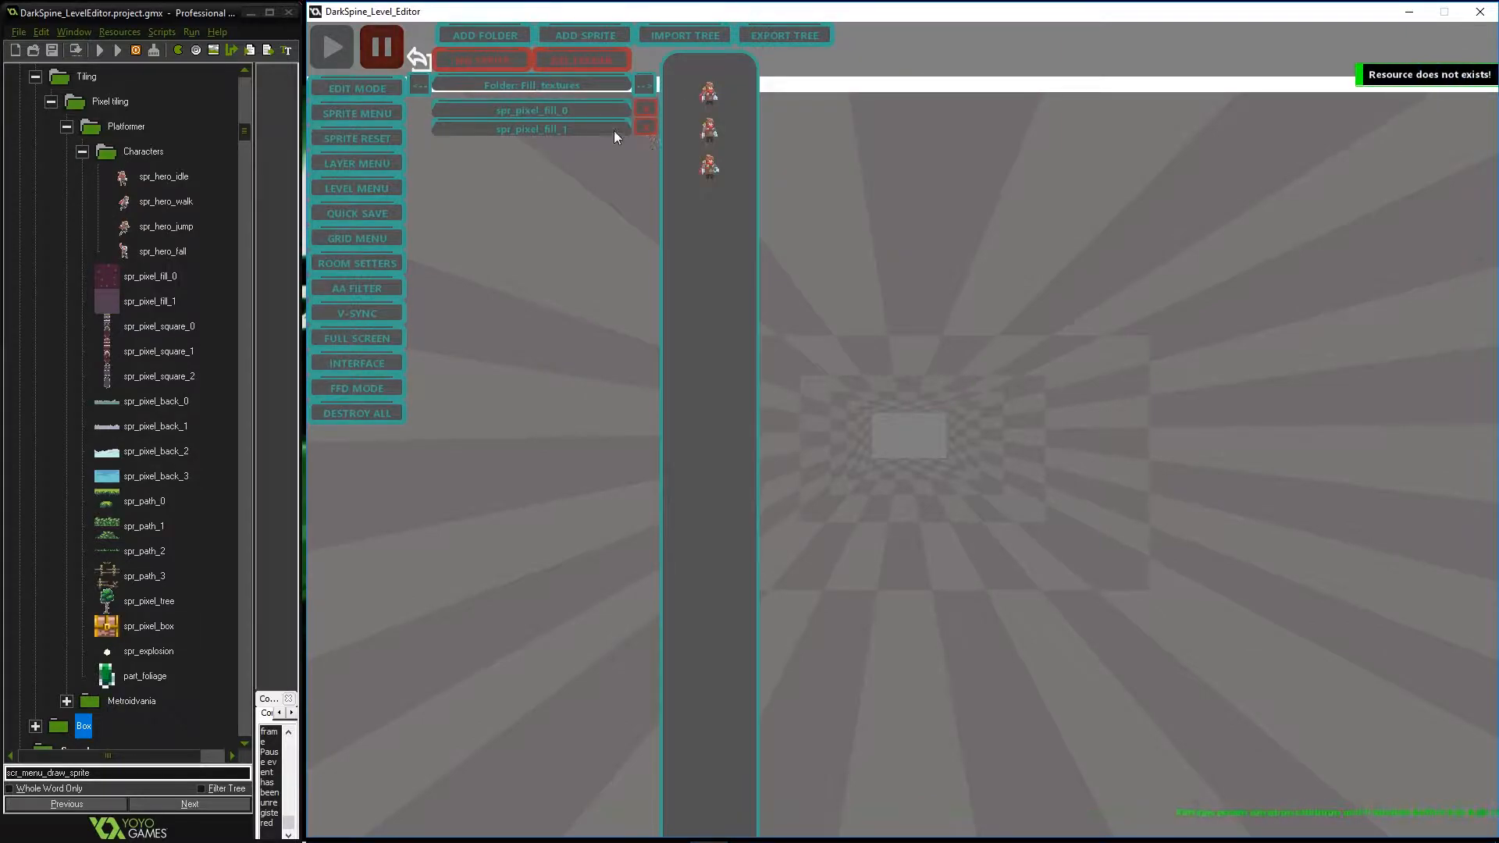
# Create a Square_textures folder and begin entering a spr_pixel sprite name.
pyautogui.click(484, 35)
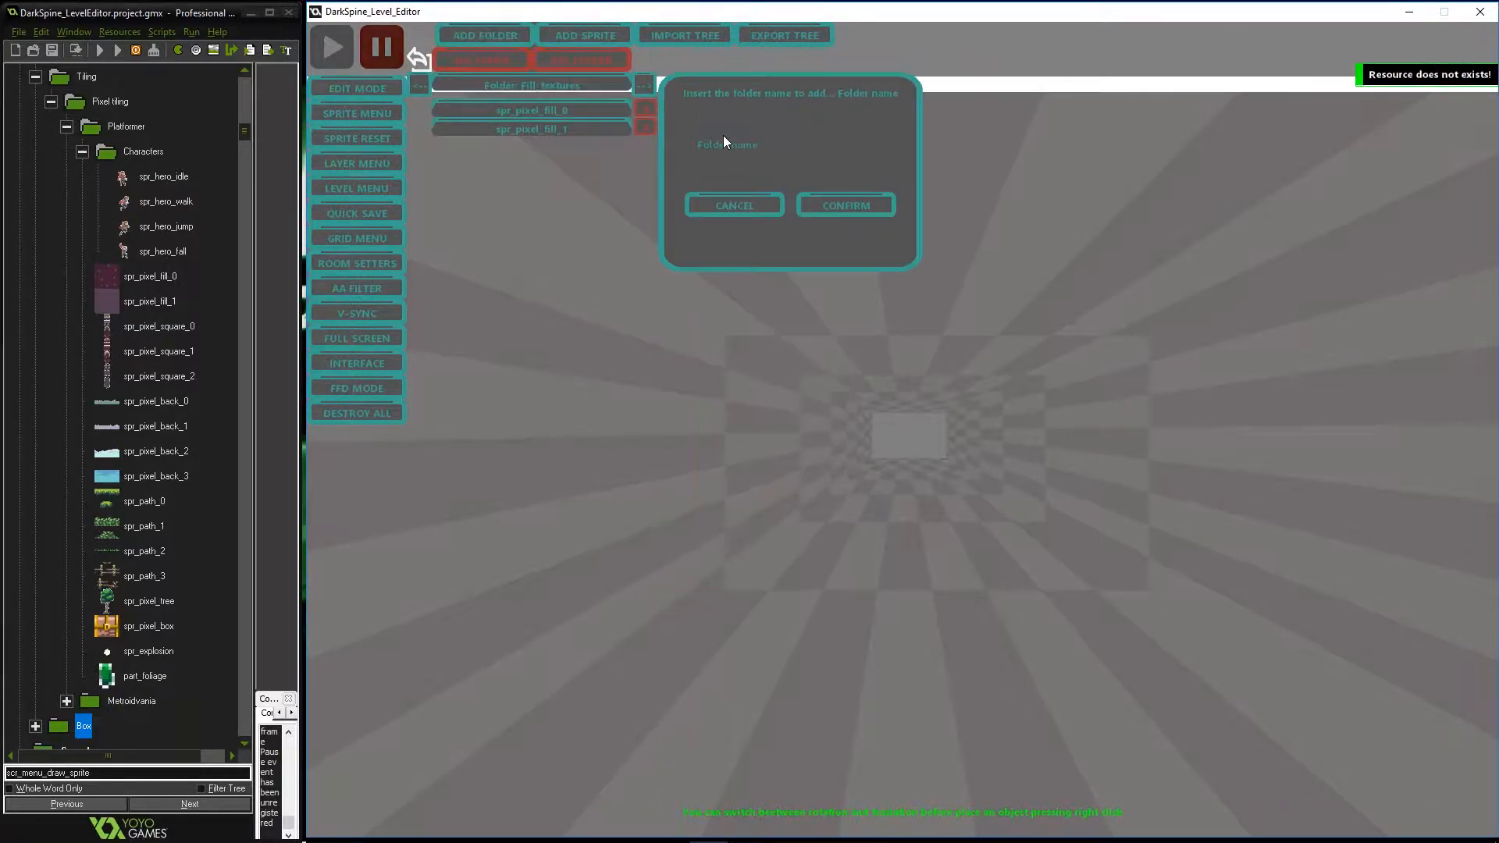
pyautogui.click(789, 144)
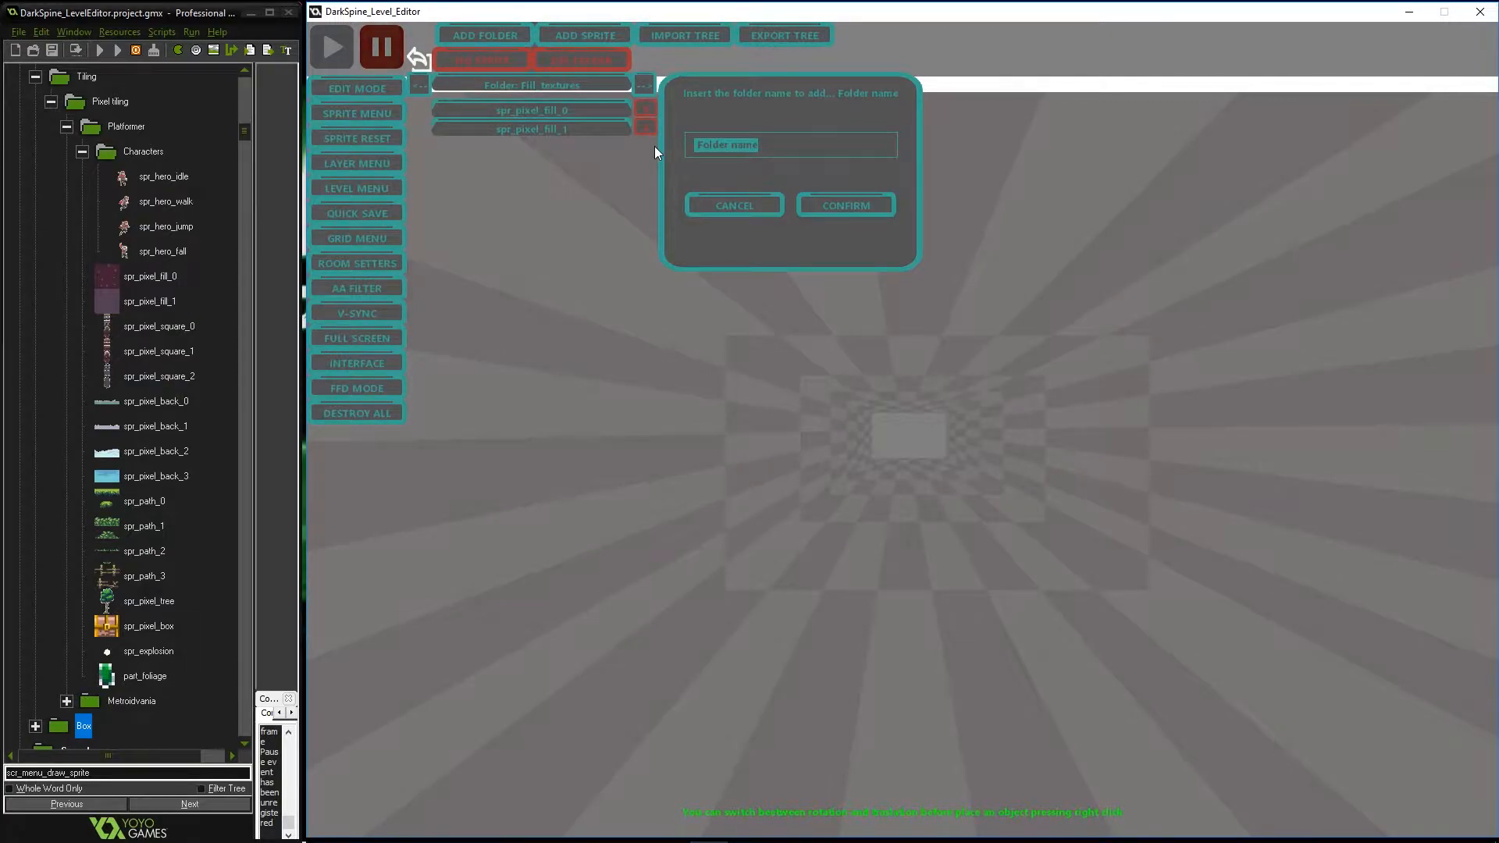
pyautogui.write('Square')
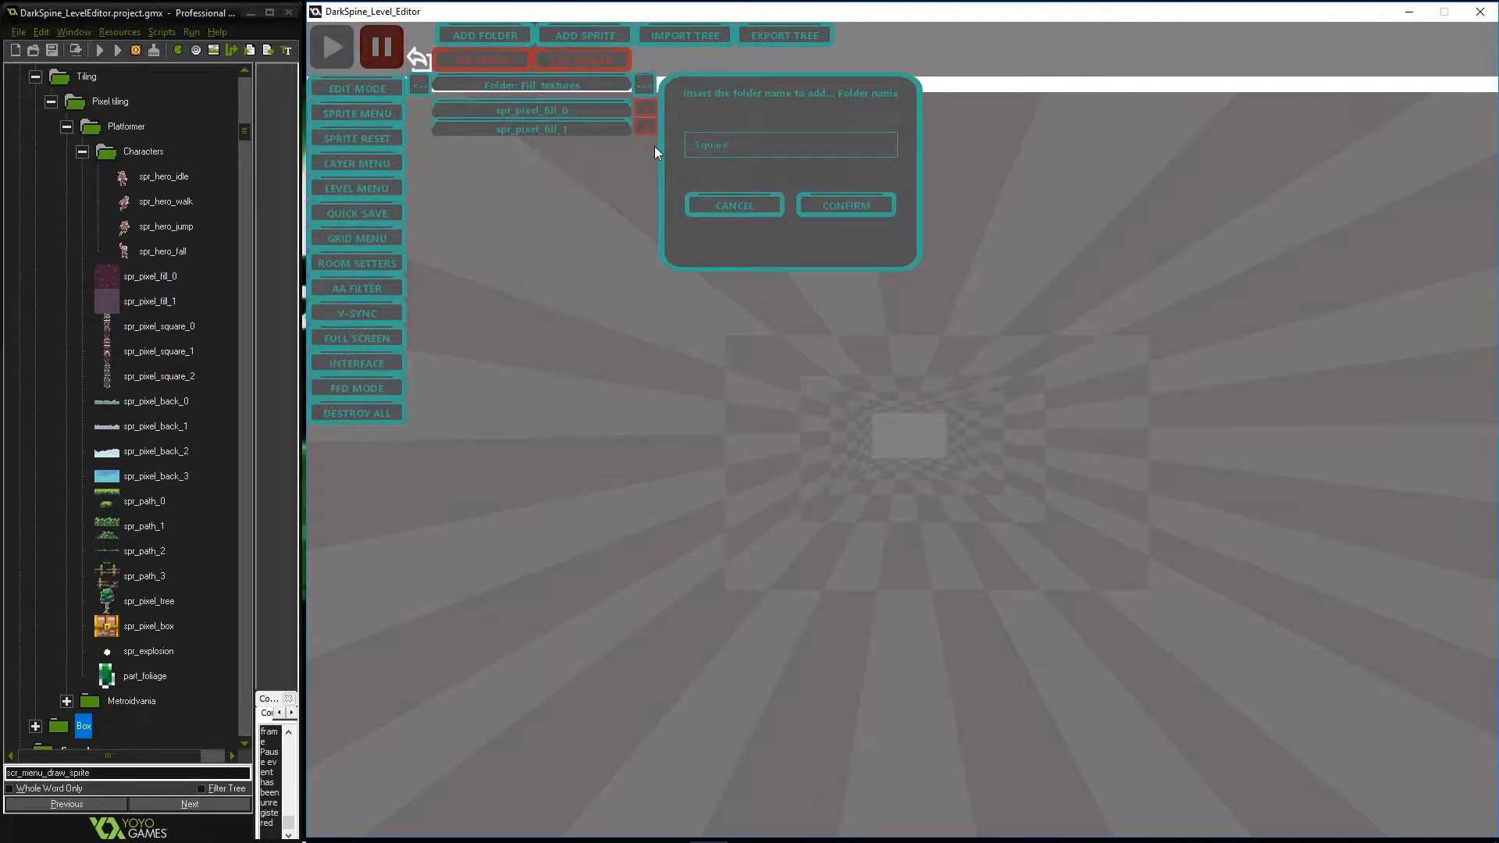
pyautogui.write('text@4')
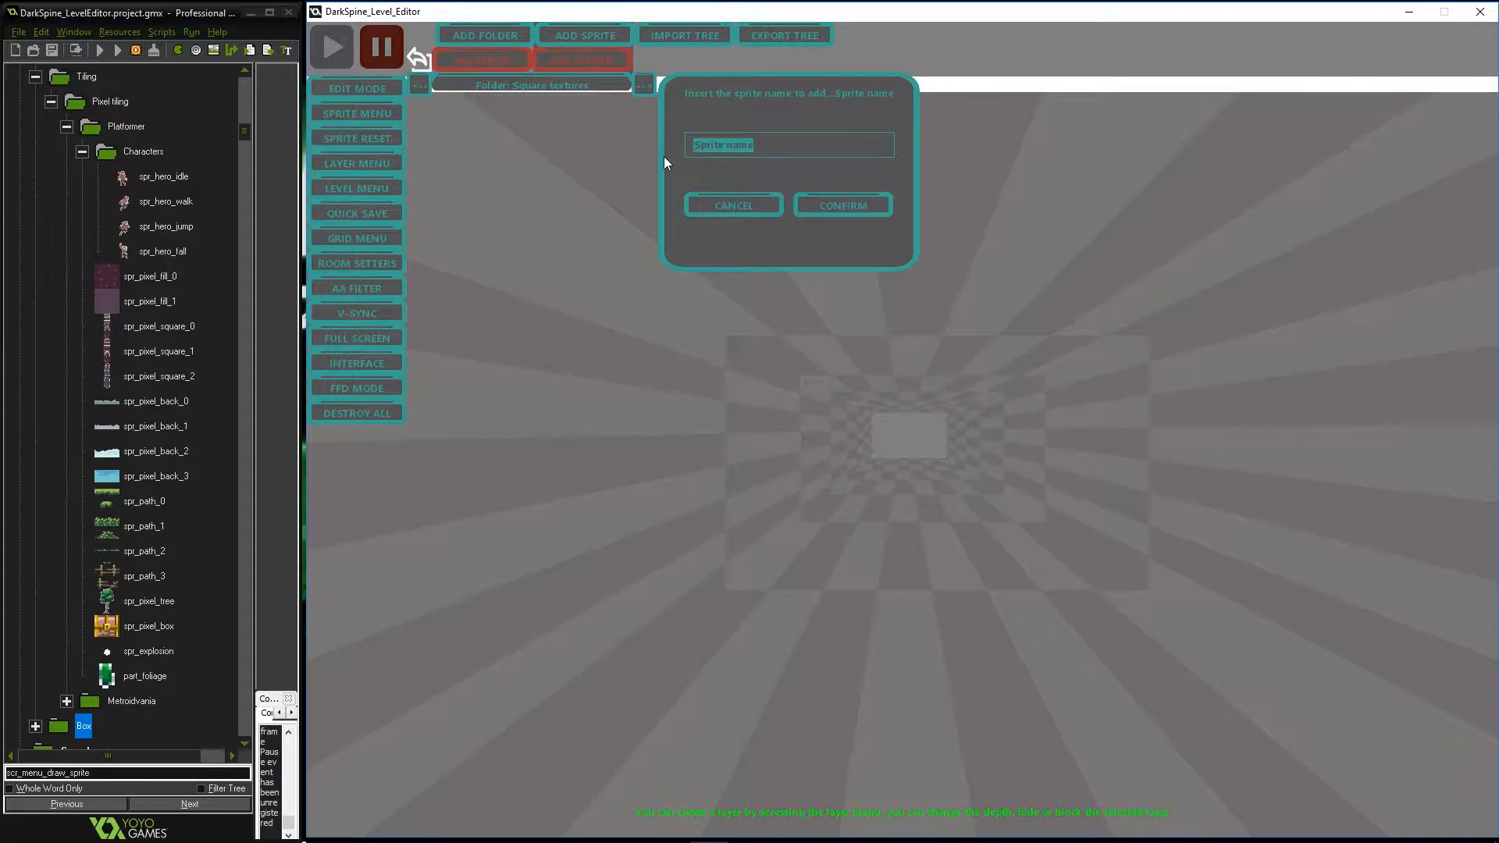
pyautogui.write('spr_')
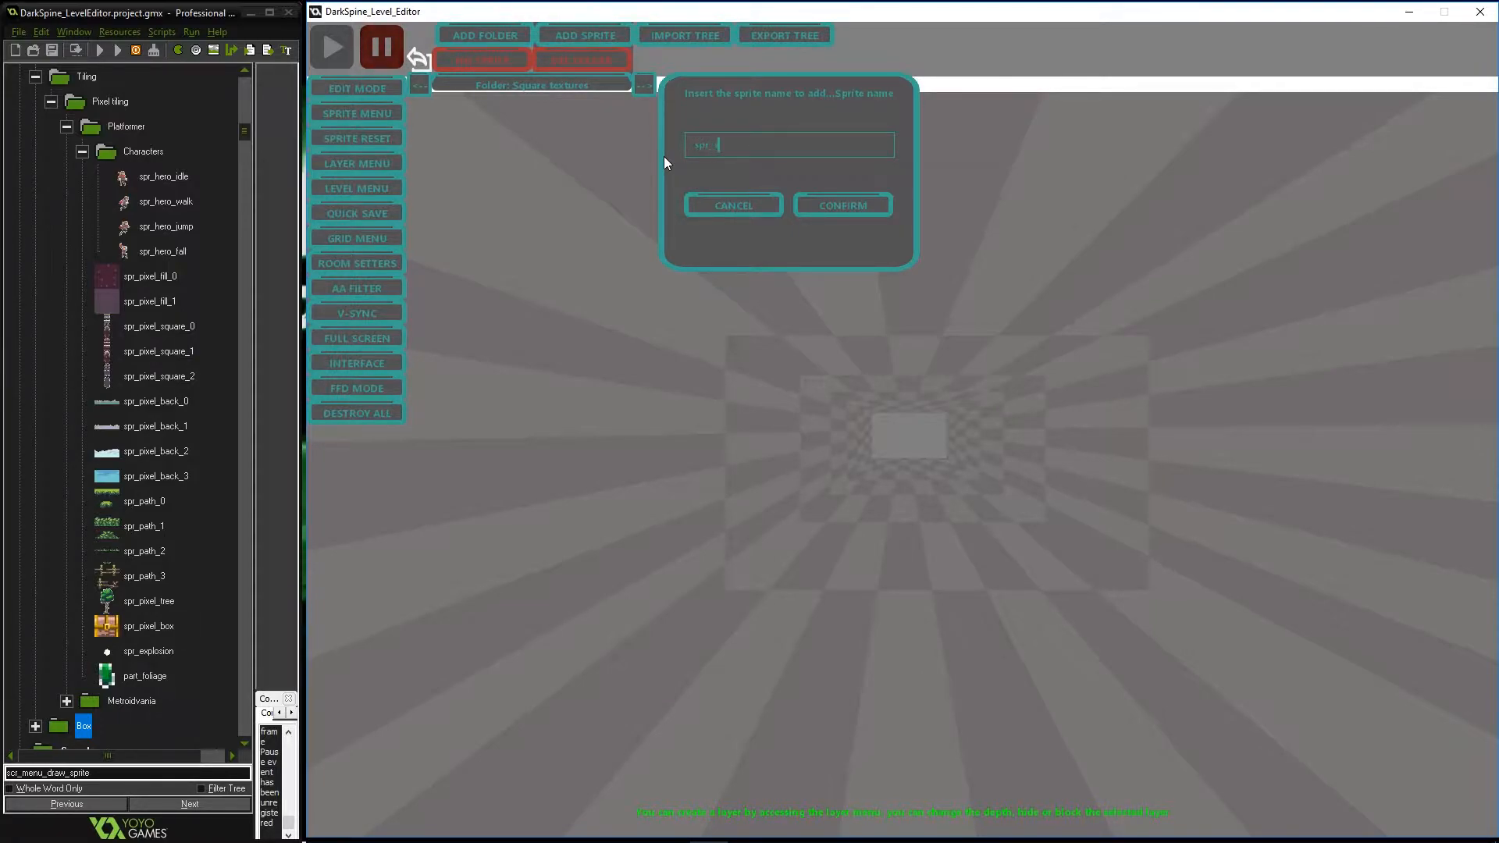
pyautogui.write('pixel_xxxx')
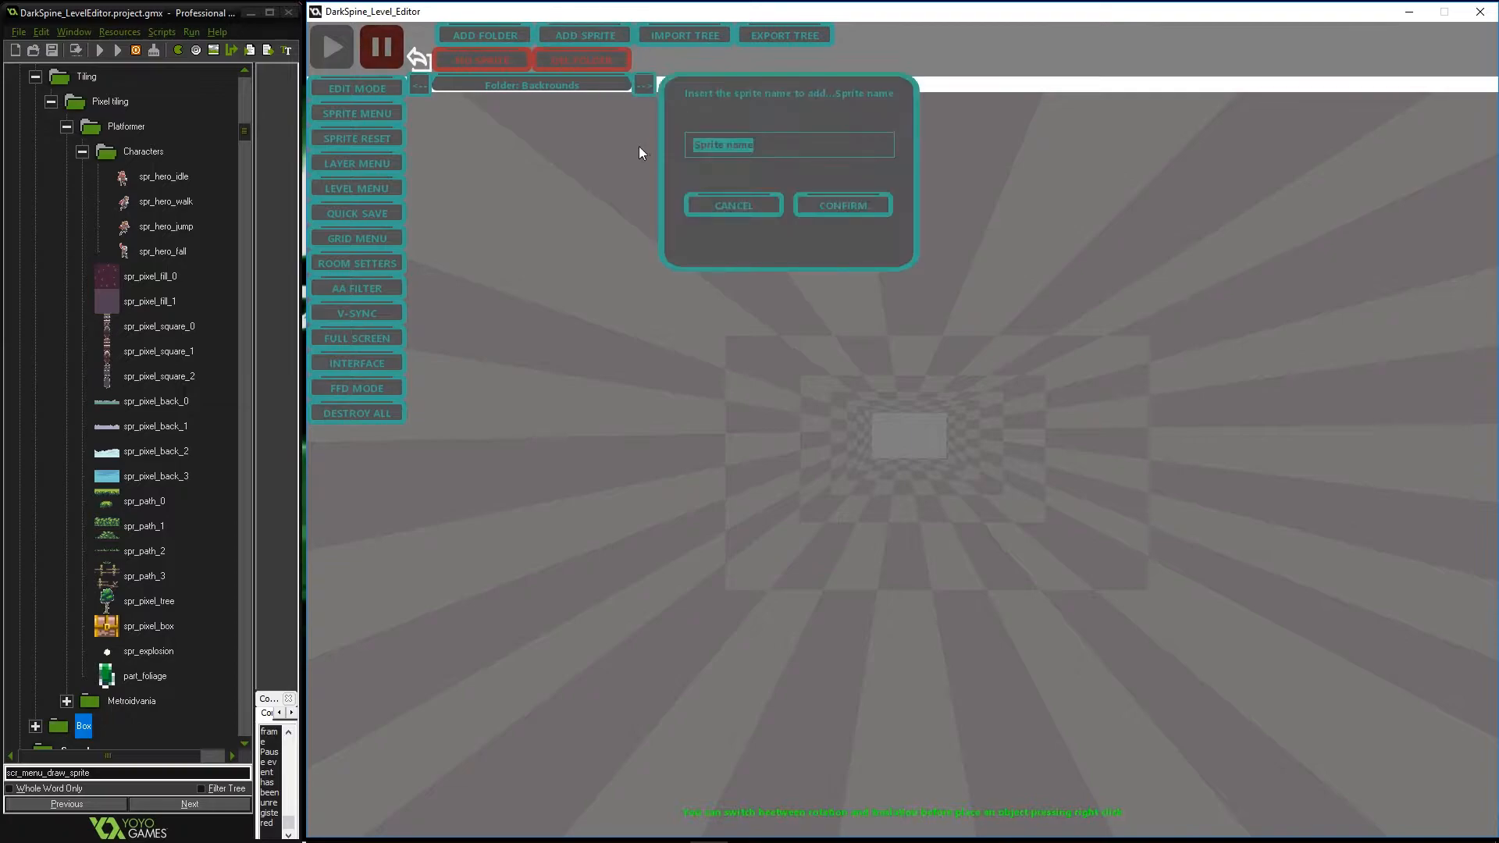
# Add the background, path and tiling sprites to their folders.
pyautogui.write('spr_pixel')
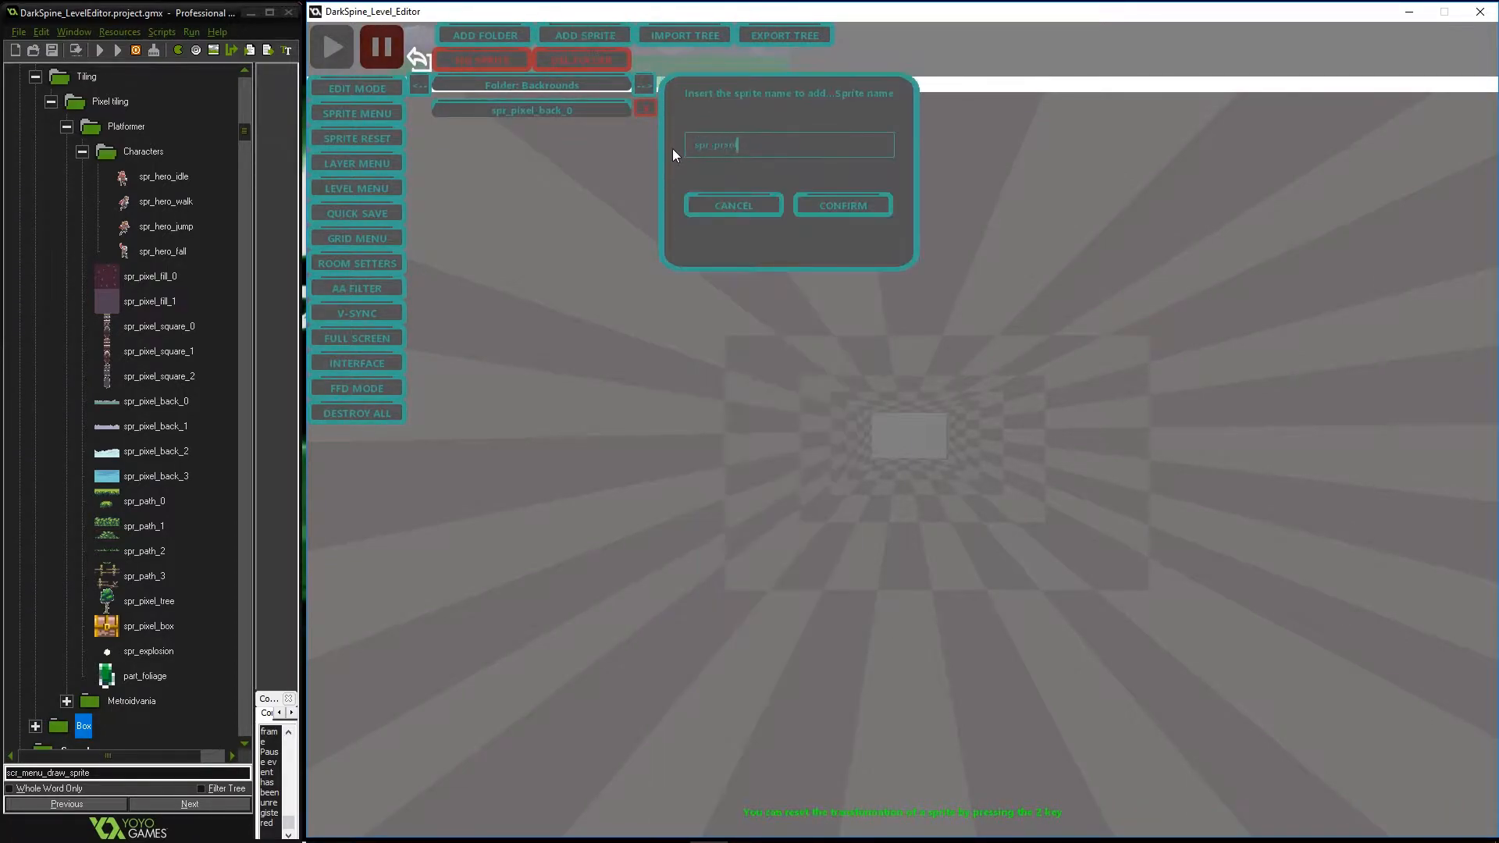
pyautogui.click(842, 205)
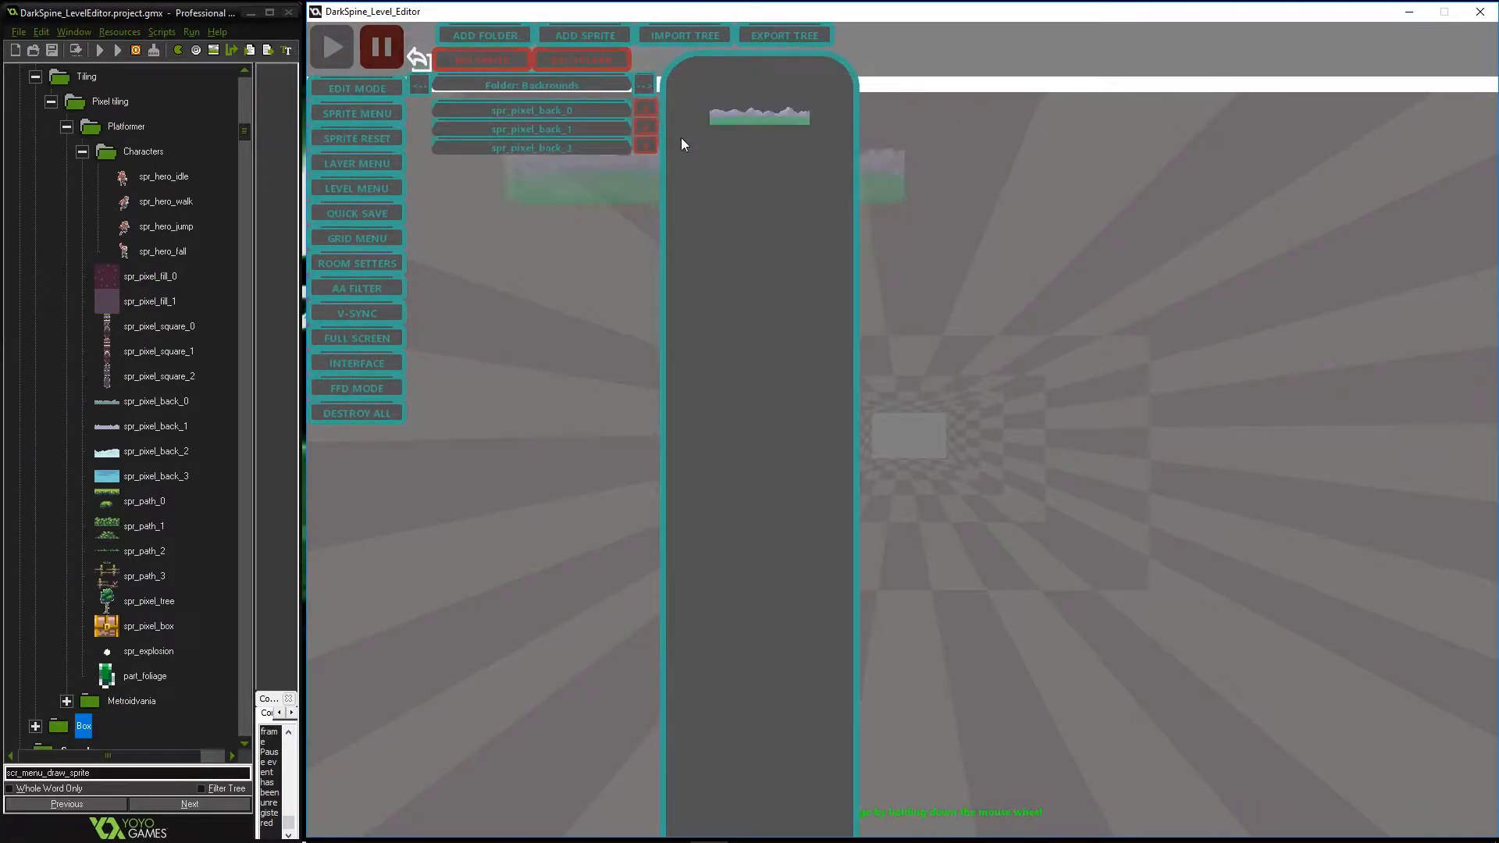
pyautogui.click(485, 35)
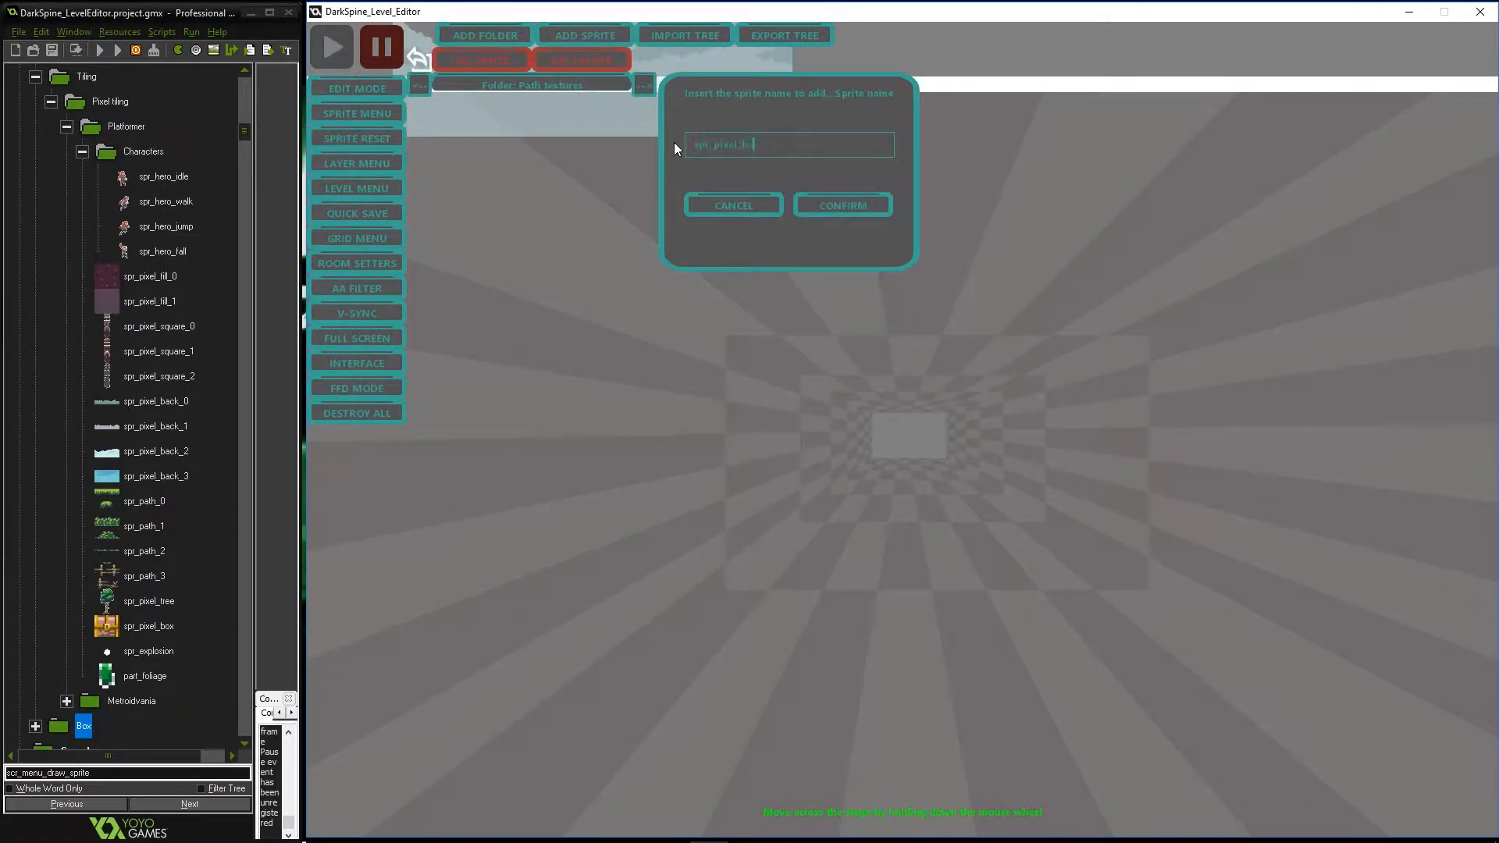
pyautogui.click(840, 204)
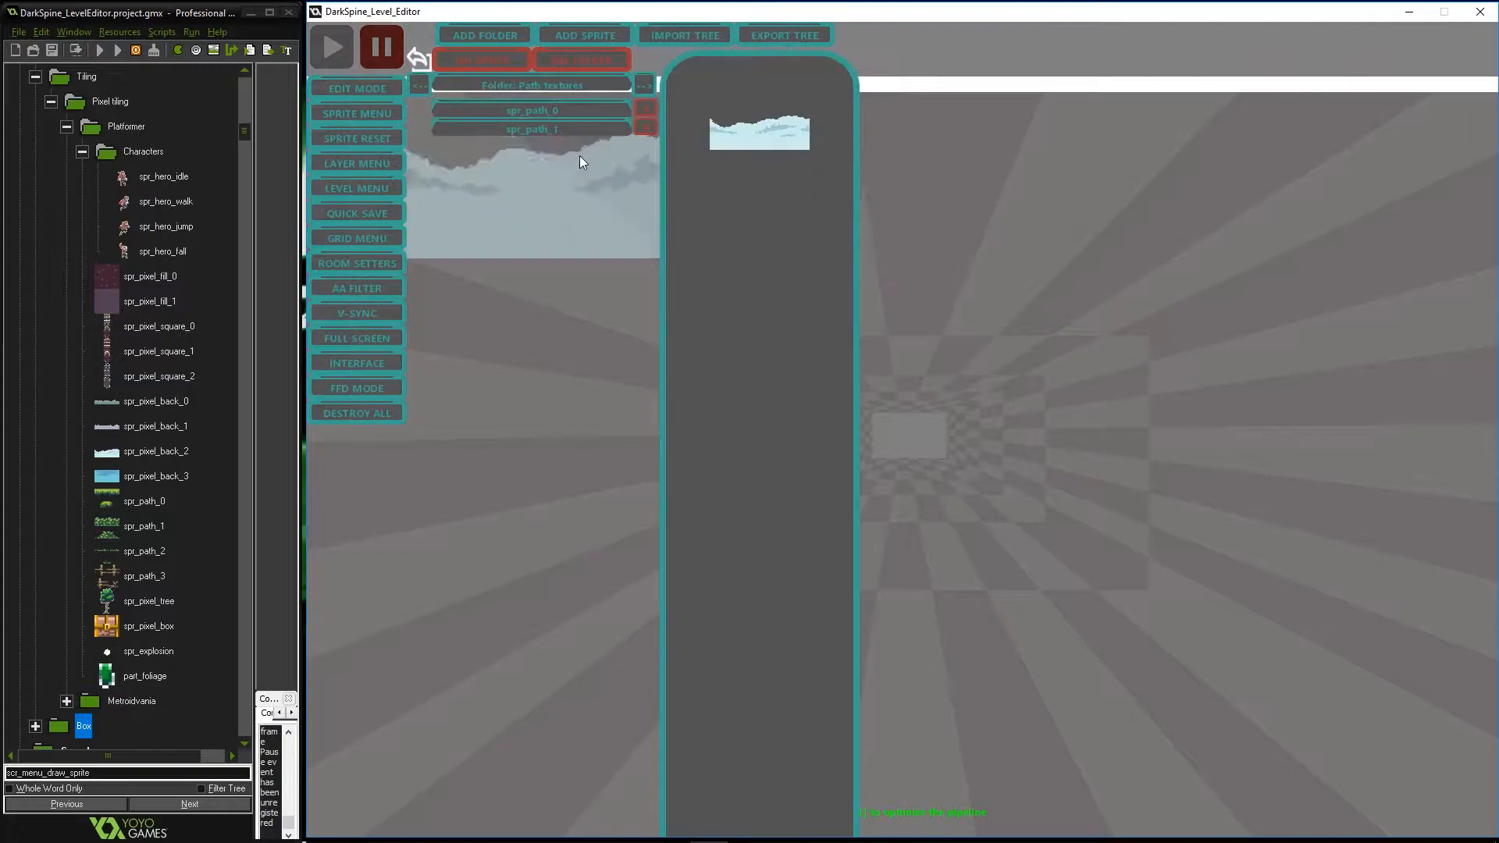
pyautogui.click(583, 34)
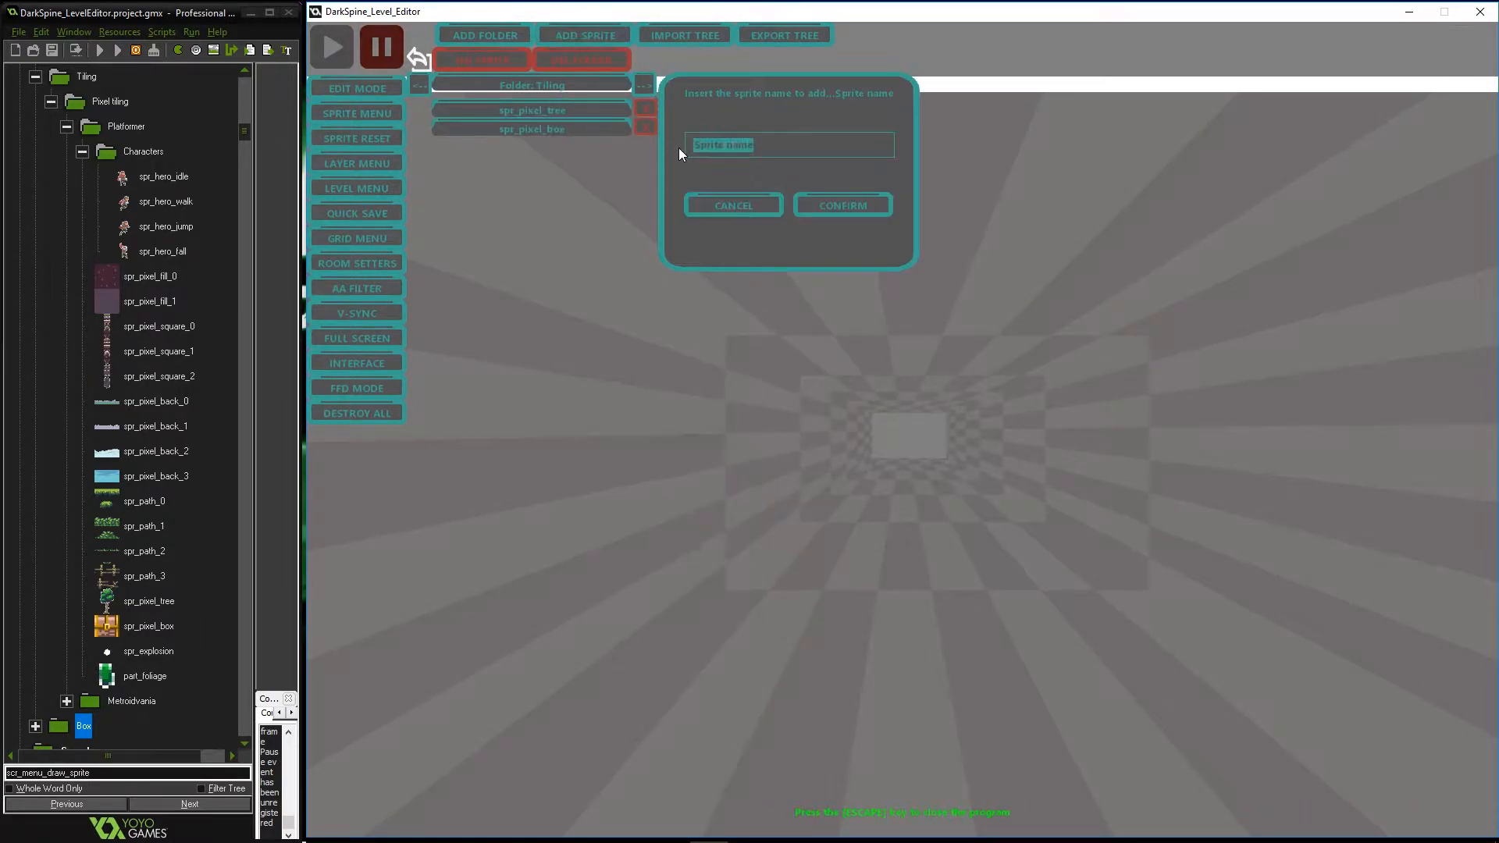
pyautogui.click(842, 205)
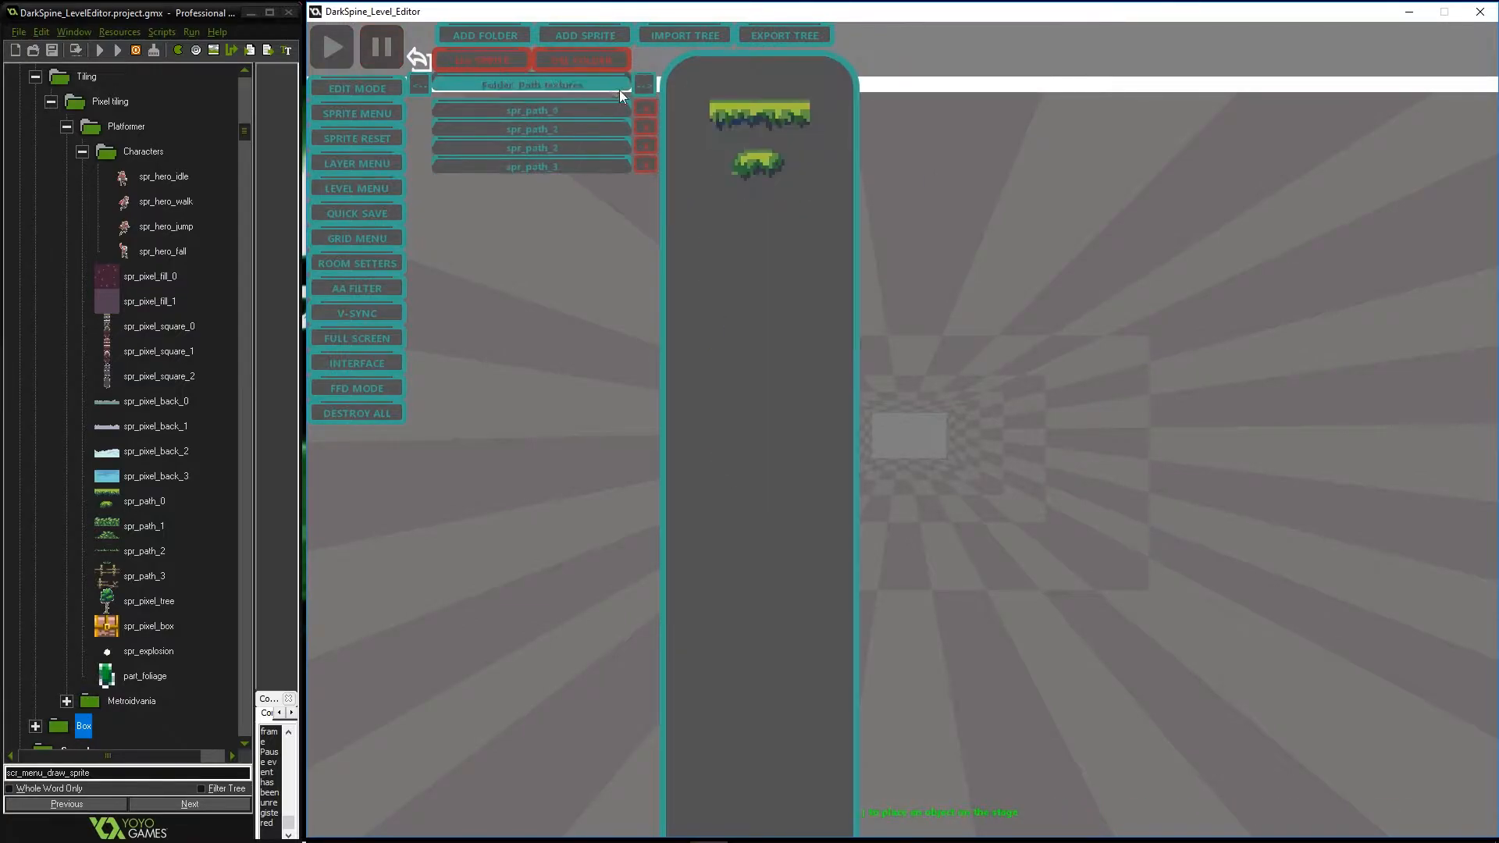
# Switch to the Character folder and start exporting the sprite tree as tp_platformer.
pyautogui.click(645, 84)
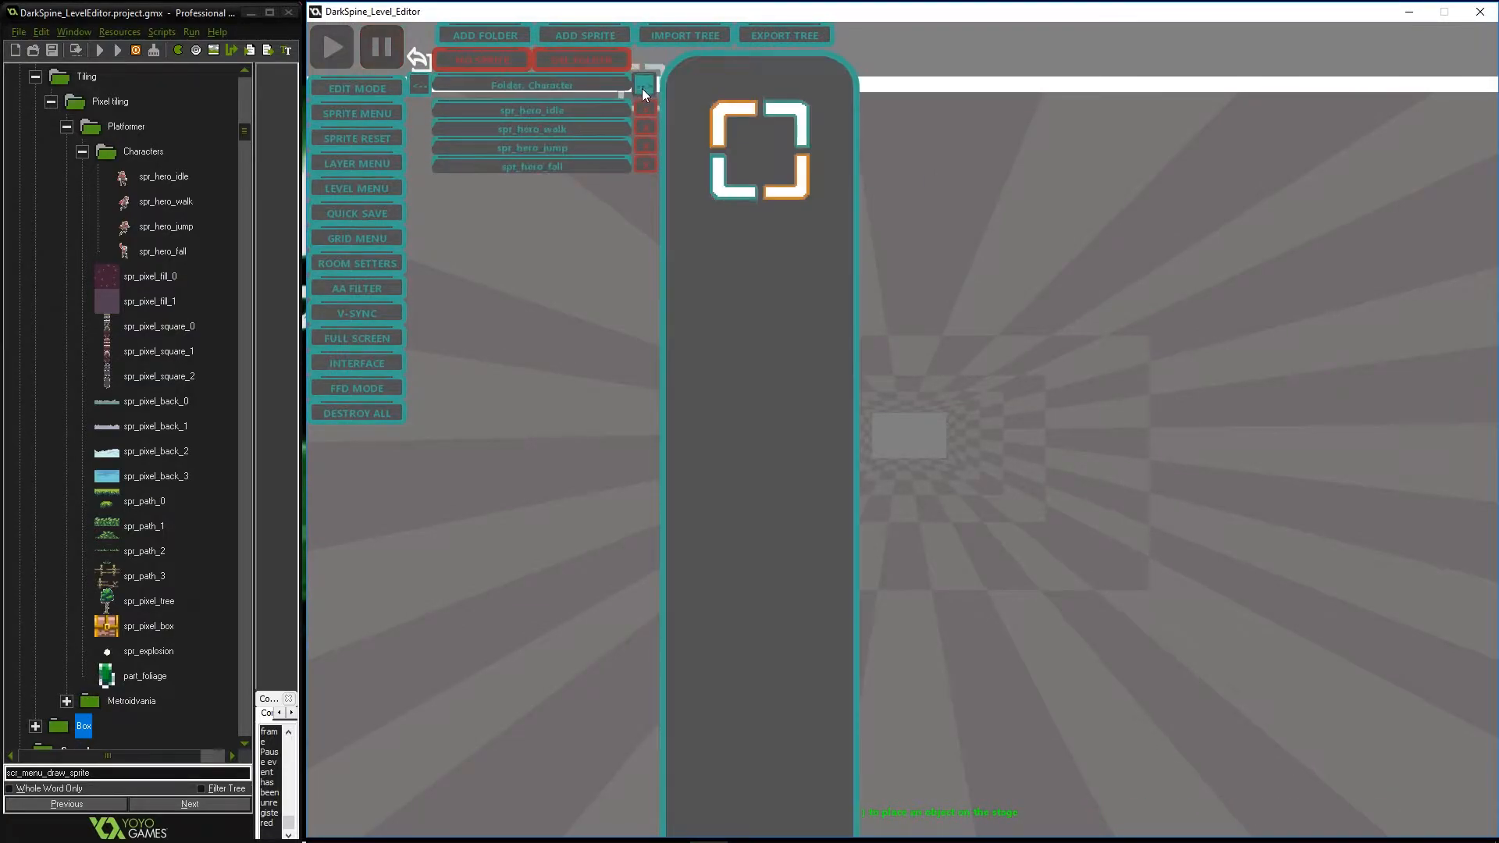
pyautogui.click(784, 35)
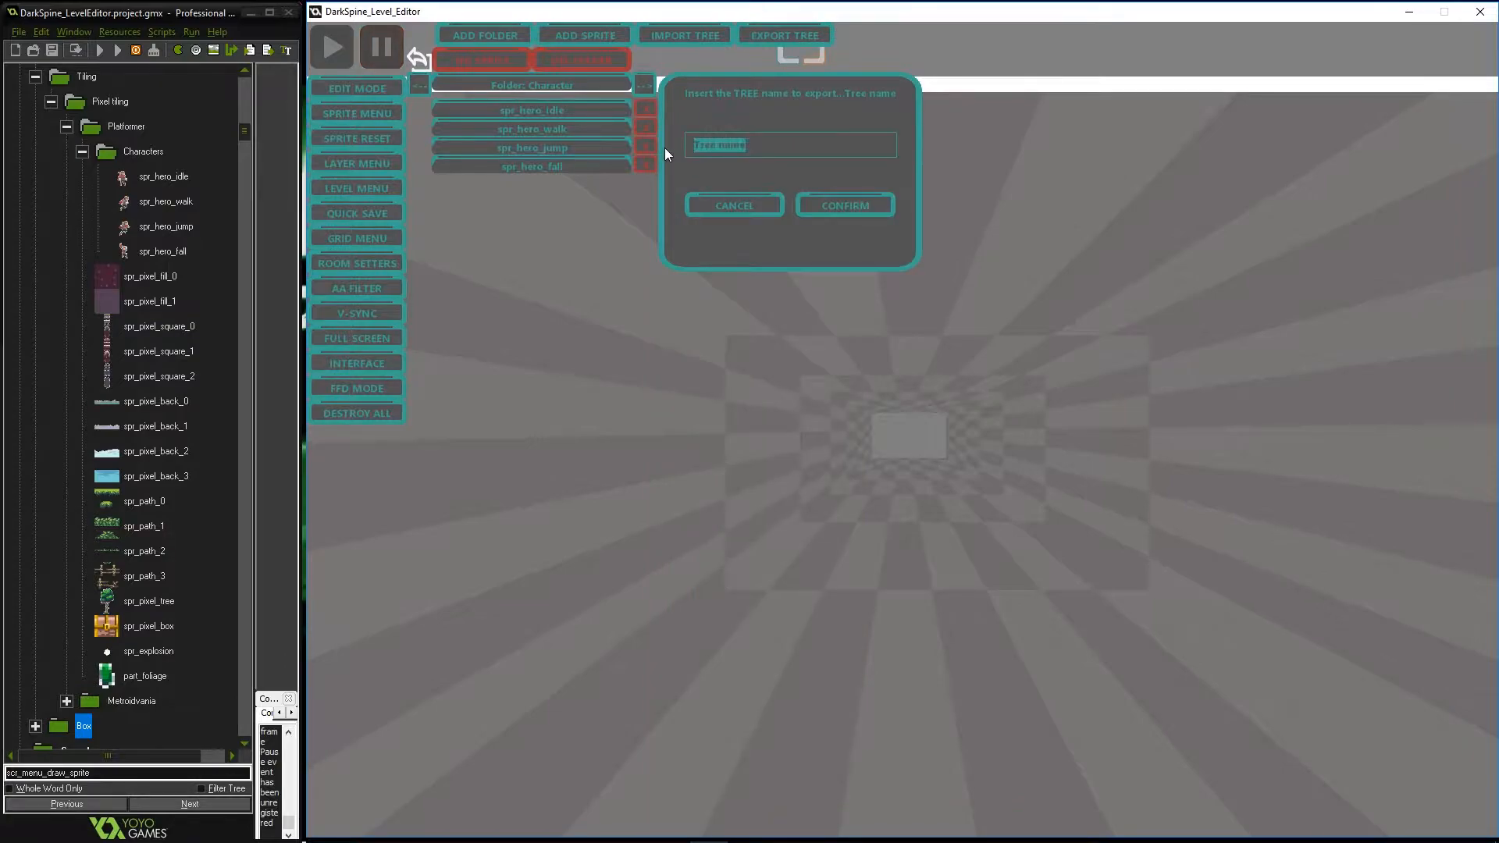
pyautogui.write('tr_platformer')
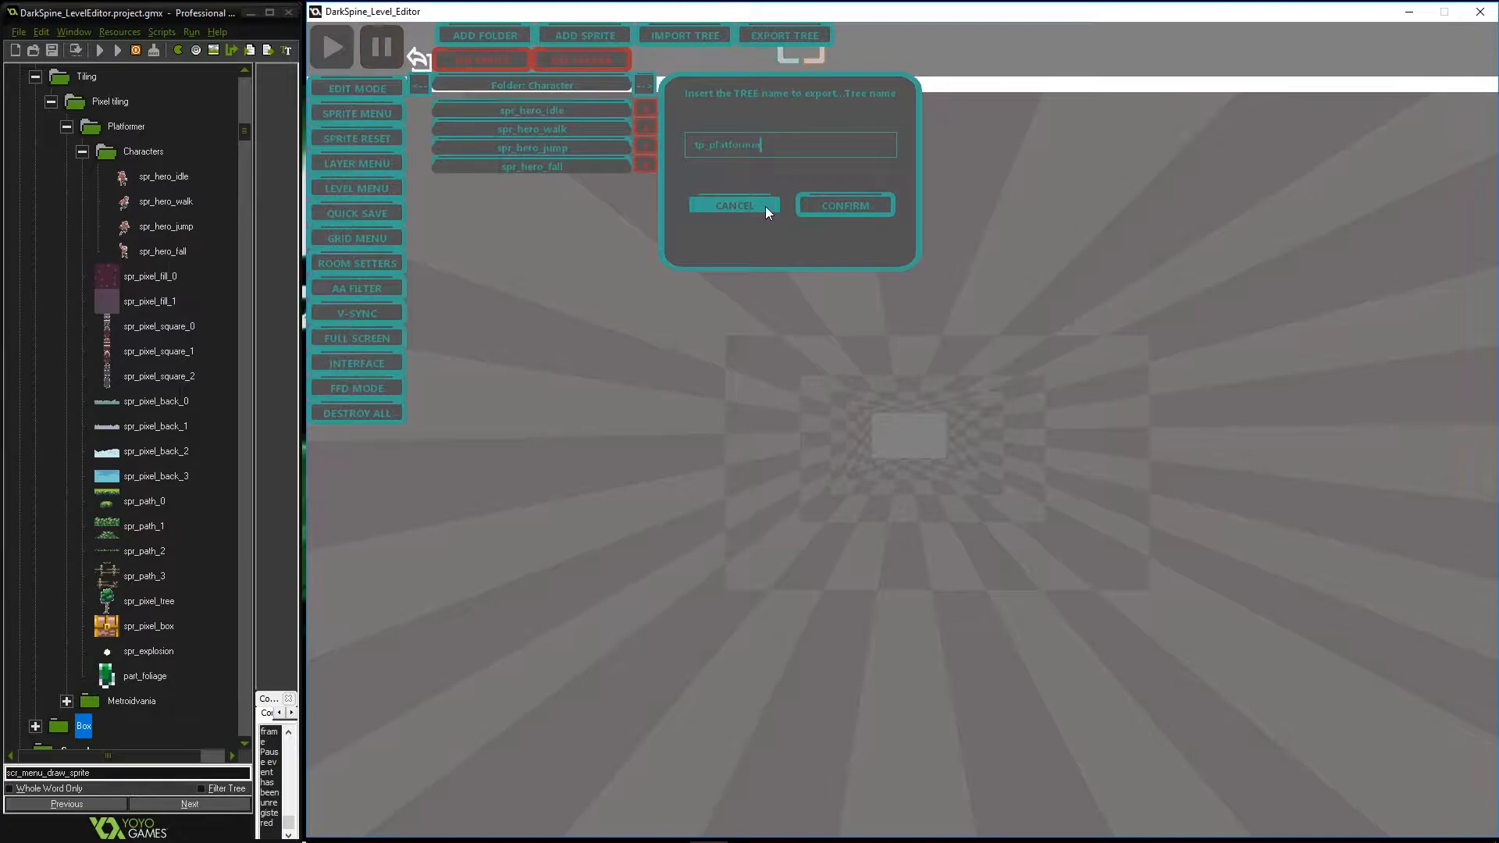
# Confirm the tp_platformer export, then cancel Import Tree, leaving an empty hierarchy.
pyautogui.click(845, 205)
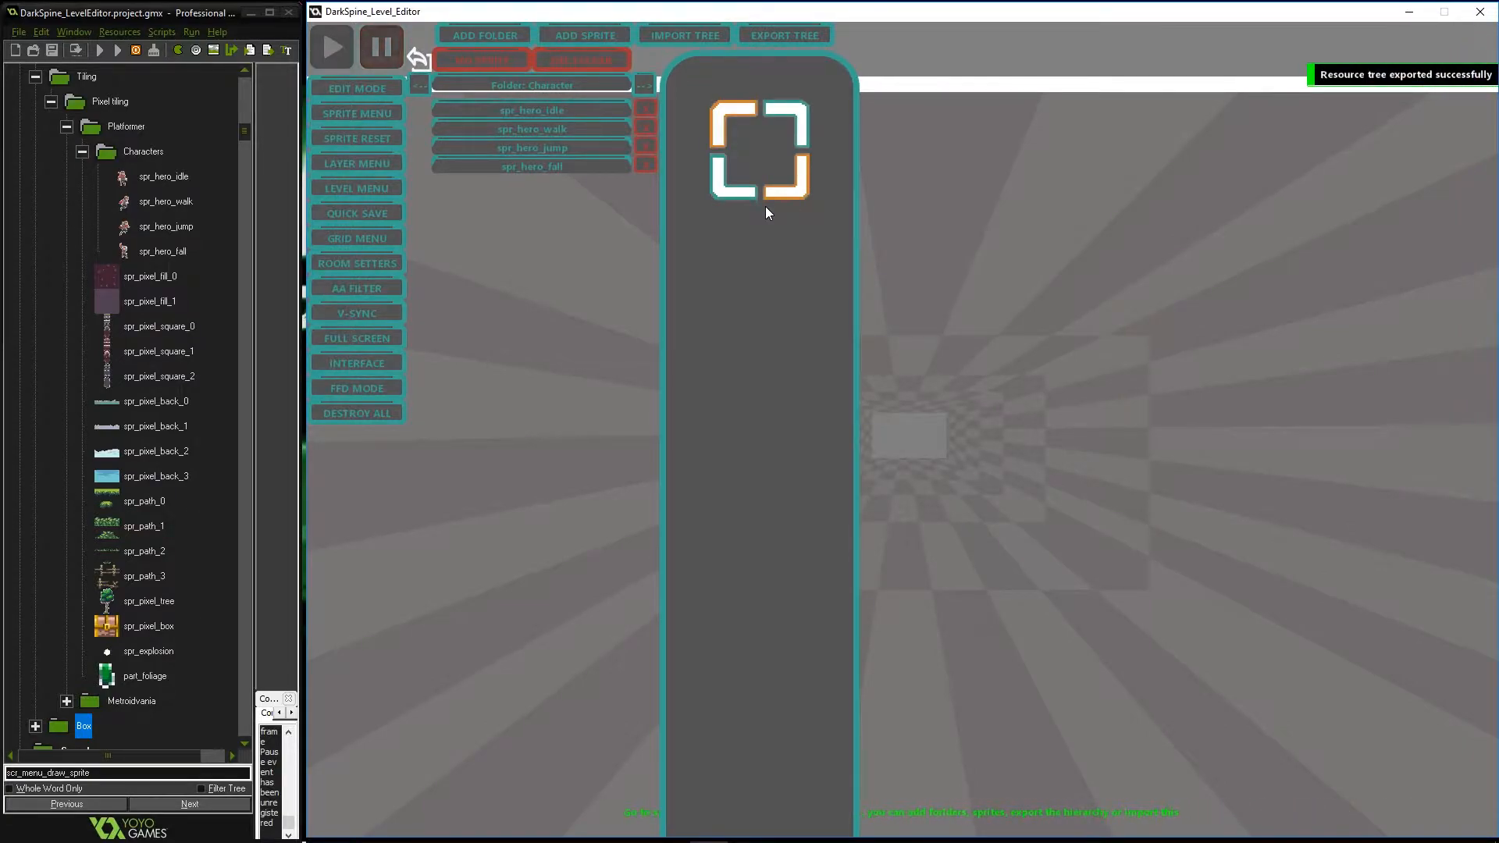
pyautogui.click(684, 35)
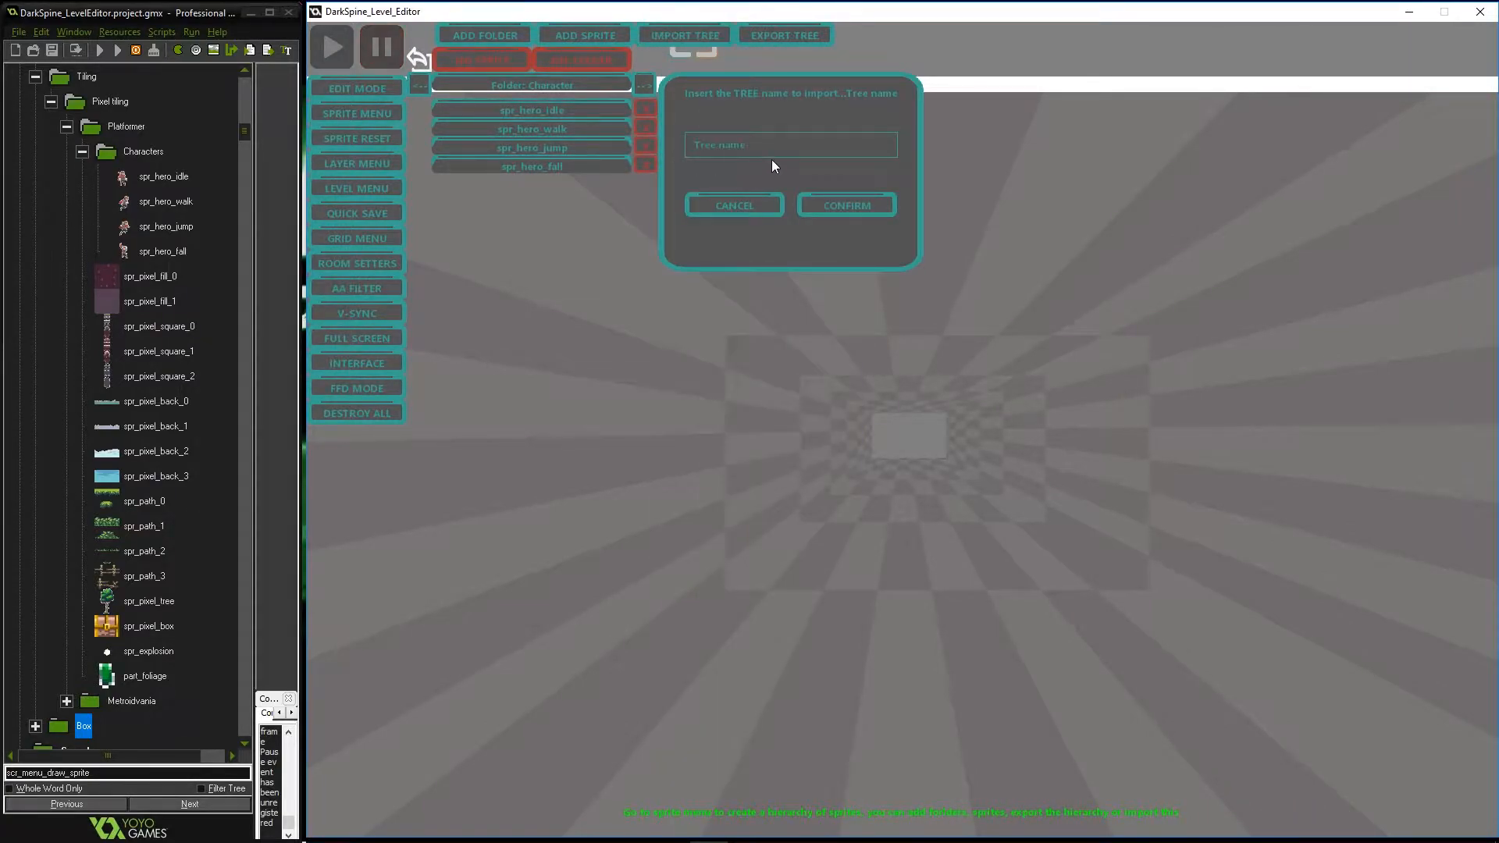
pyautogui.click(790, 144)
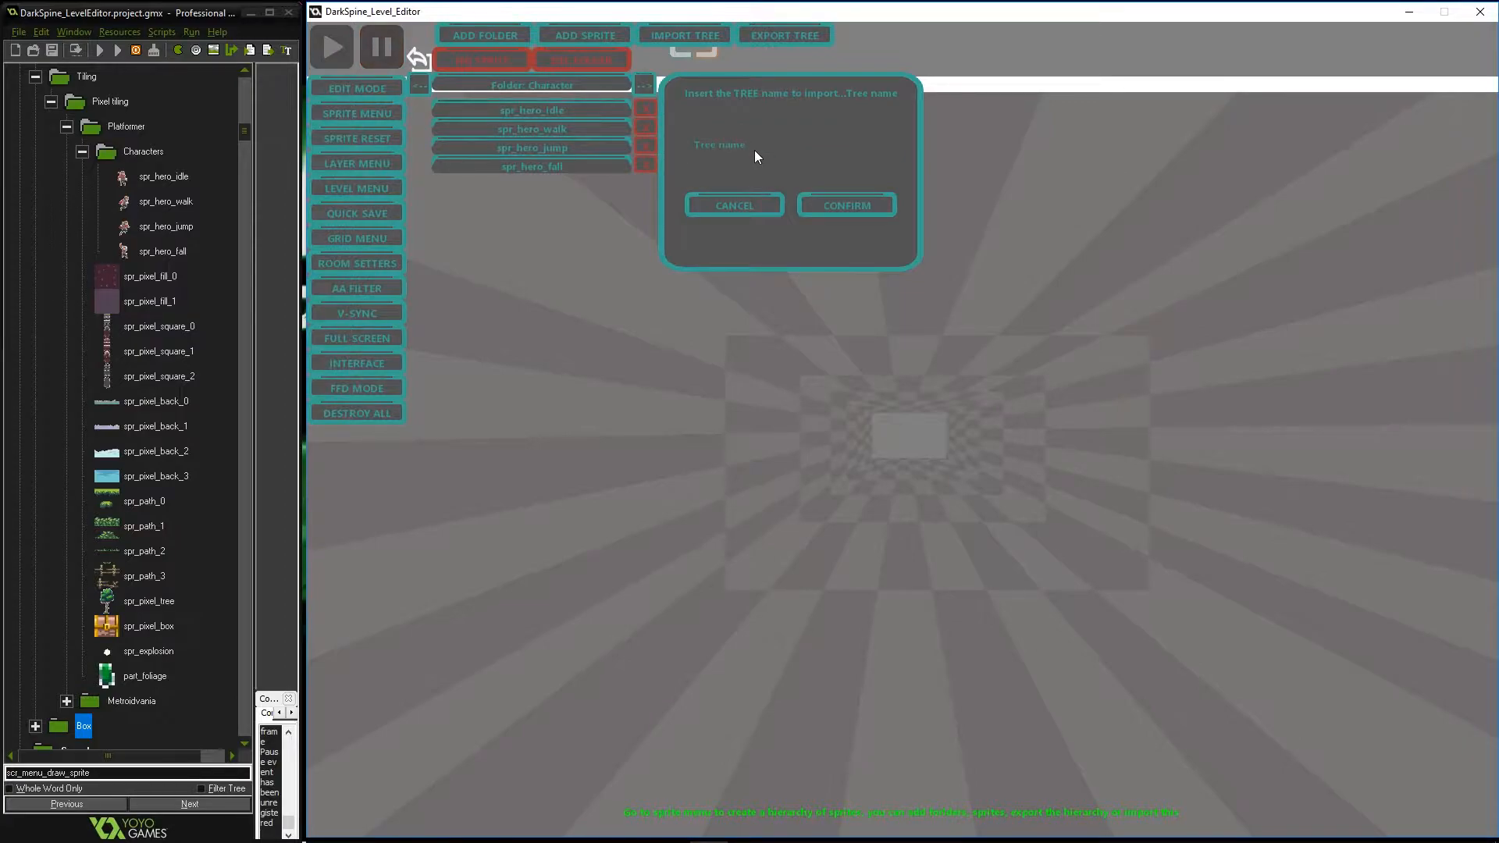
pyautogui.click(733, 204)
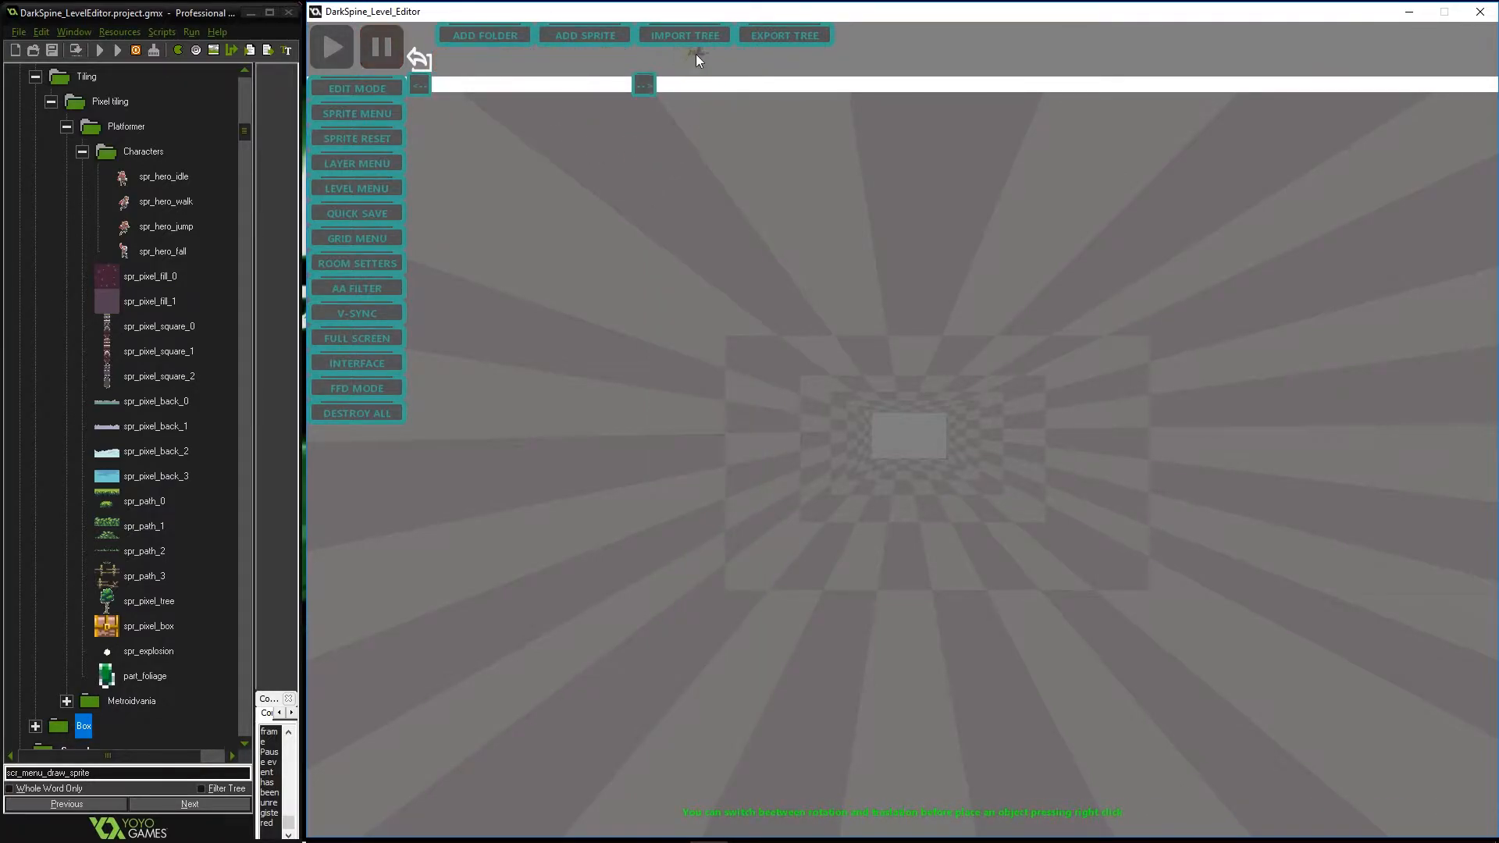
# Import the saved tp_platformer tree and go up to the parent folder.
pyautogui.click(684, 34)
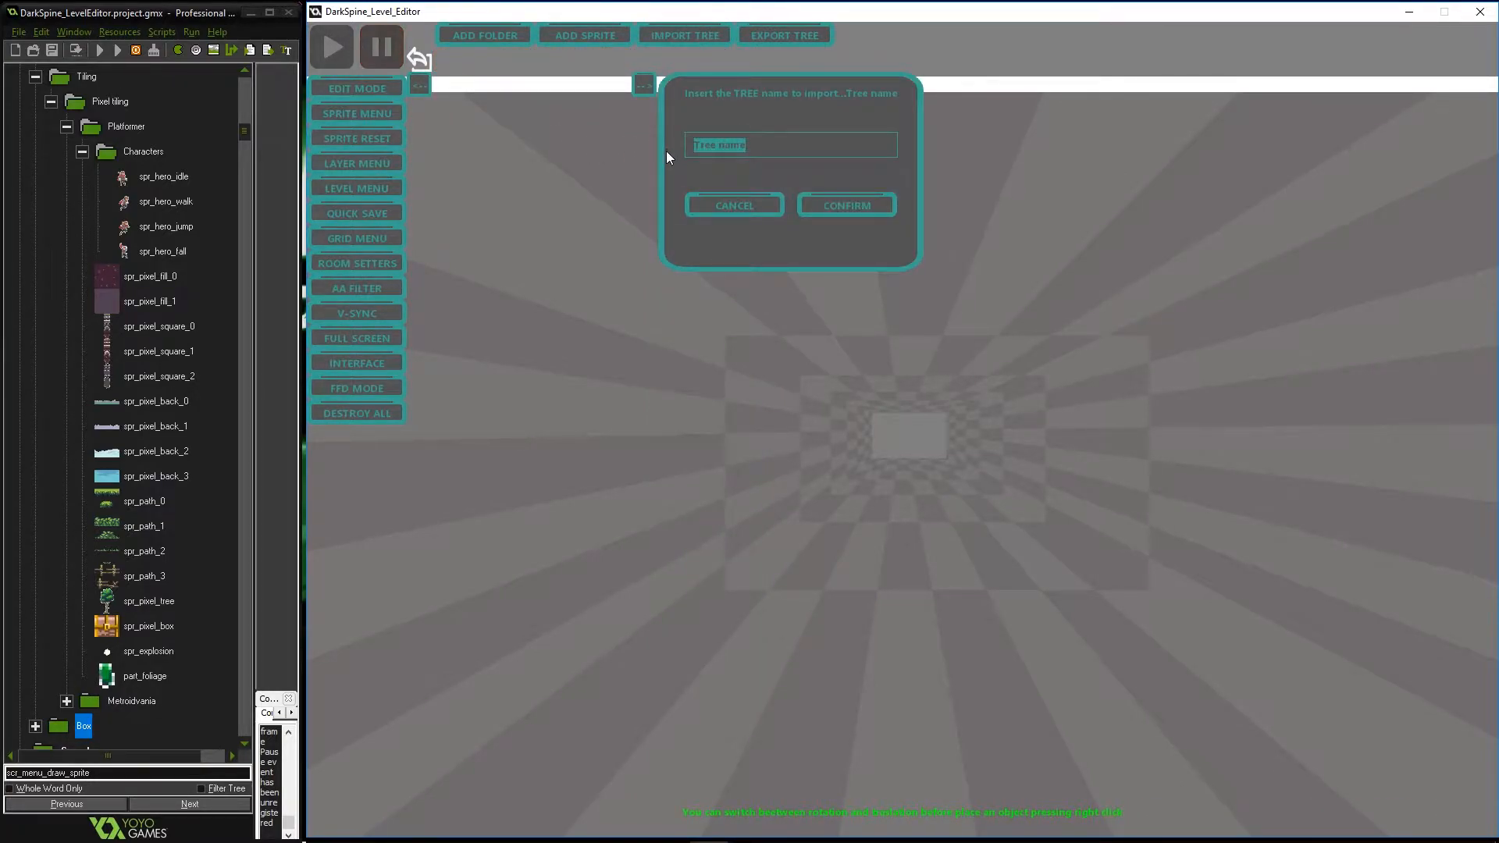
pyautogui.write('tp_pla')
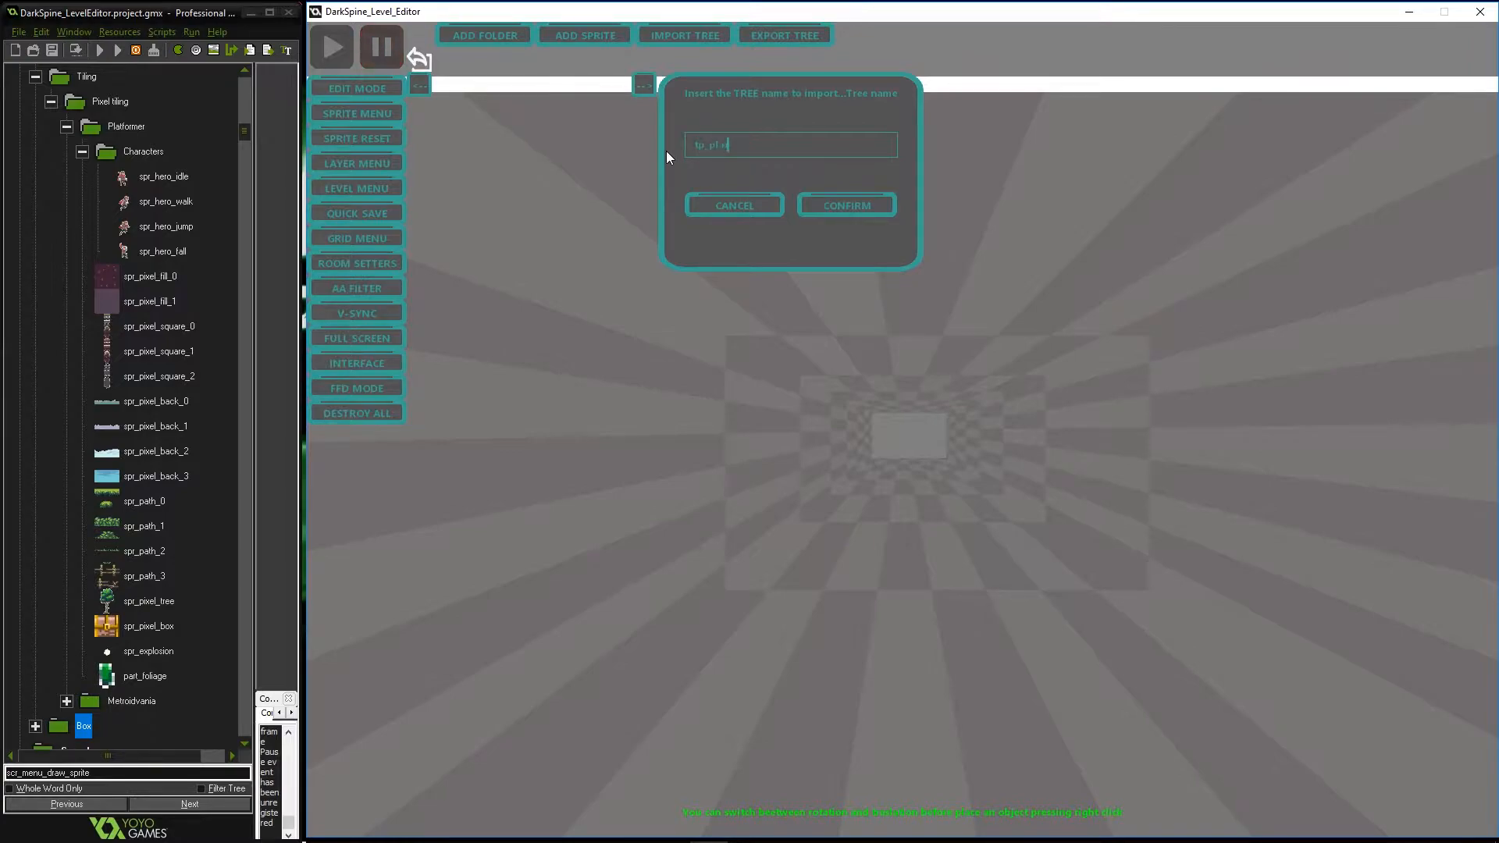
pyautogui.click(845, 205)
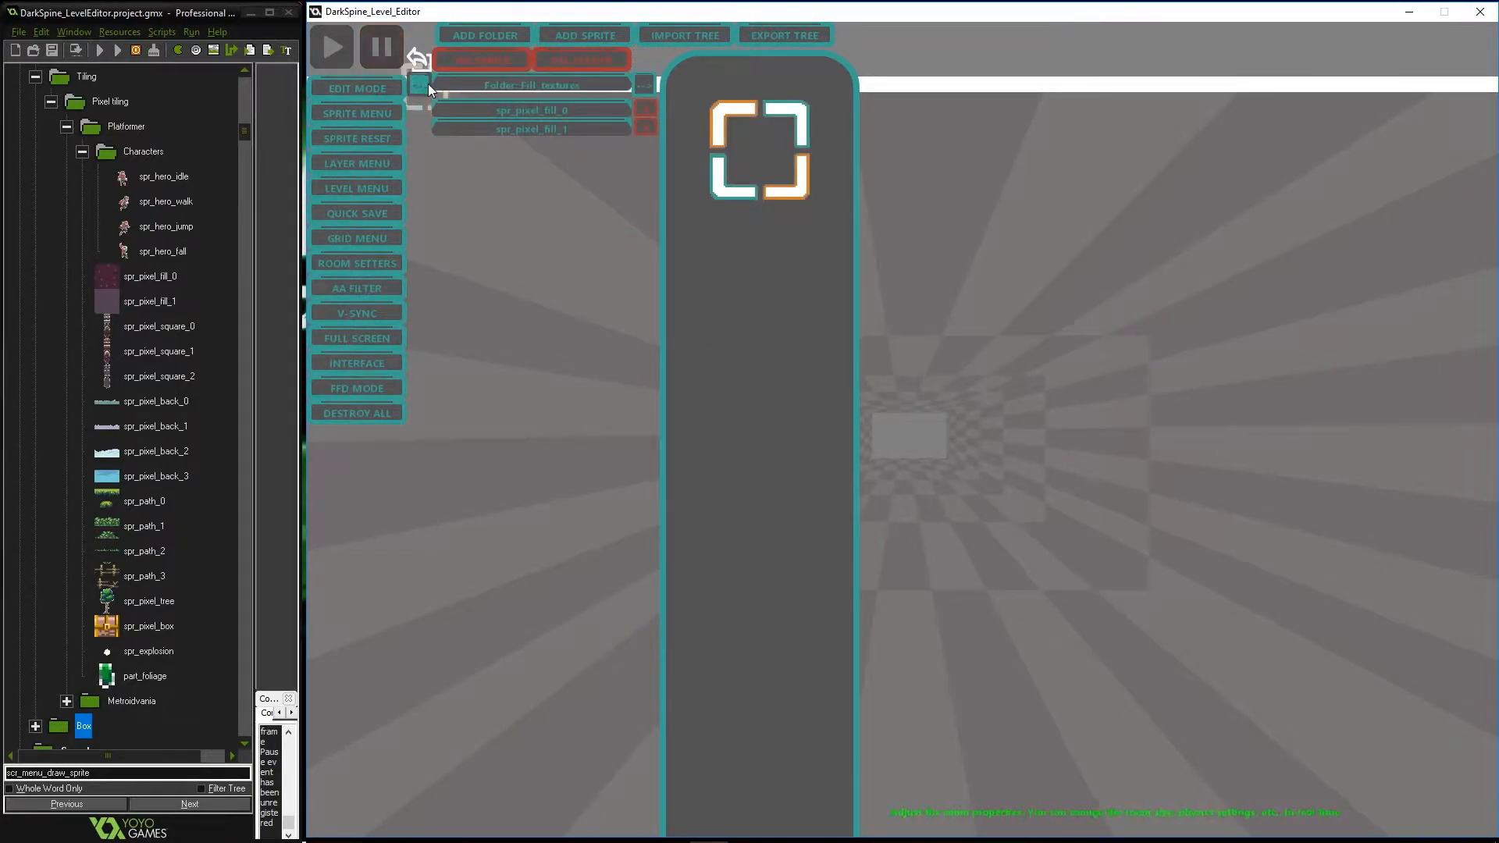
pyautogui.click(419, 84)
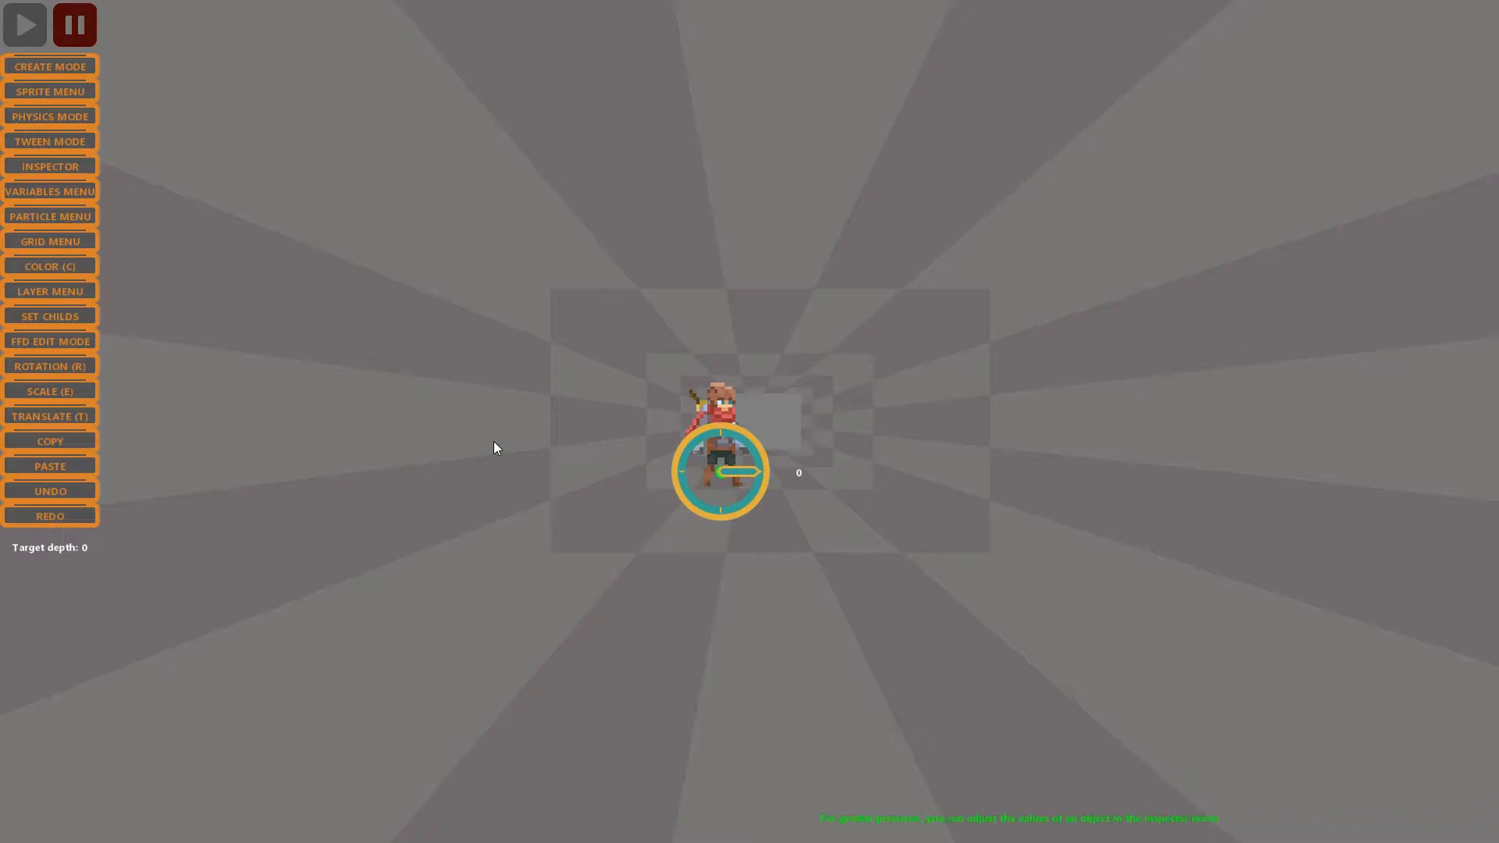
pyautogui.moveTo(496, 454)
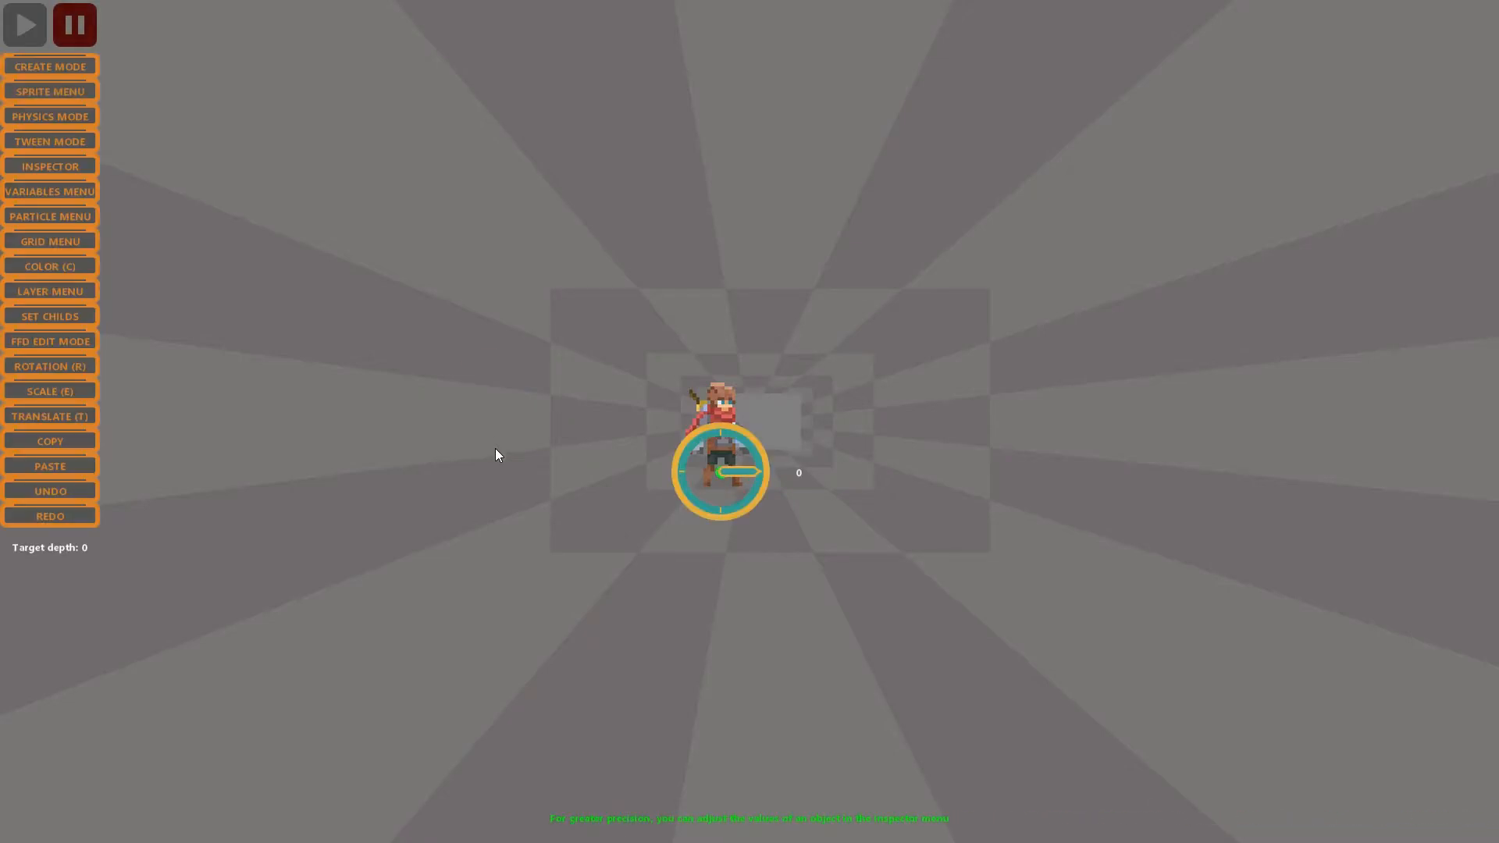
pyautogui.moveTo(496, 459)
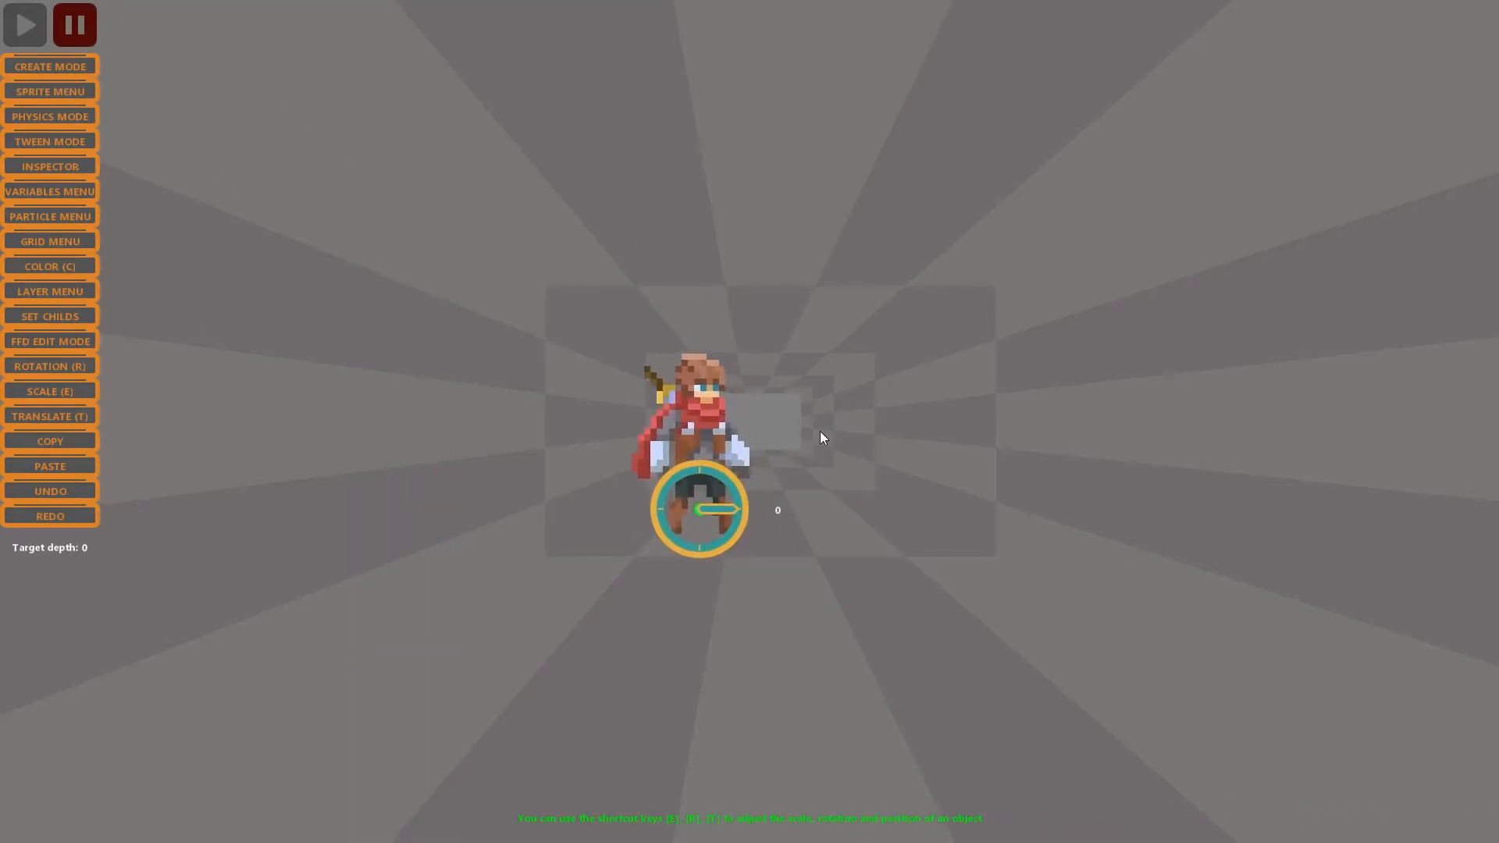
pyautogui.moveTo(856, 455)
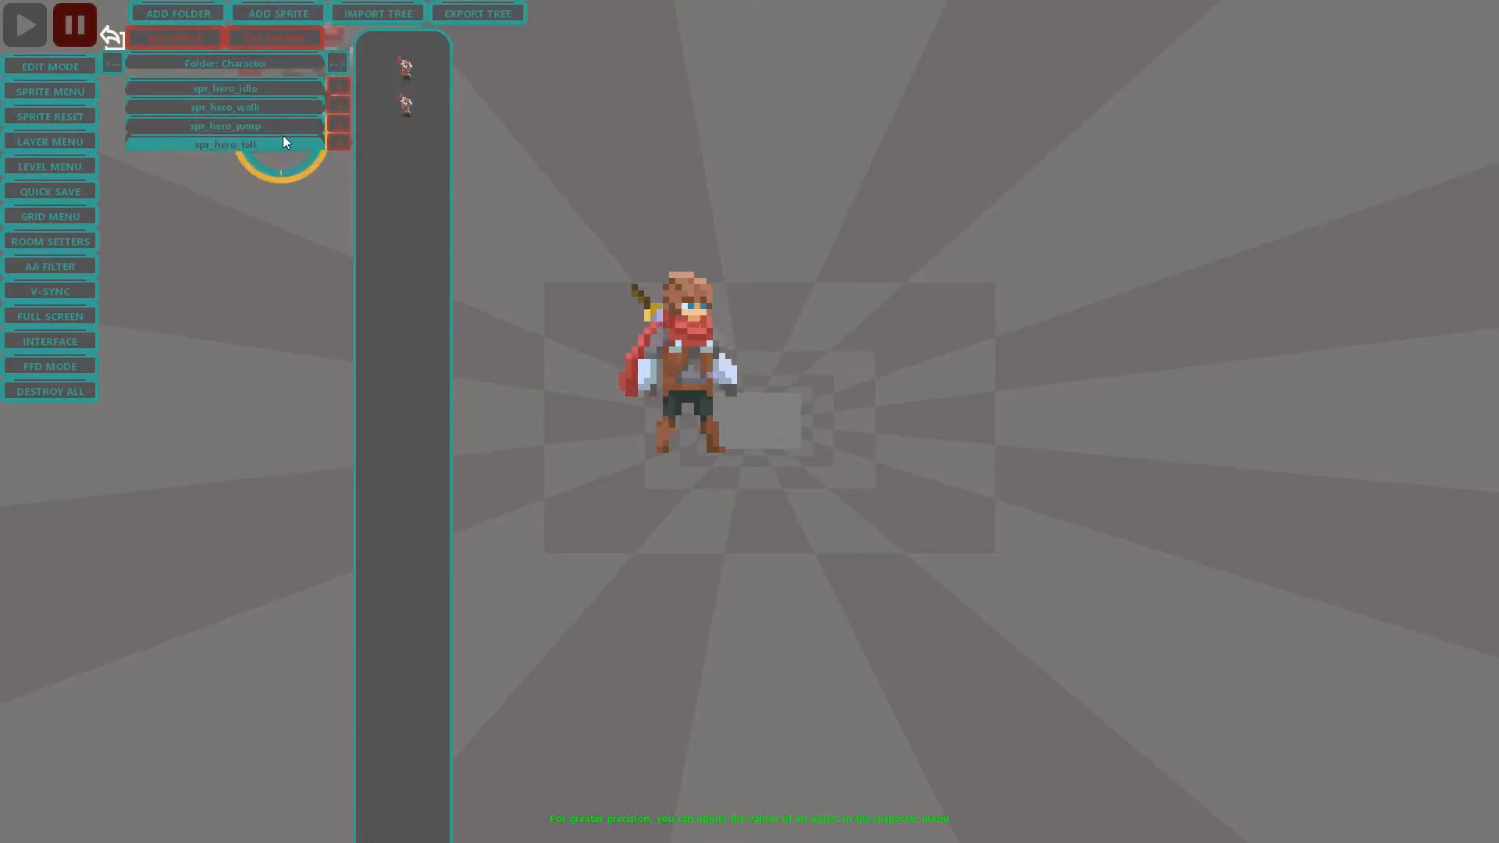
# Pick the hero fall sprite and place the hero left of the twisted-trunk tree.
pyautogui.click(224, 88)
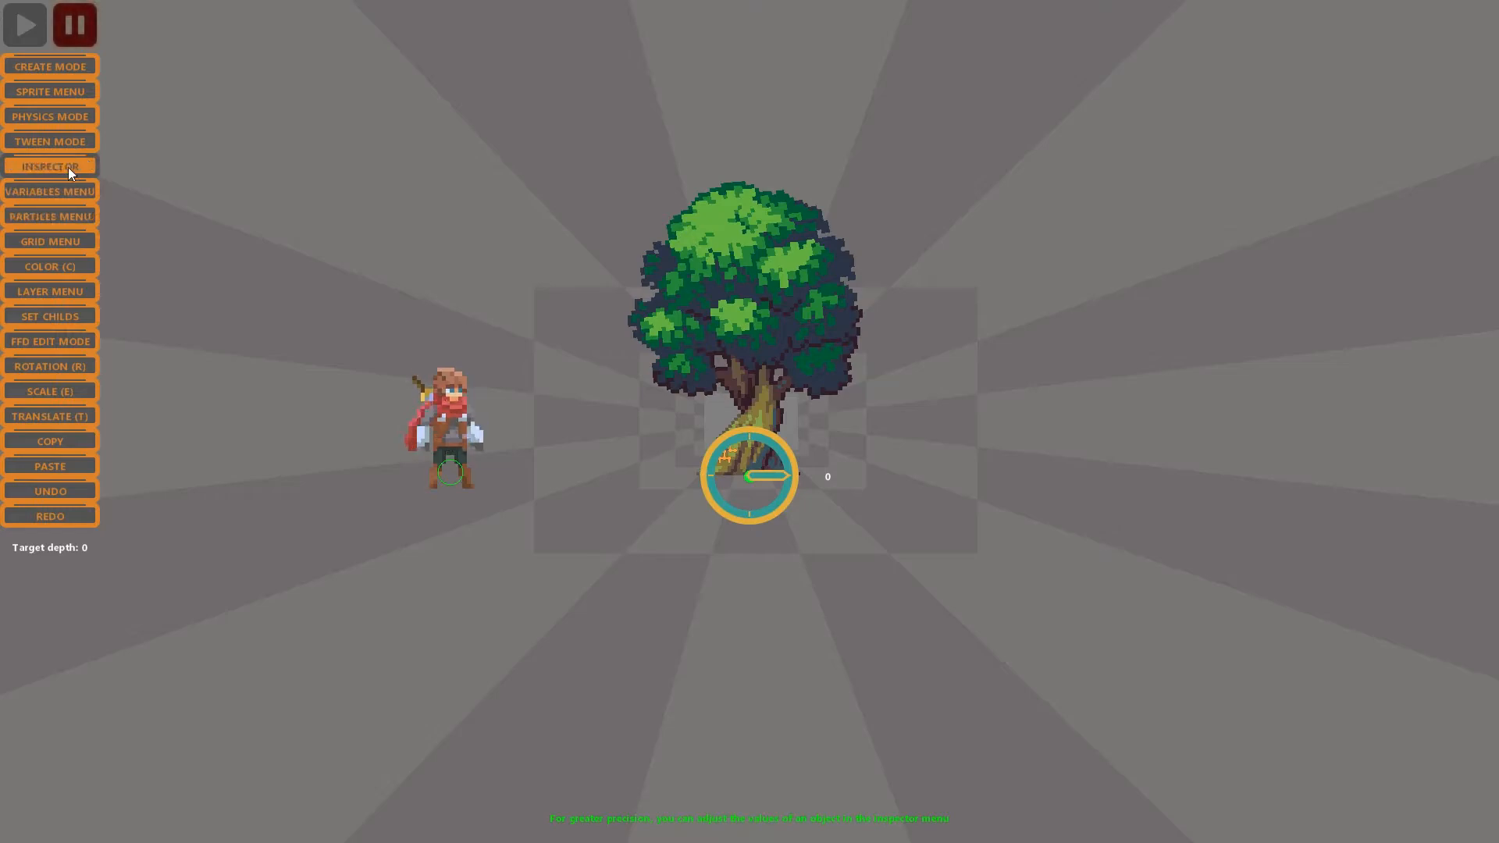
pyautogui.click(50, 166)
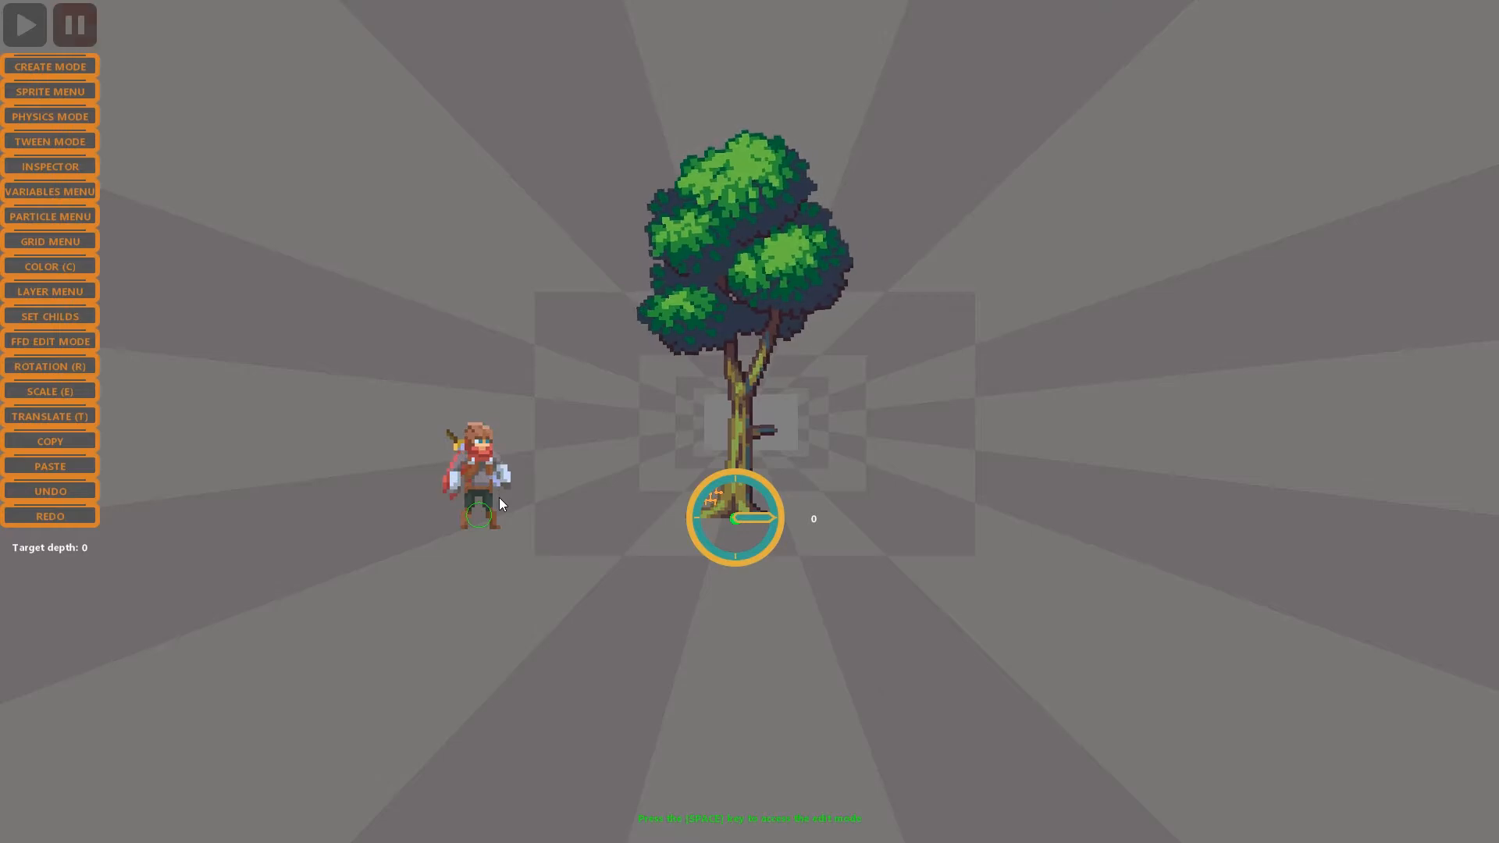
pyautogui.click(50, 90)
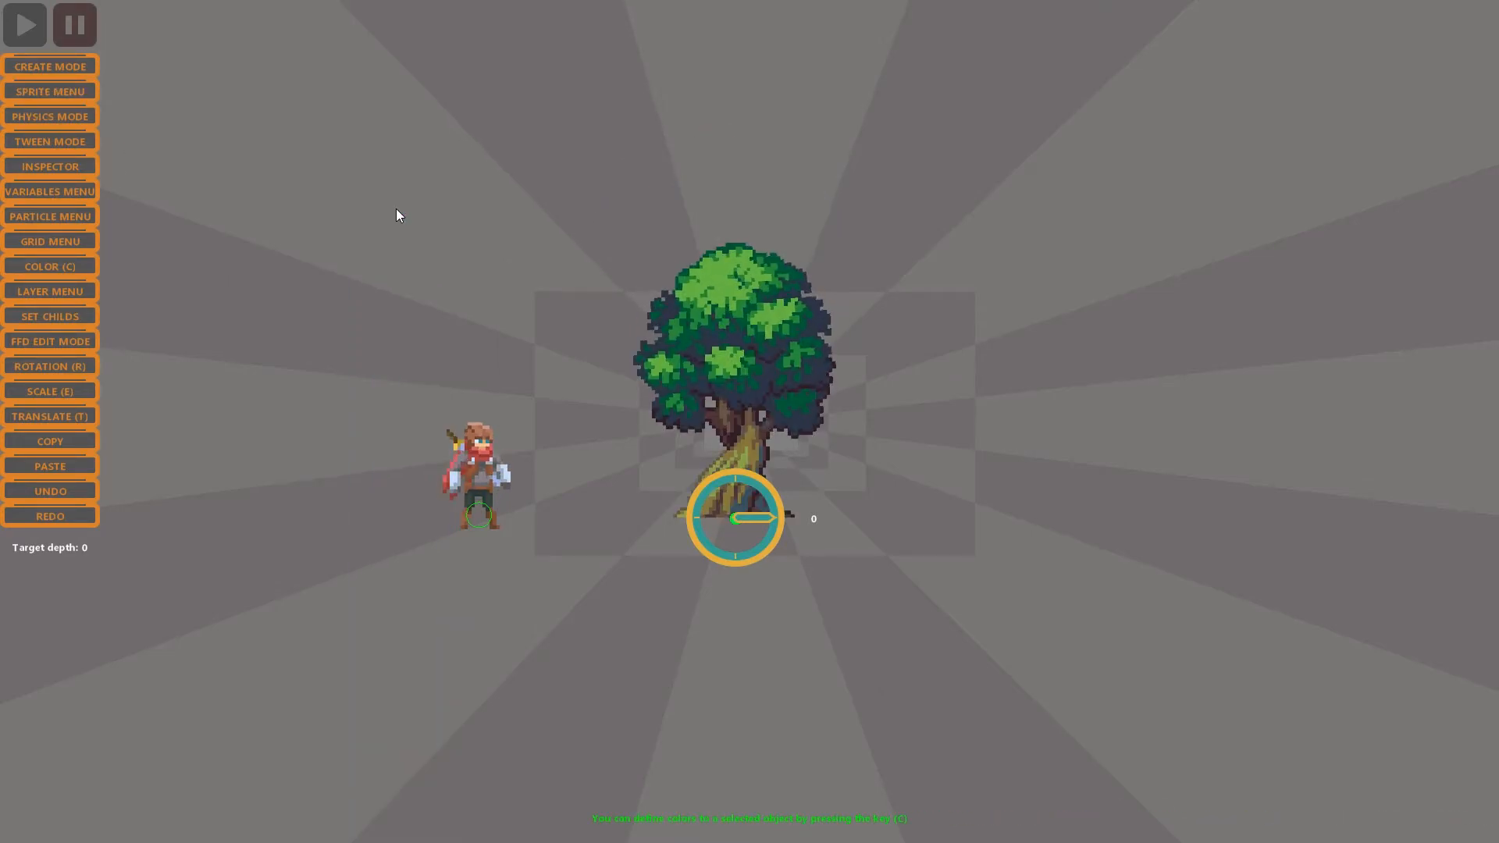
pyautogui.moveTo(668, 443)
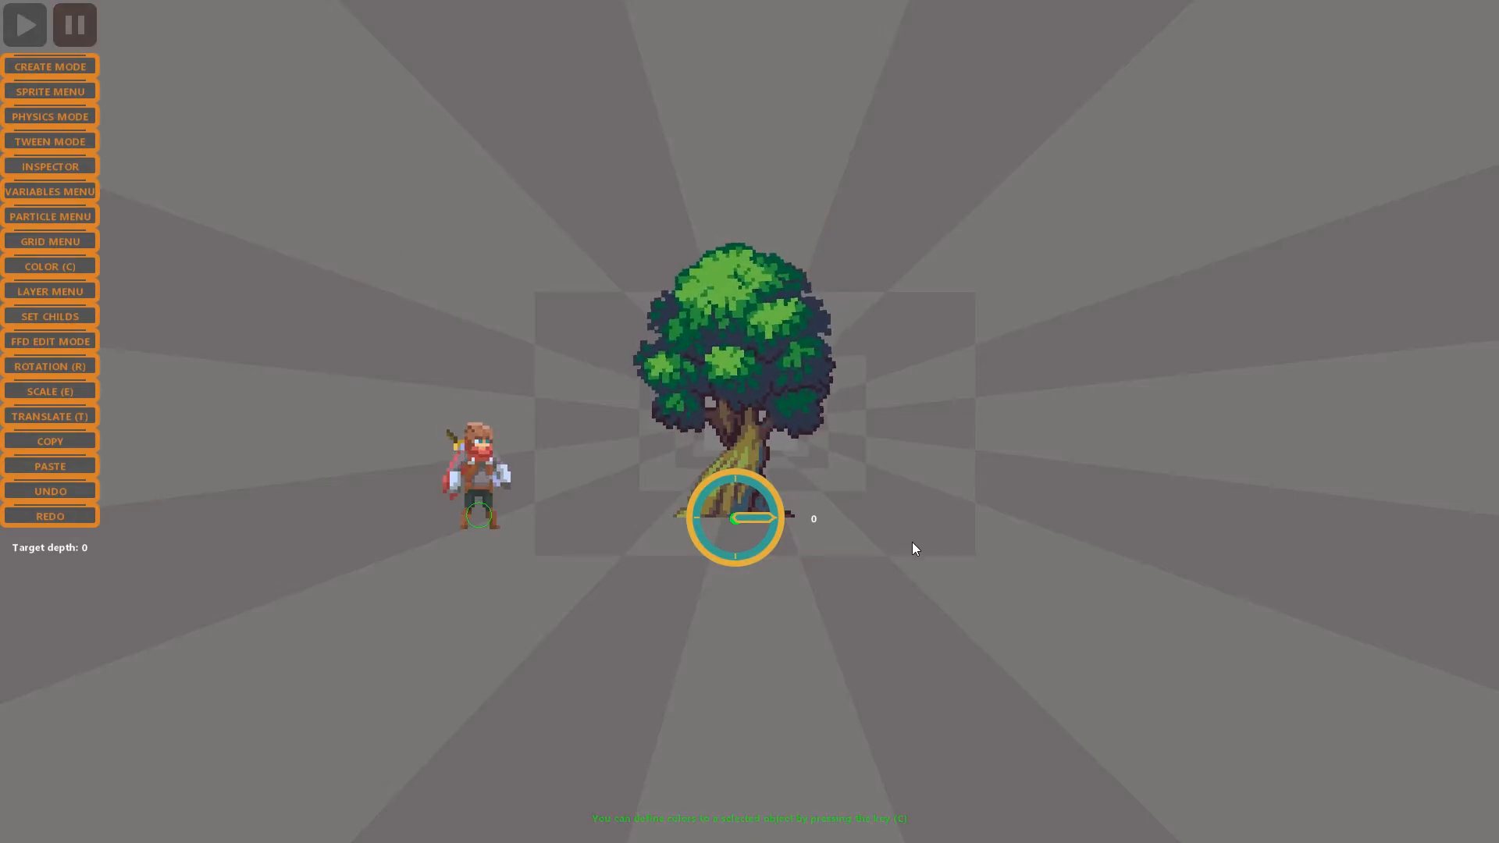
# Place a taller second tree, a grassy terrain column and a dark dirt fill block.
pyautogui.click(48, 441)
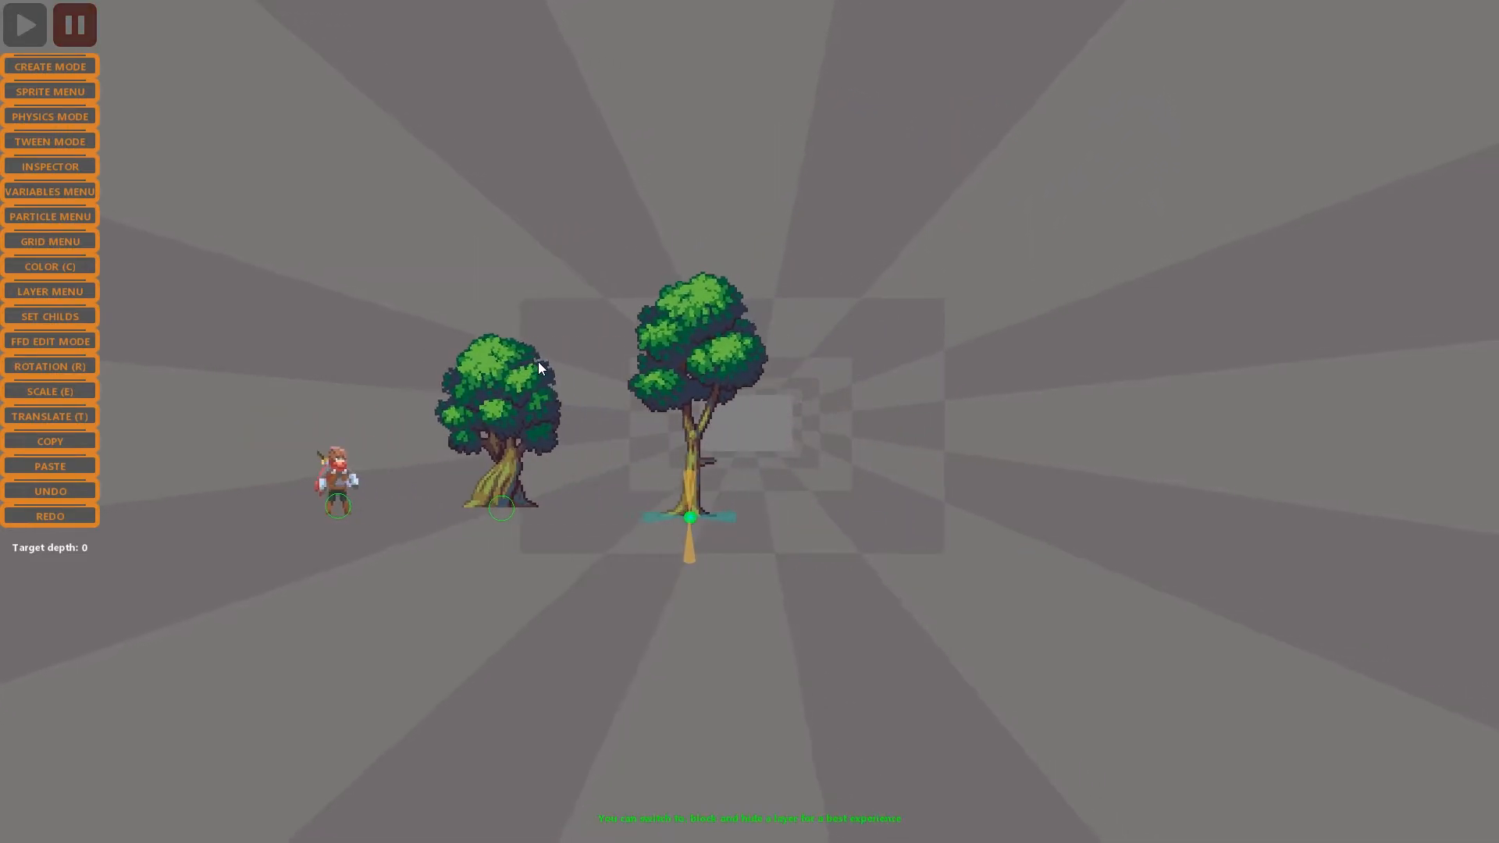
pyautogui.click(50, 91)
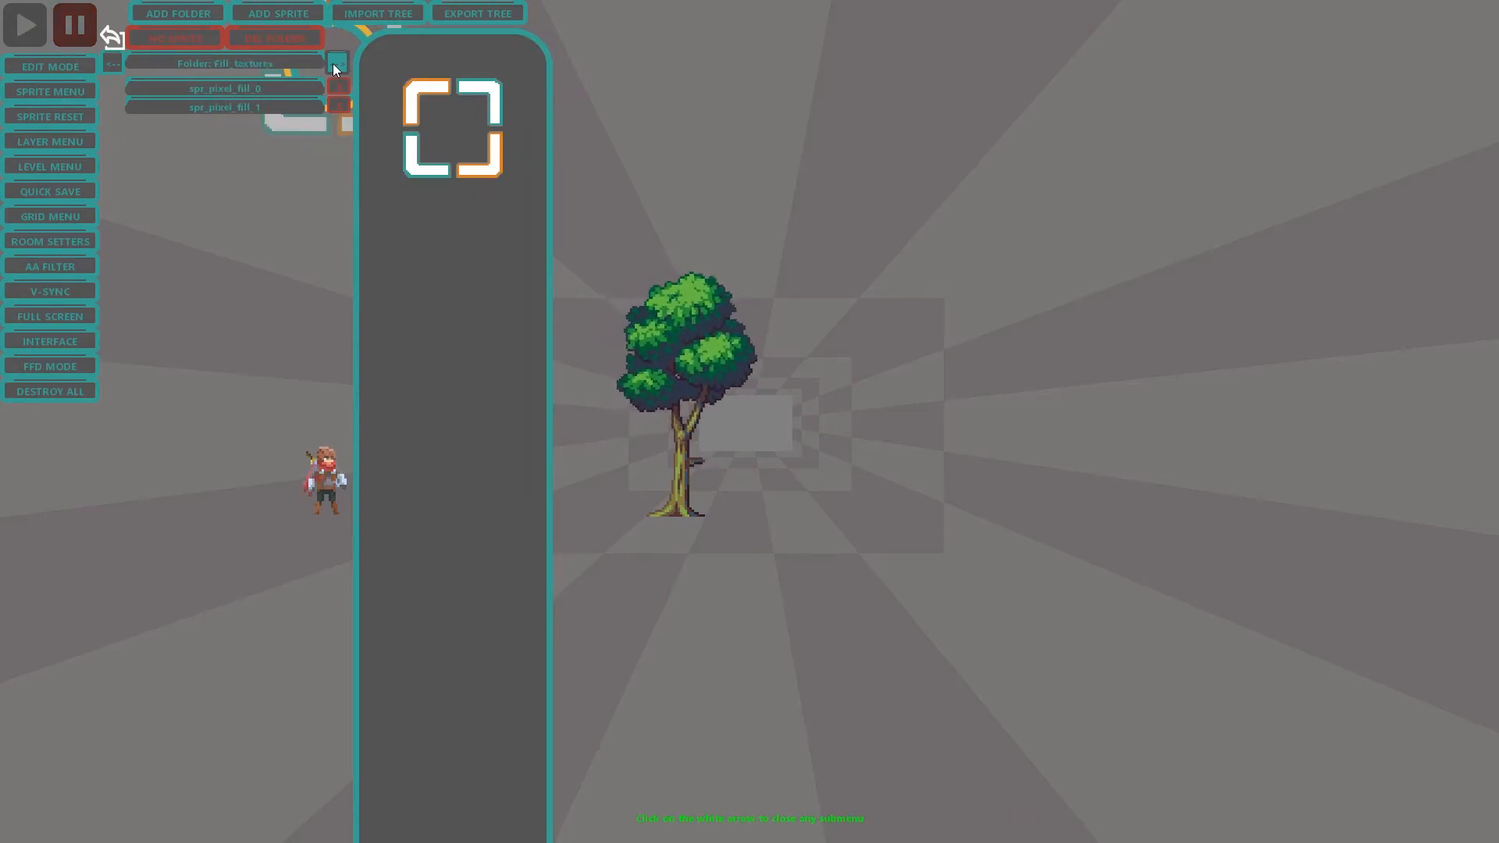
pyautogui.click(336, 63)
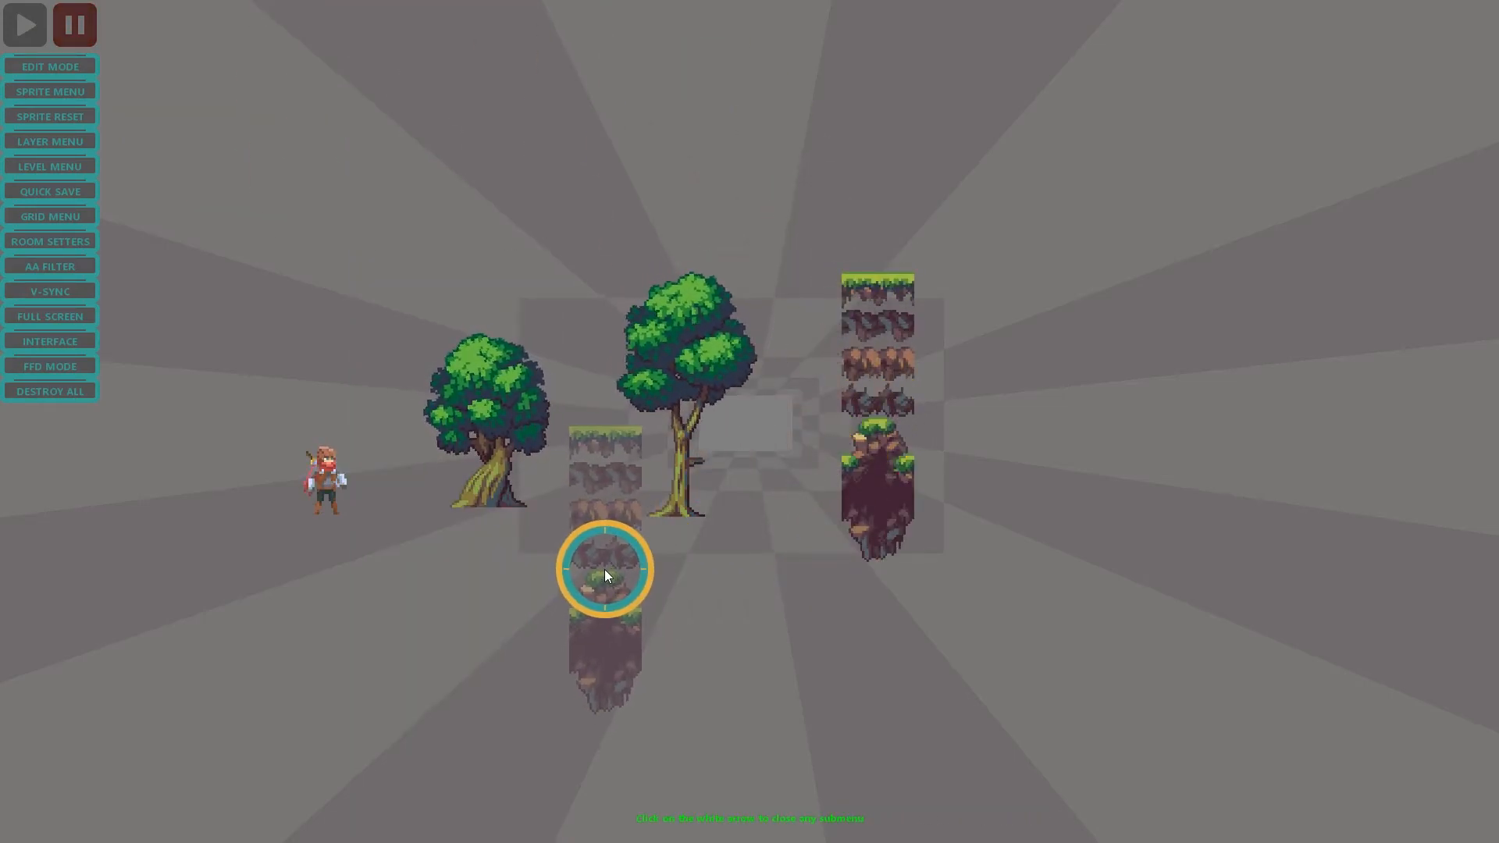
pyautogui.click(50, 90)
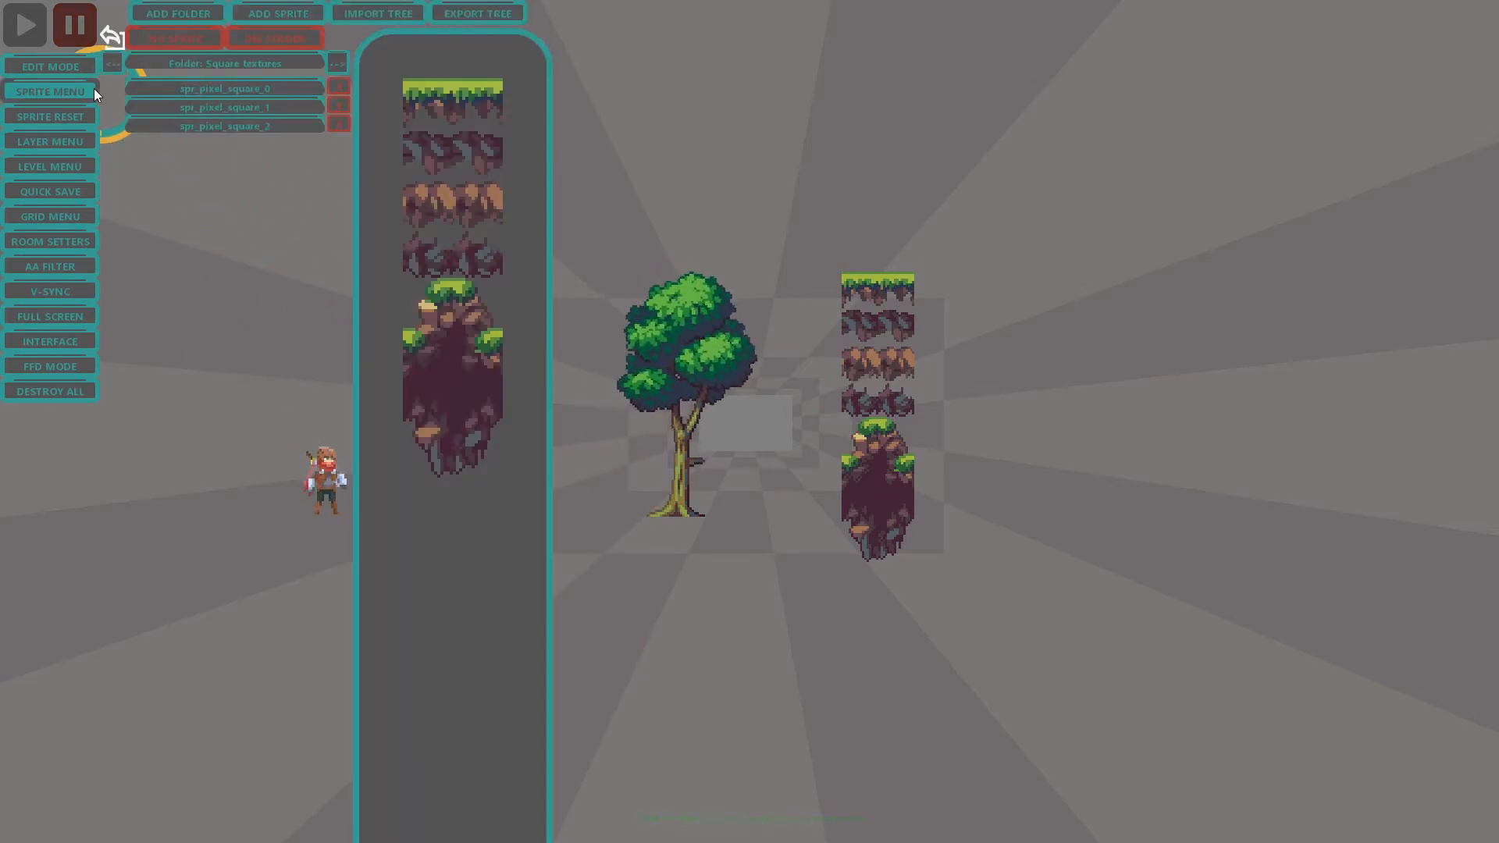
pyautogui.click(336, 63)
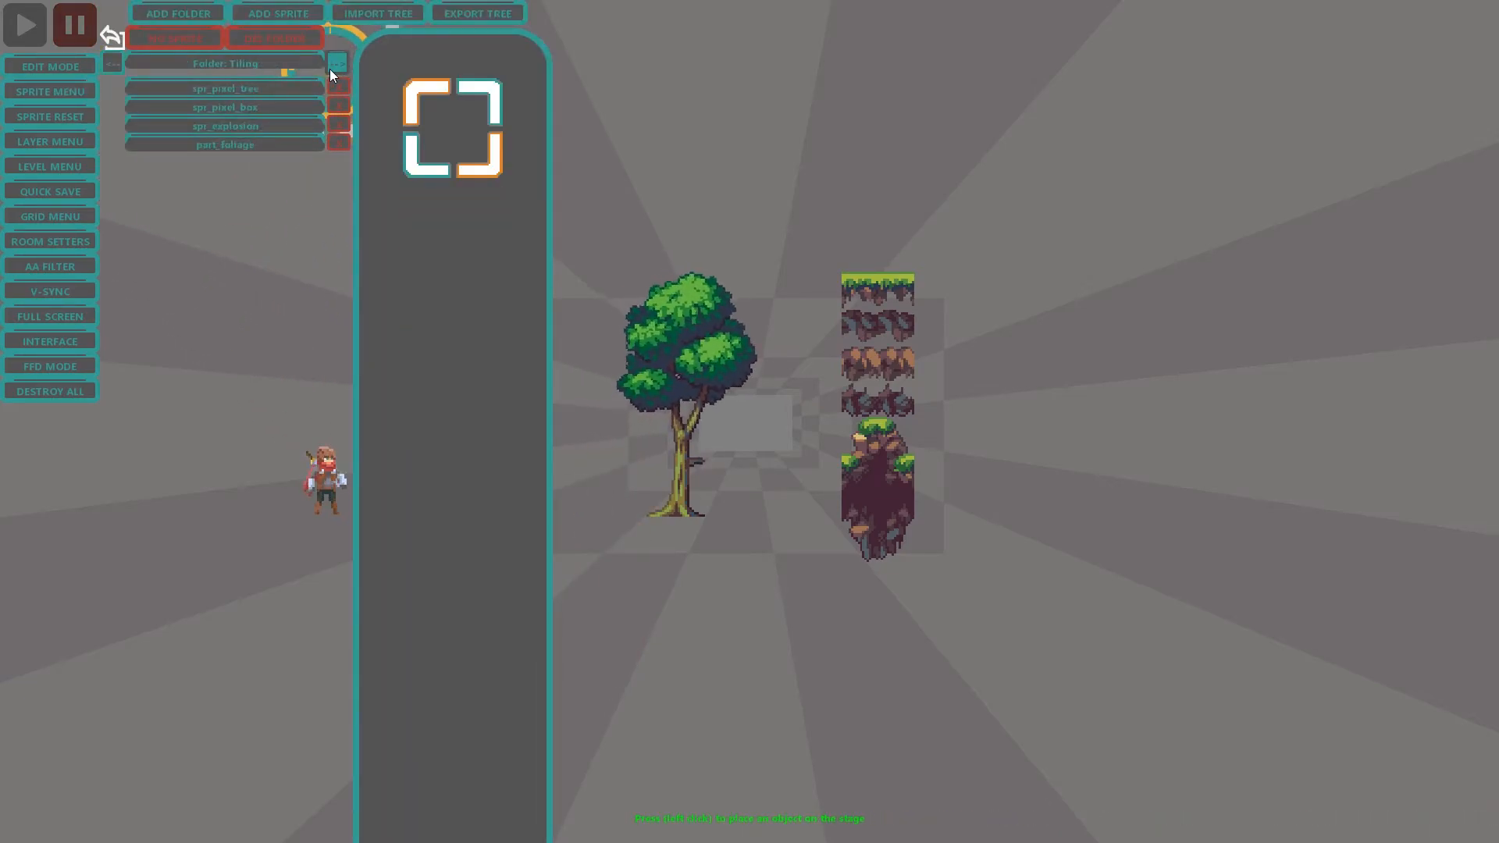
pyautogui.click(338, 63)
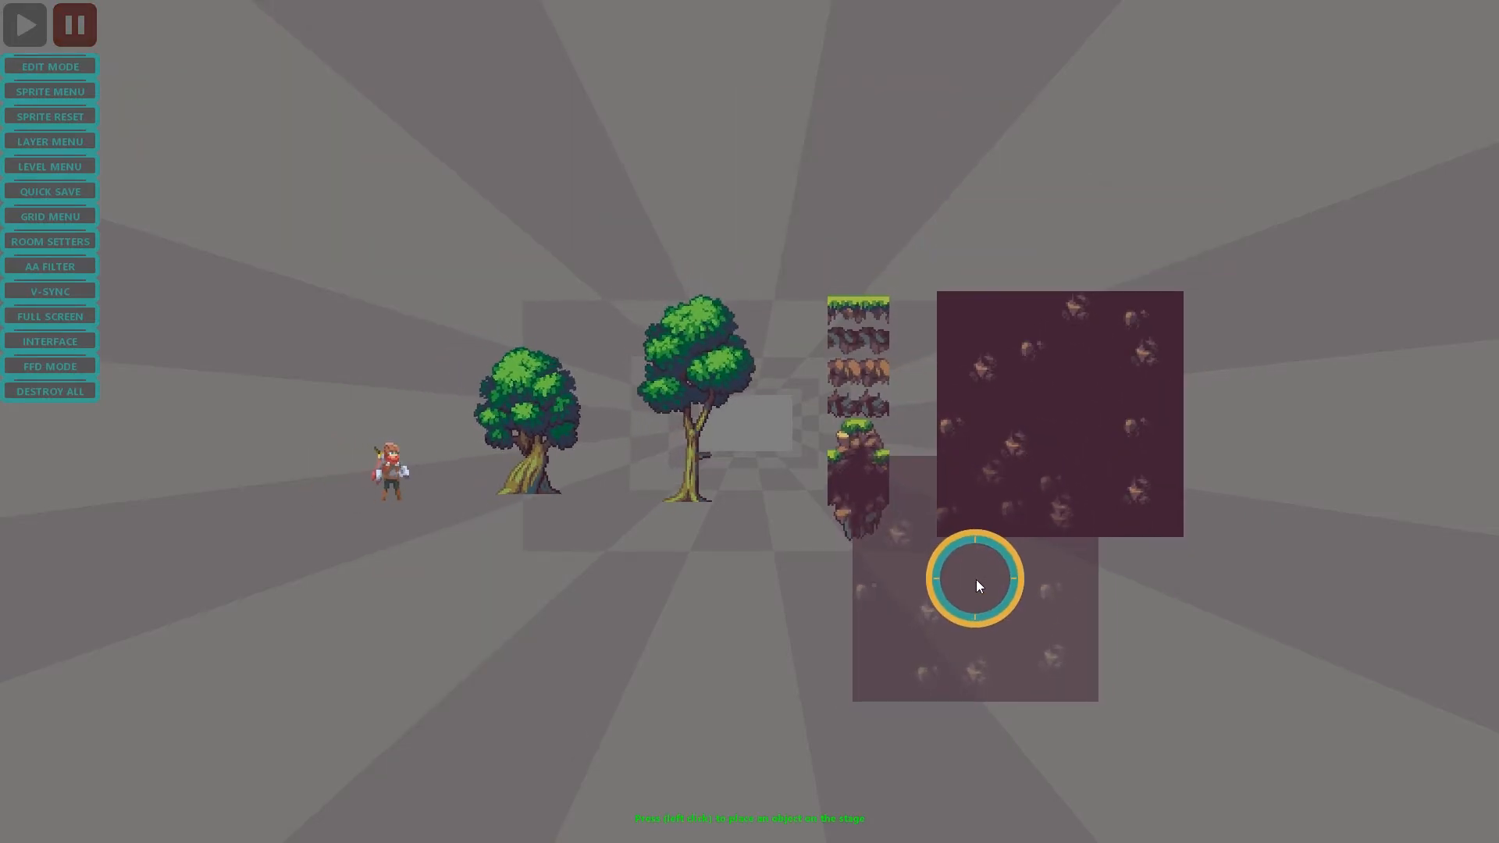
pyautogui.click(50, 66)
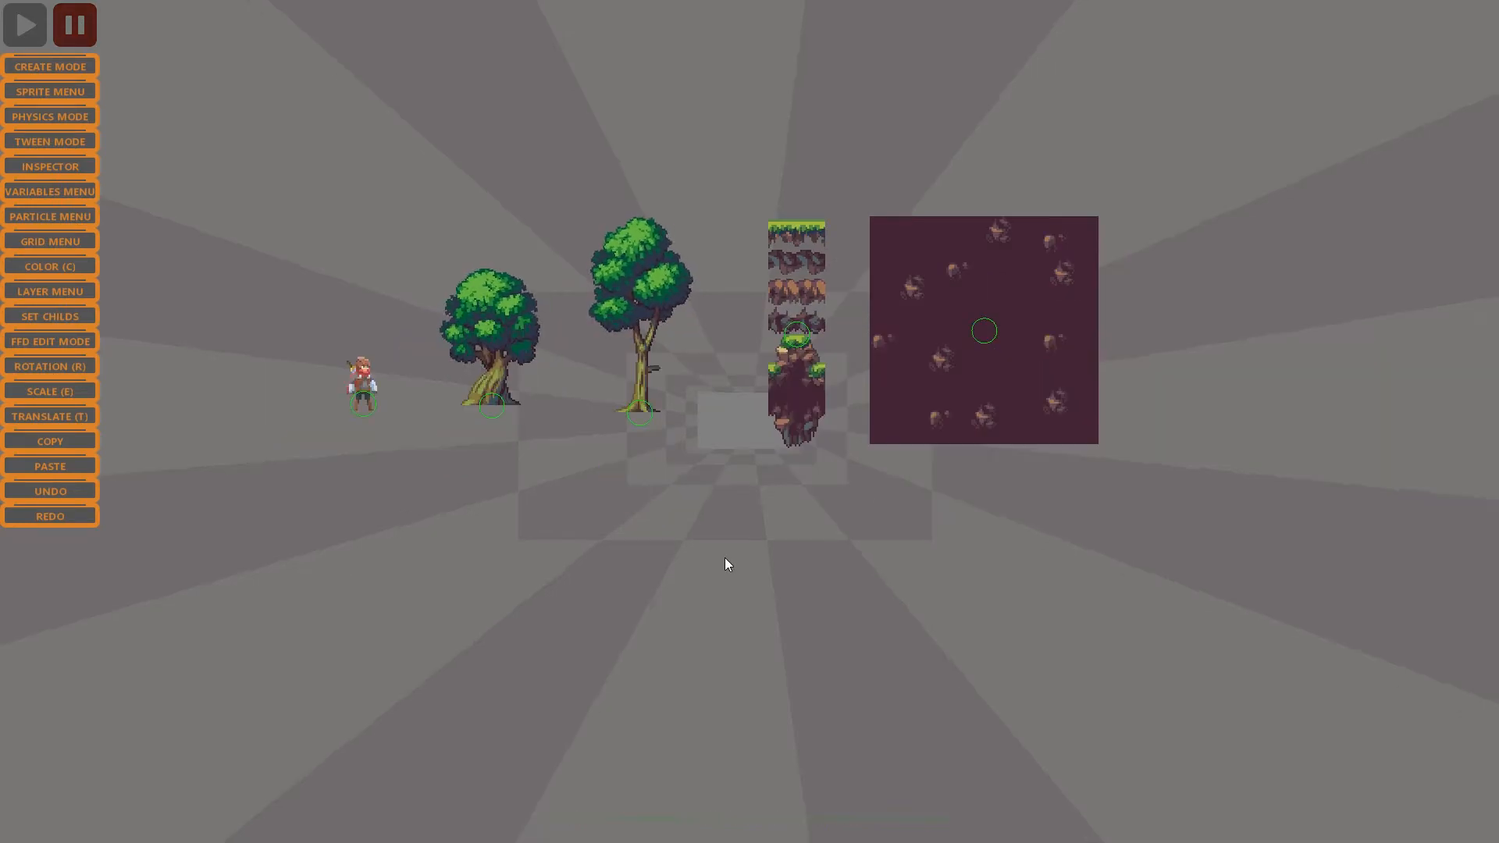
# Tilt and drag the hero to the stage centre, then set it upright.
pyautogui.click(50, 66)
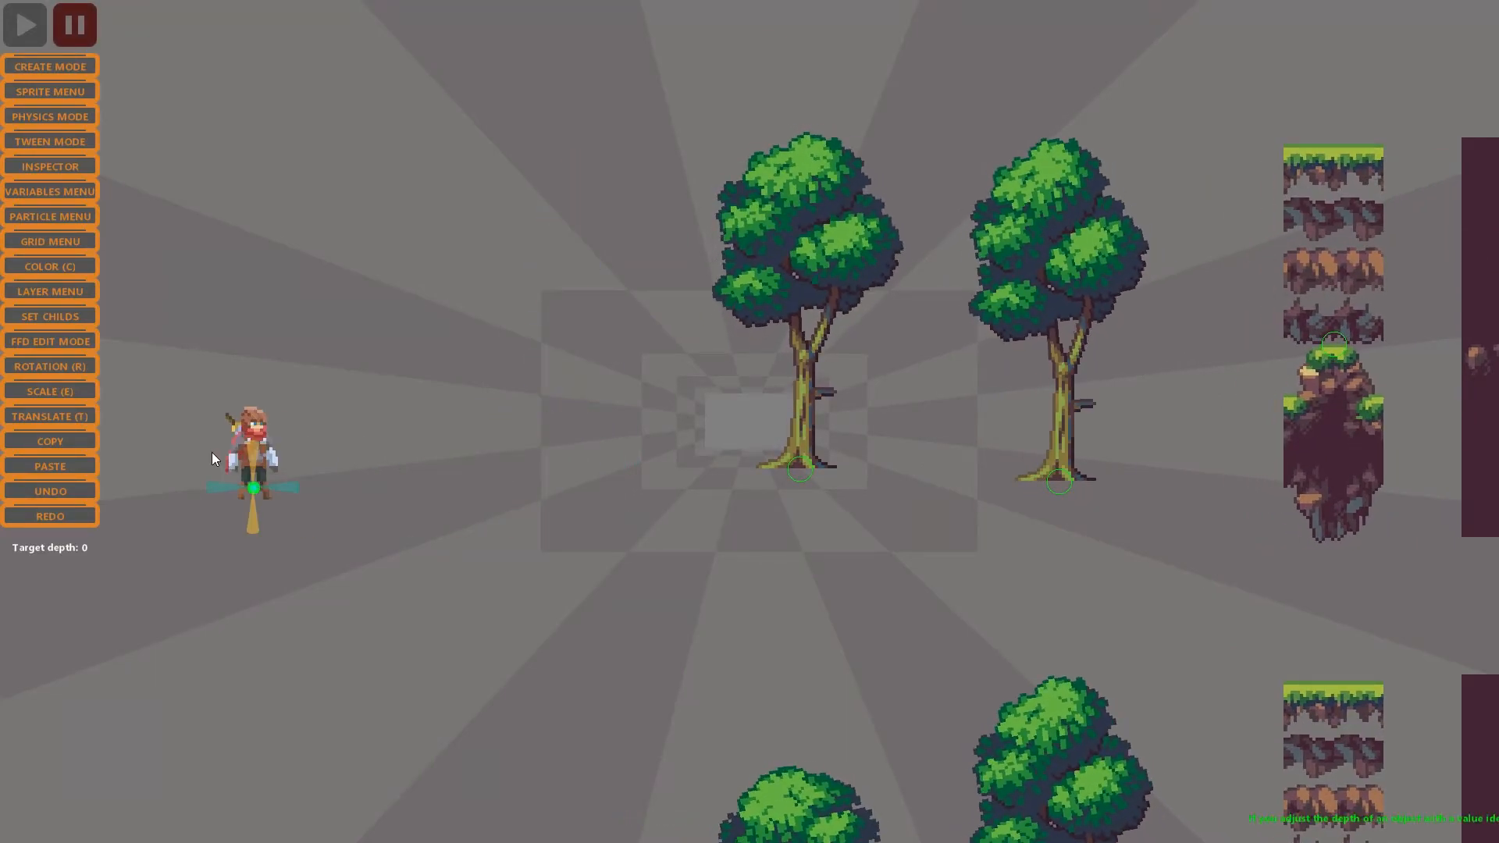
pyautogui.moveTo(251, 459); pyautogui.dragTo(513, 488)
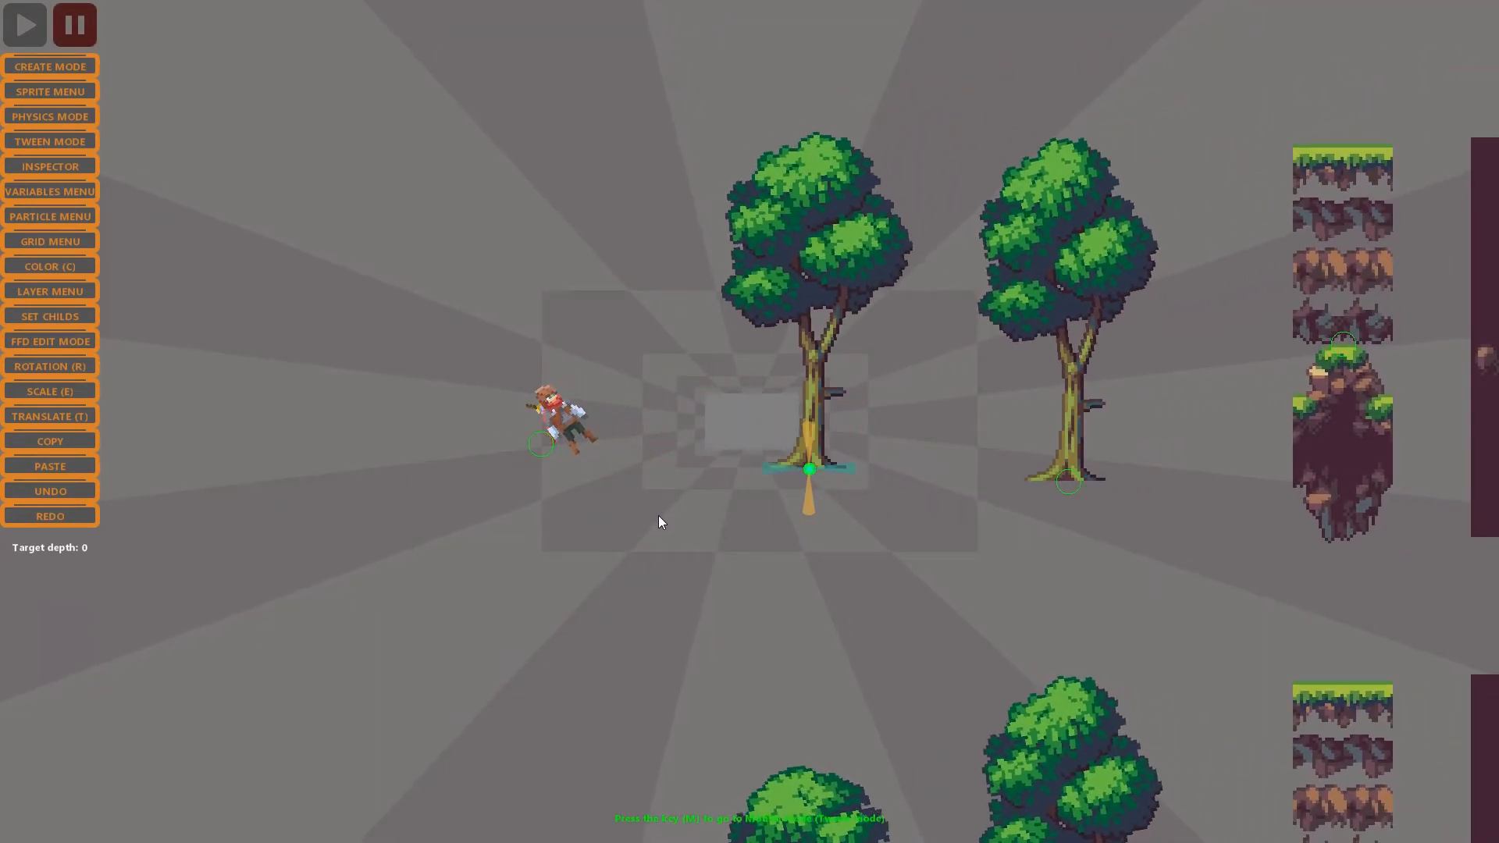
pyautogui.click(50, 490)
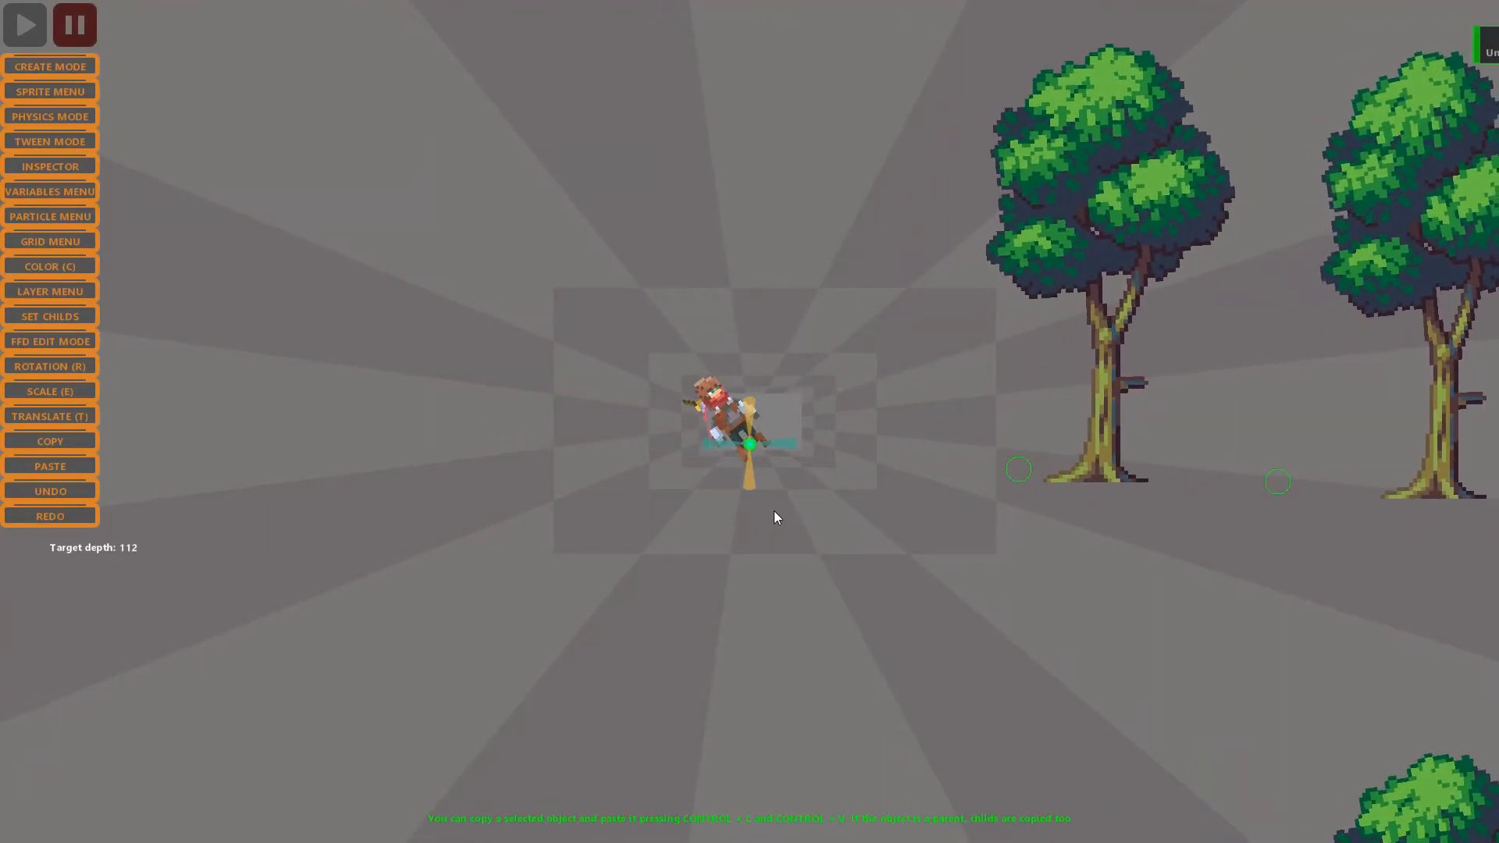
pyautogui.click(48, 491)
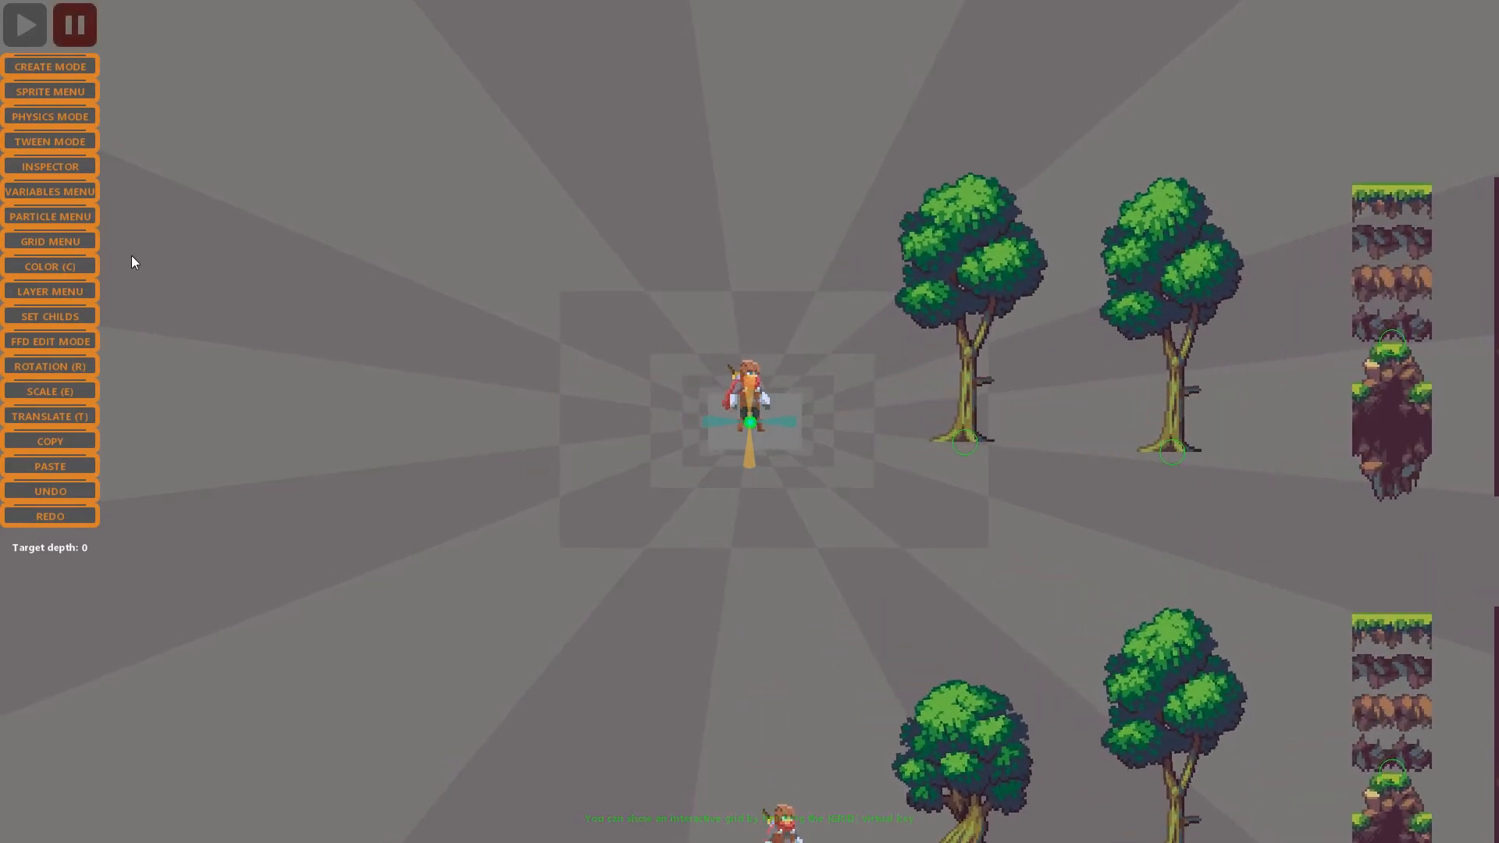
# Show the object's Inspector and cycle Draw Method through vertex, 2D and 3D, ending on Draw 2D.
pyautogui.click(50, 66)
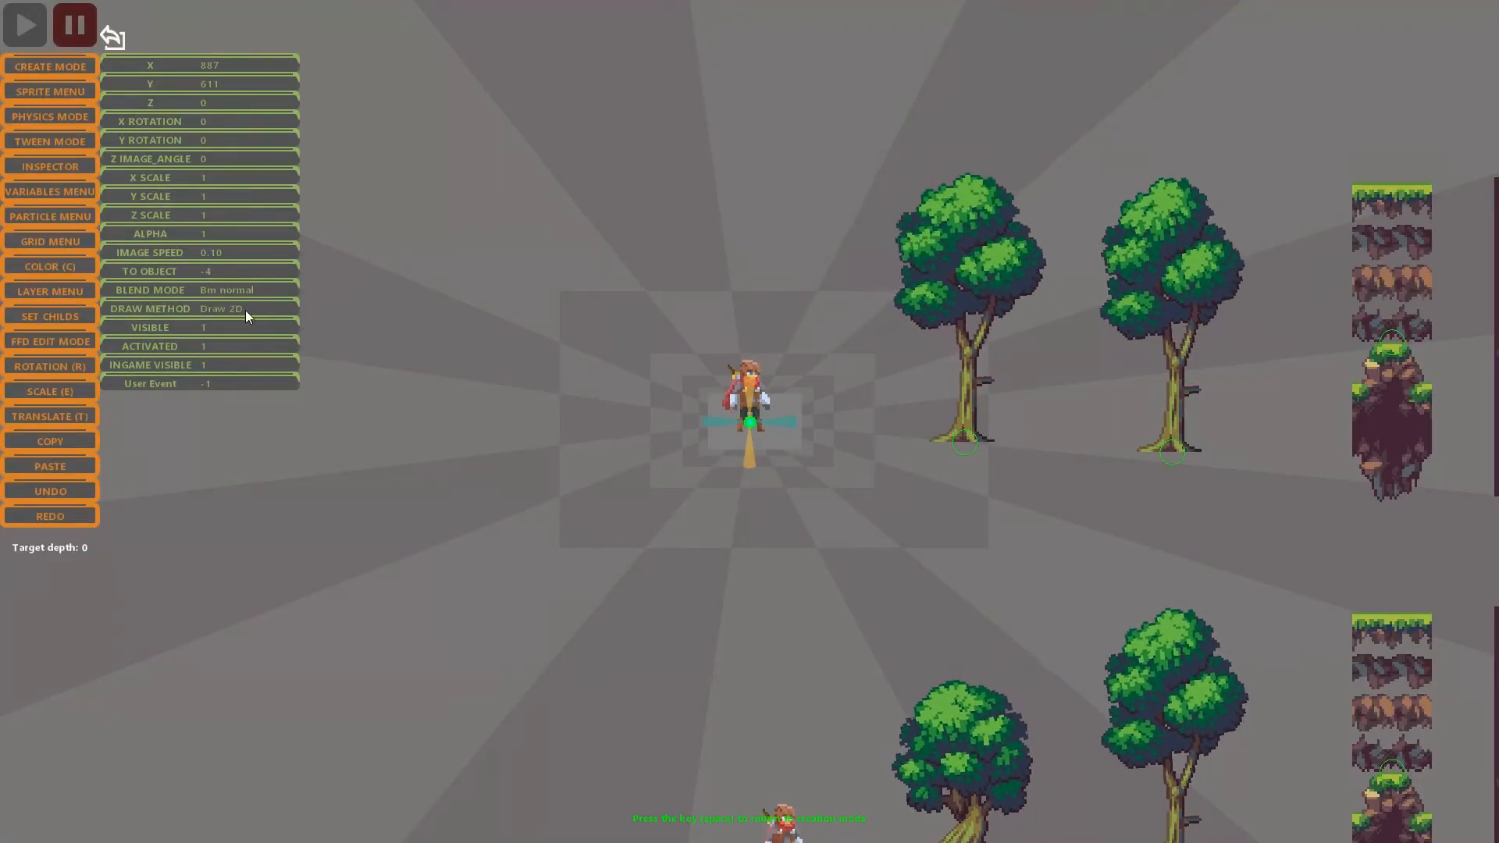
pyautogui.click(225, 308)
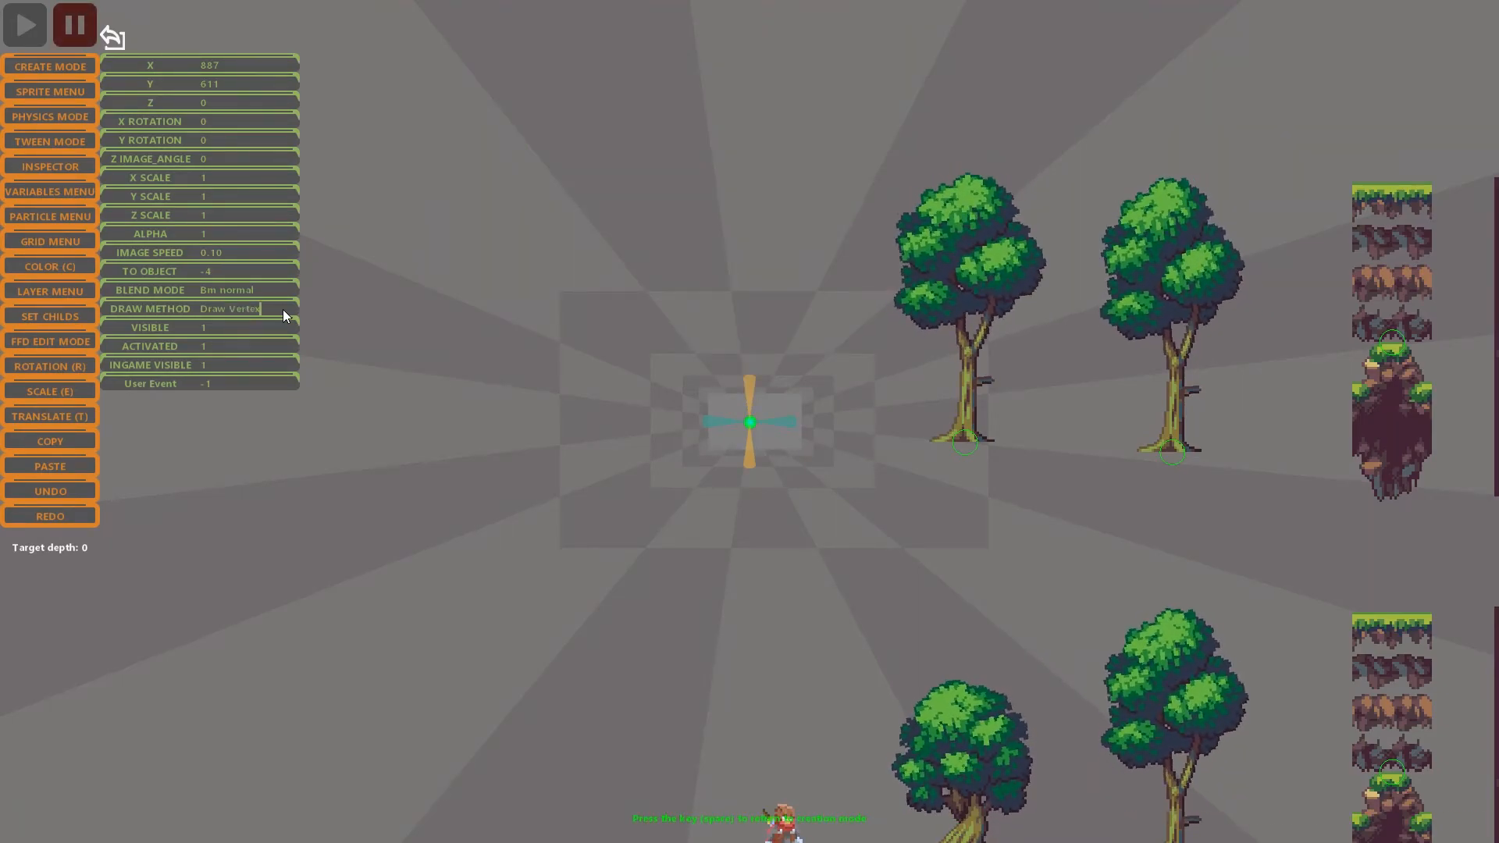
pyautogui.click(230, 307)
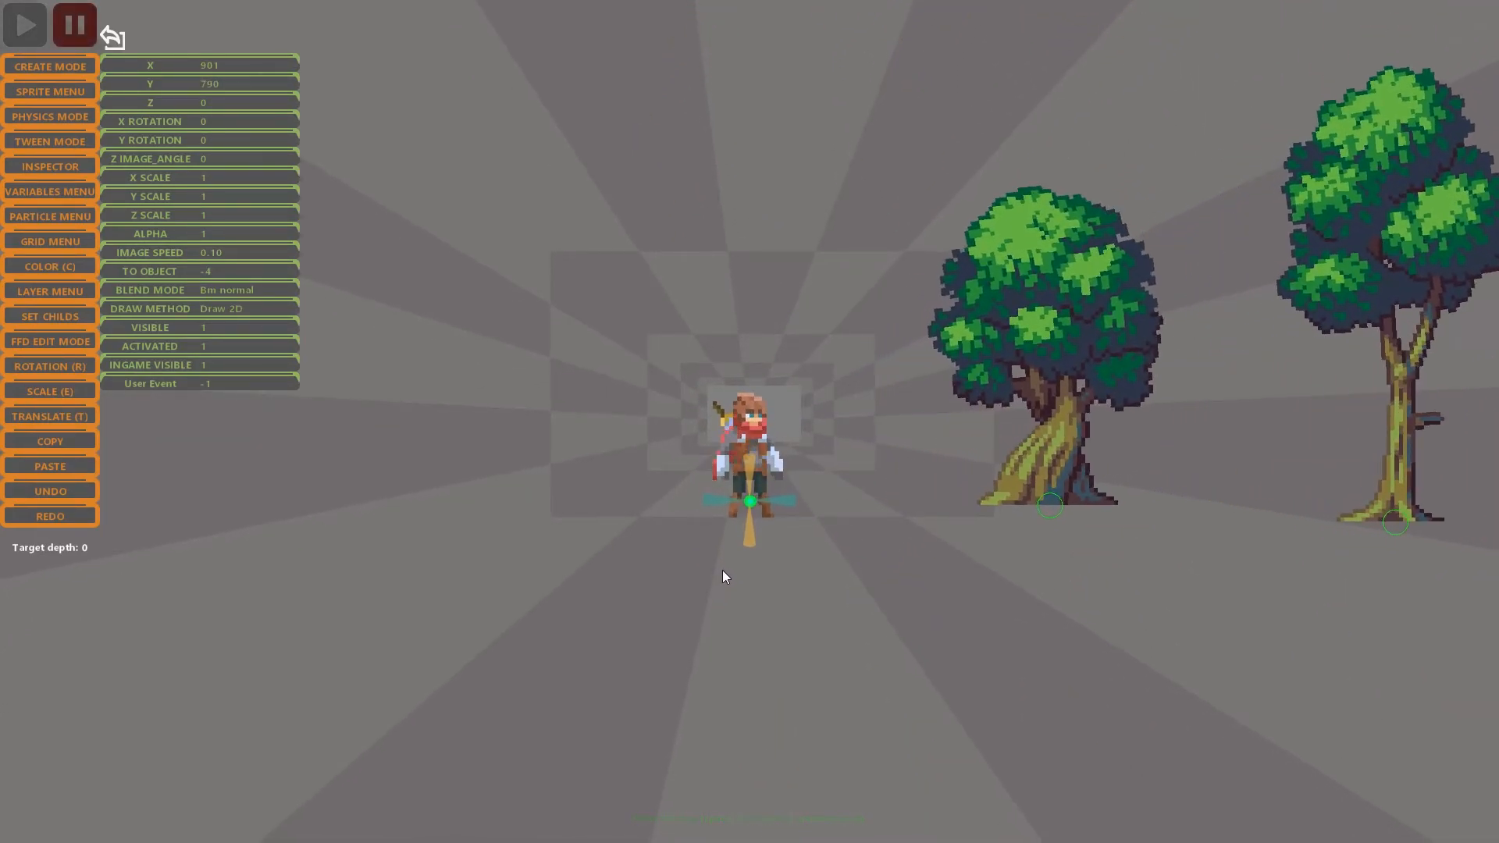
pyautogui.click(225, 308)
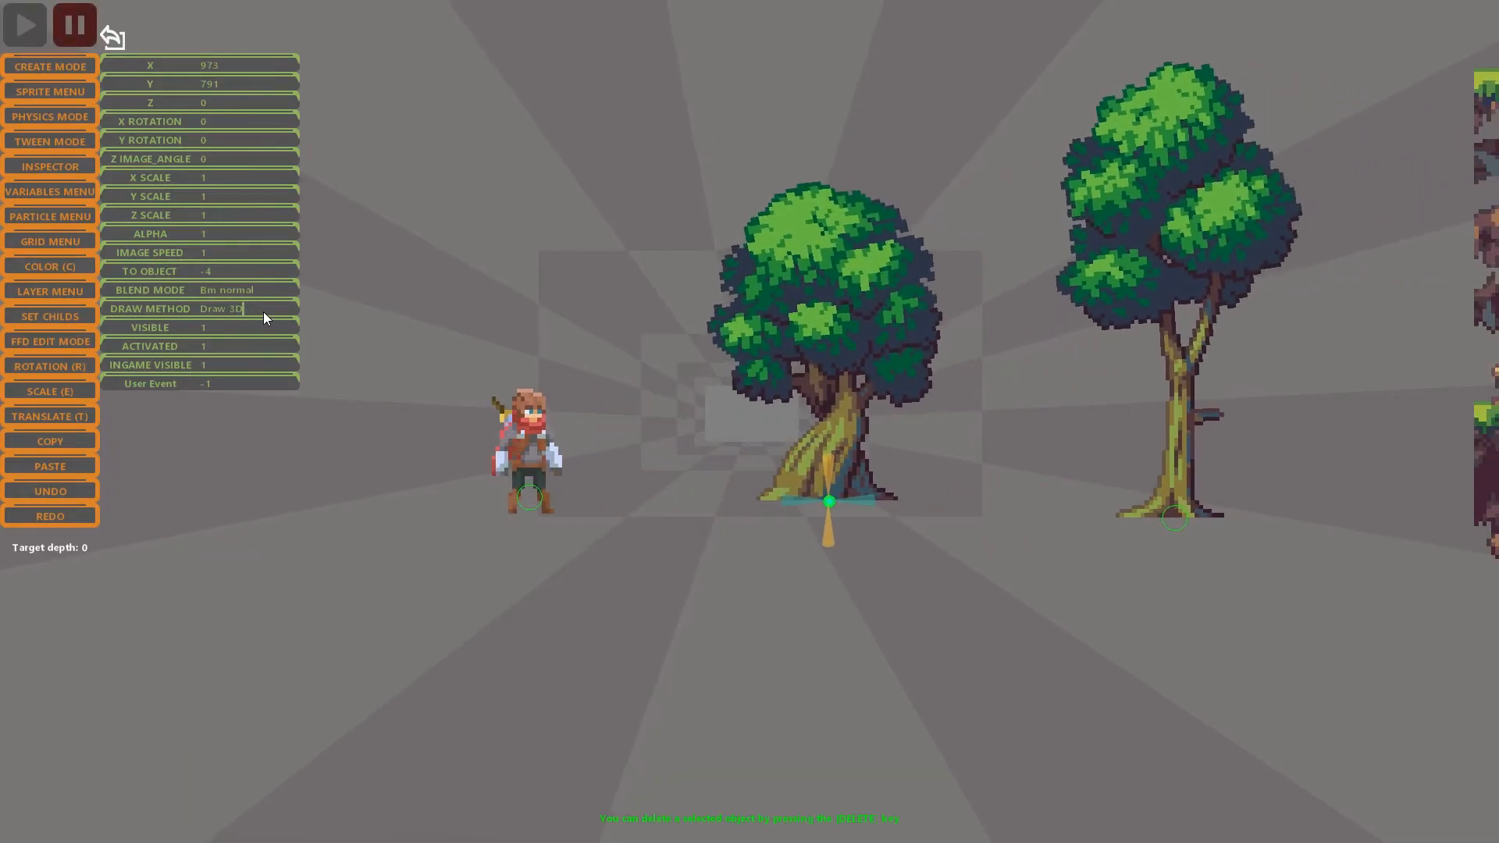
pyautogui.click(220, 308)
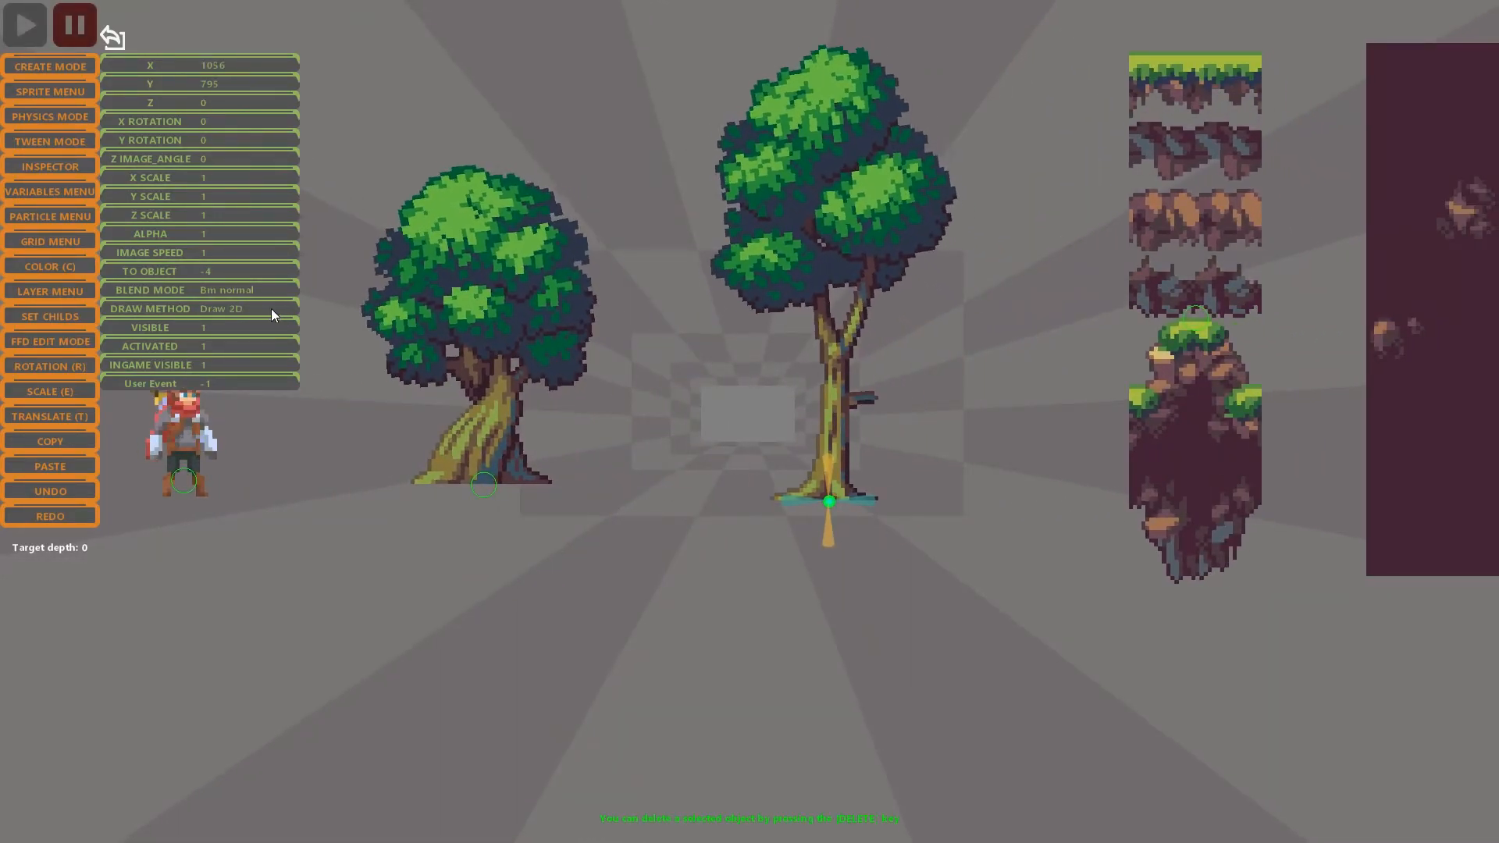
pyautogui.click(220, 308)
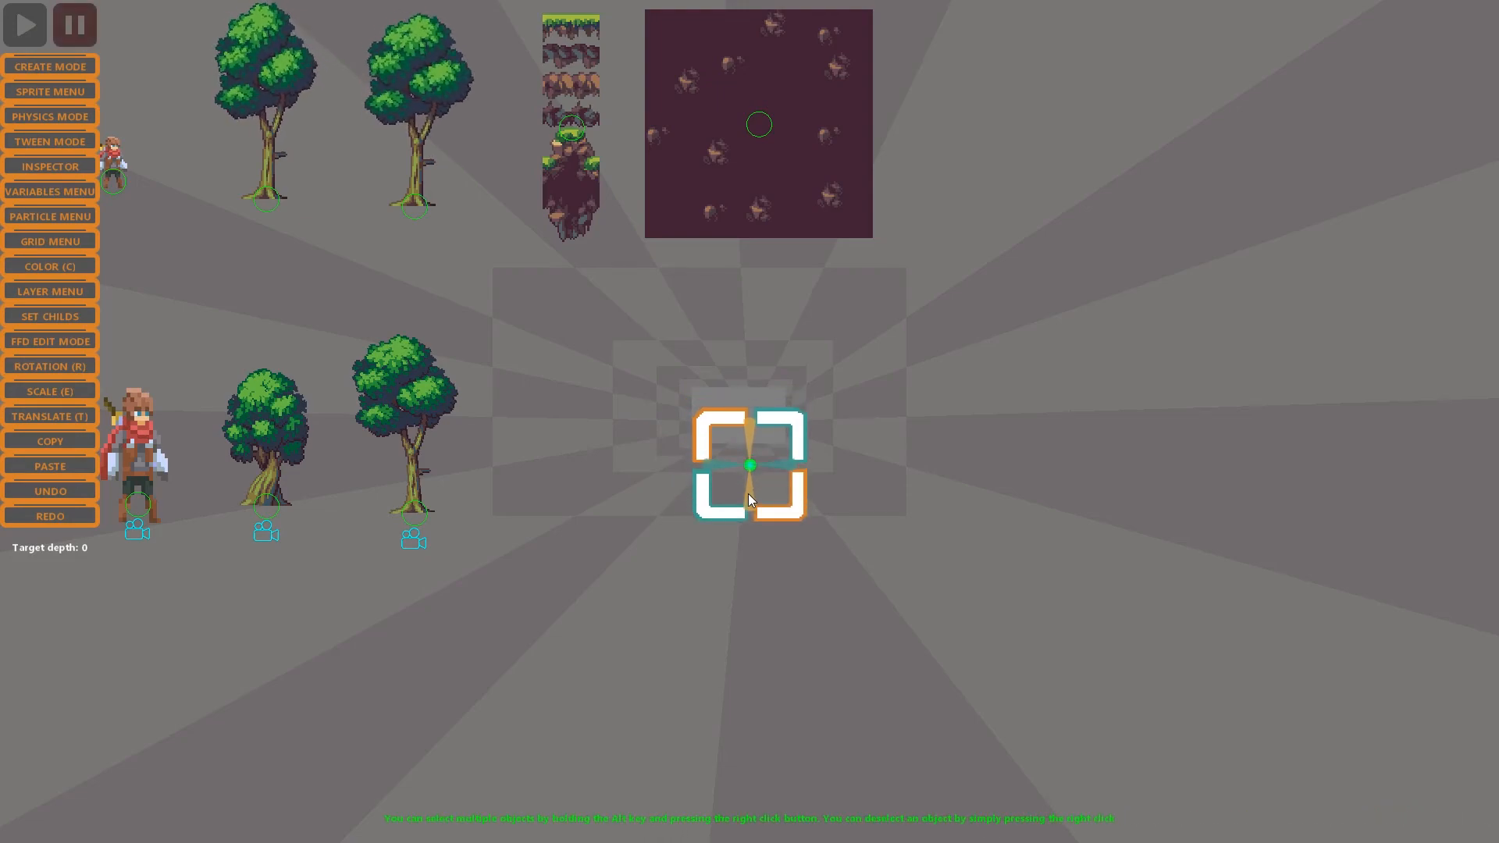
# Open the Inspector for the empty centre object to view its 2D draw properties.
pyautogui.click(50, 166)
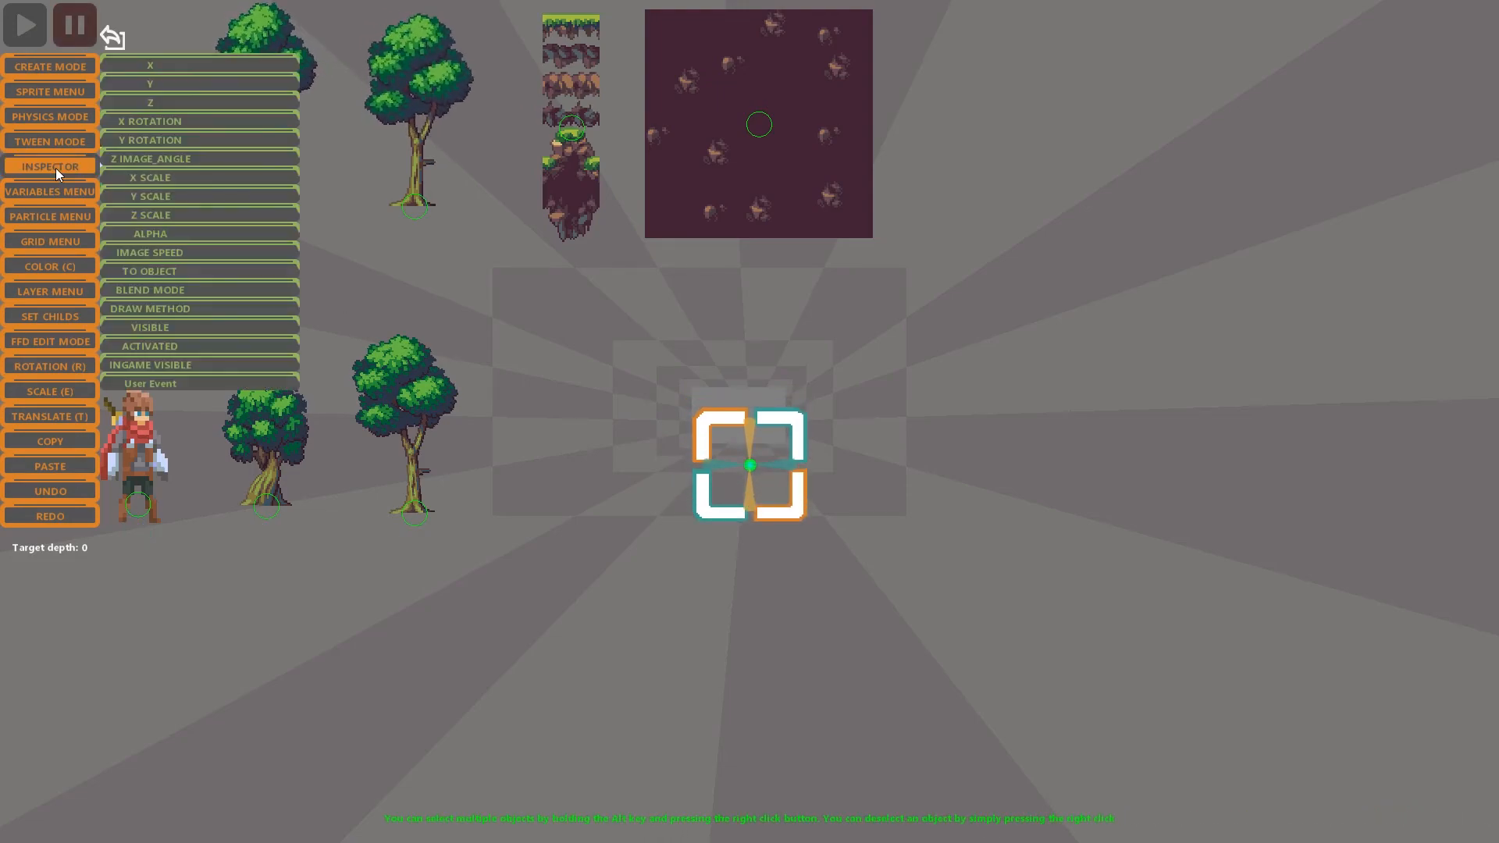
pyautogui.click(49, 165)
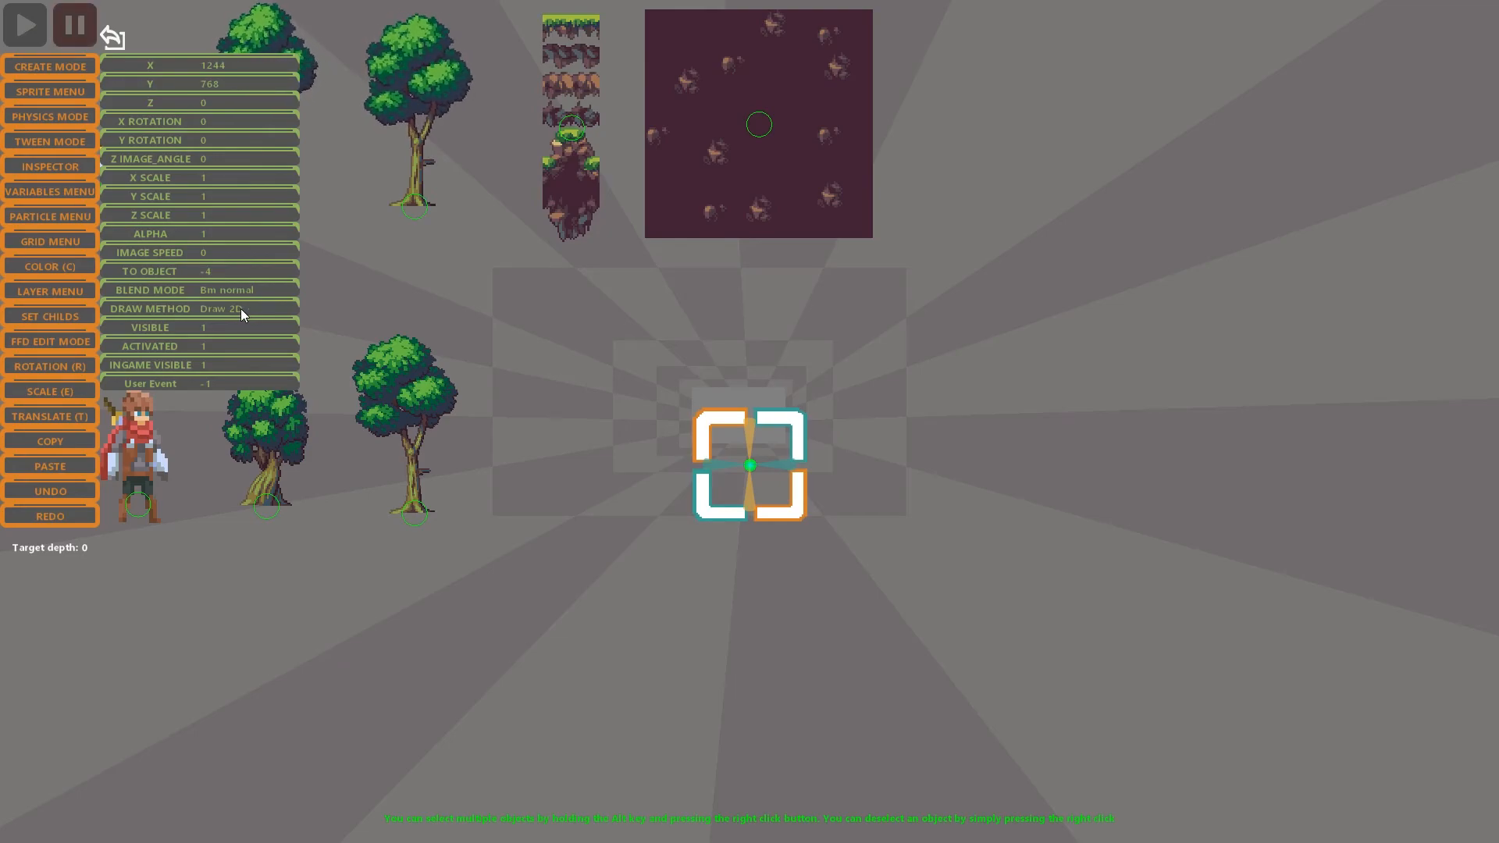